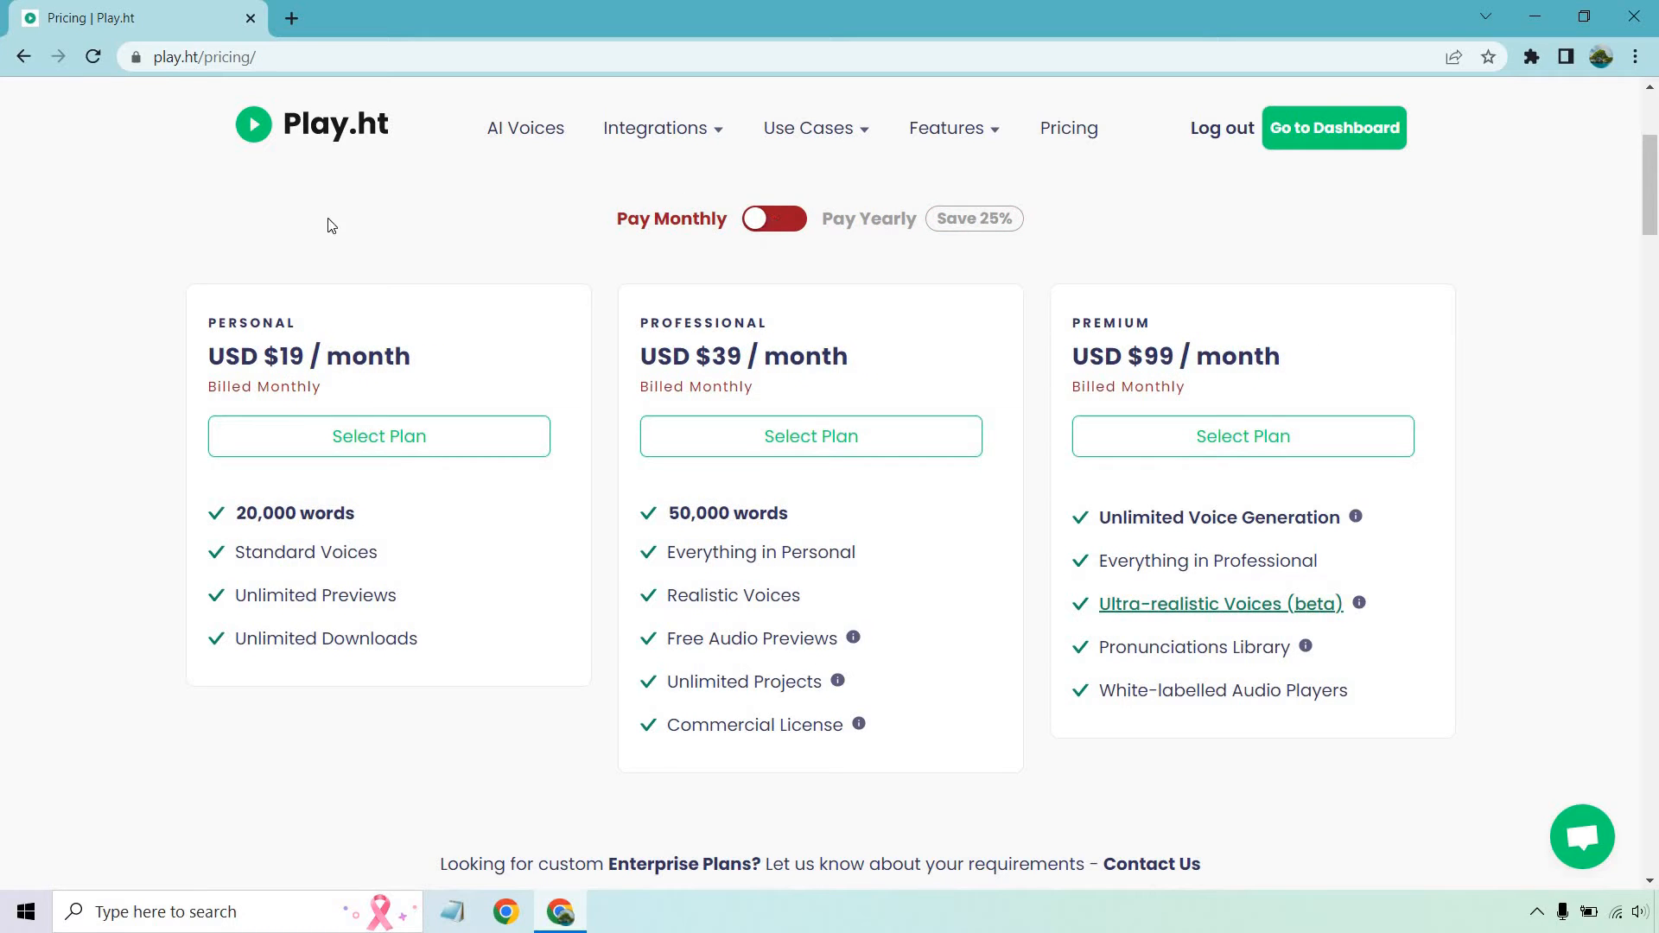
mouse_move(409, 287)
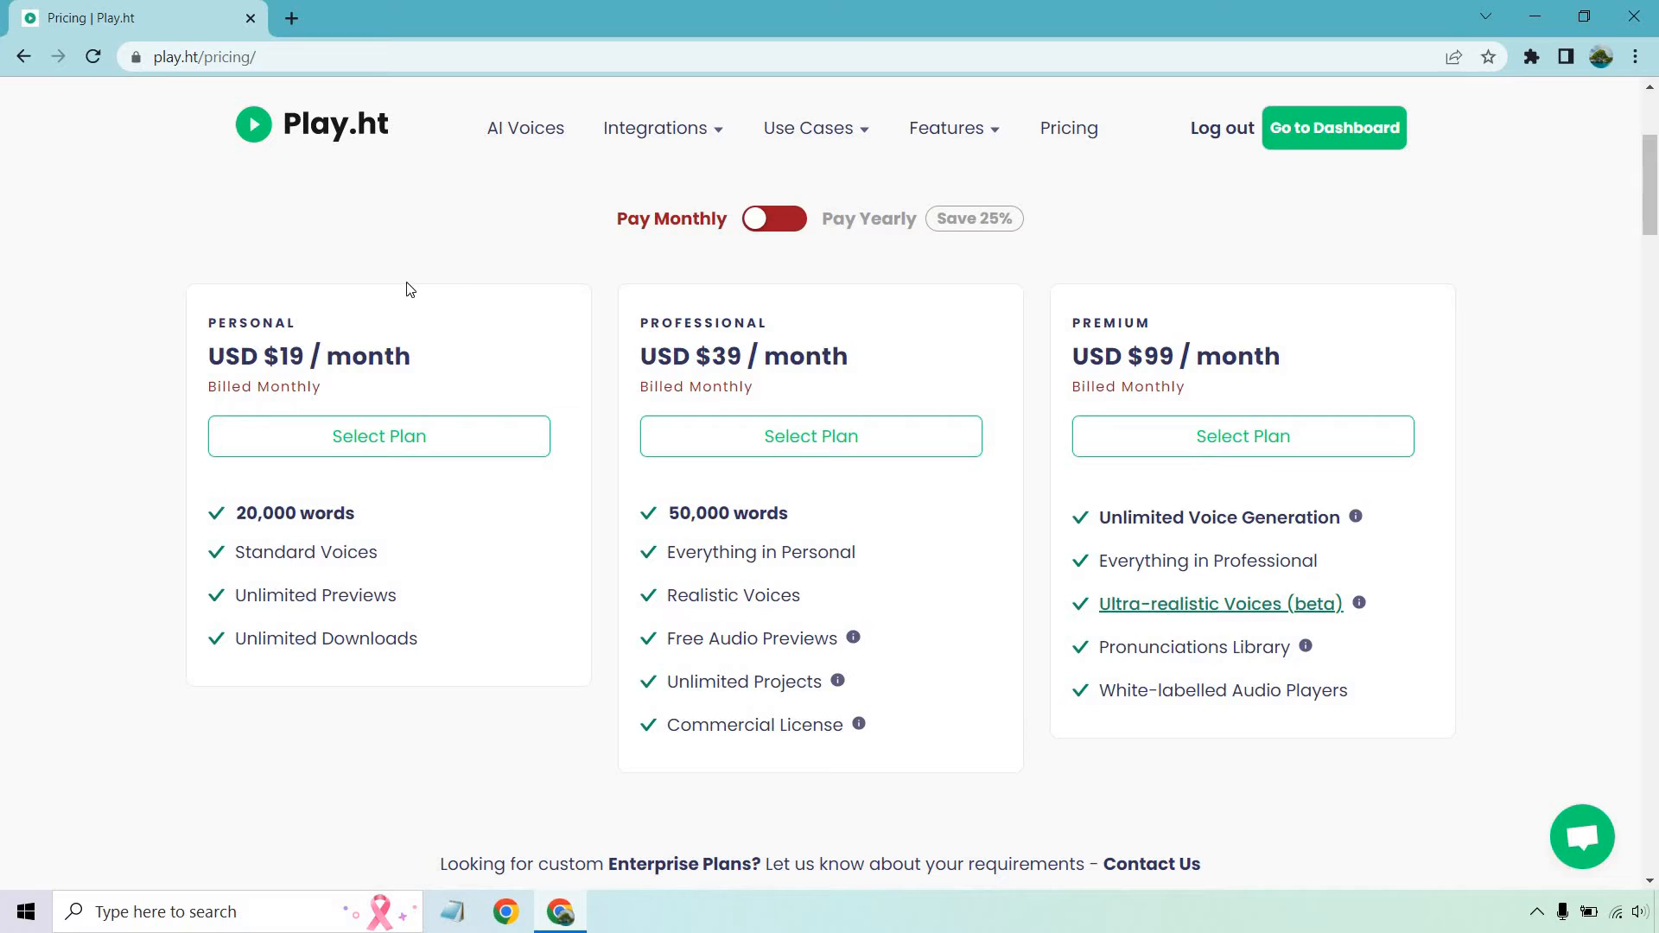
mouse_move(702, 339)
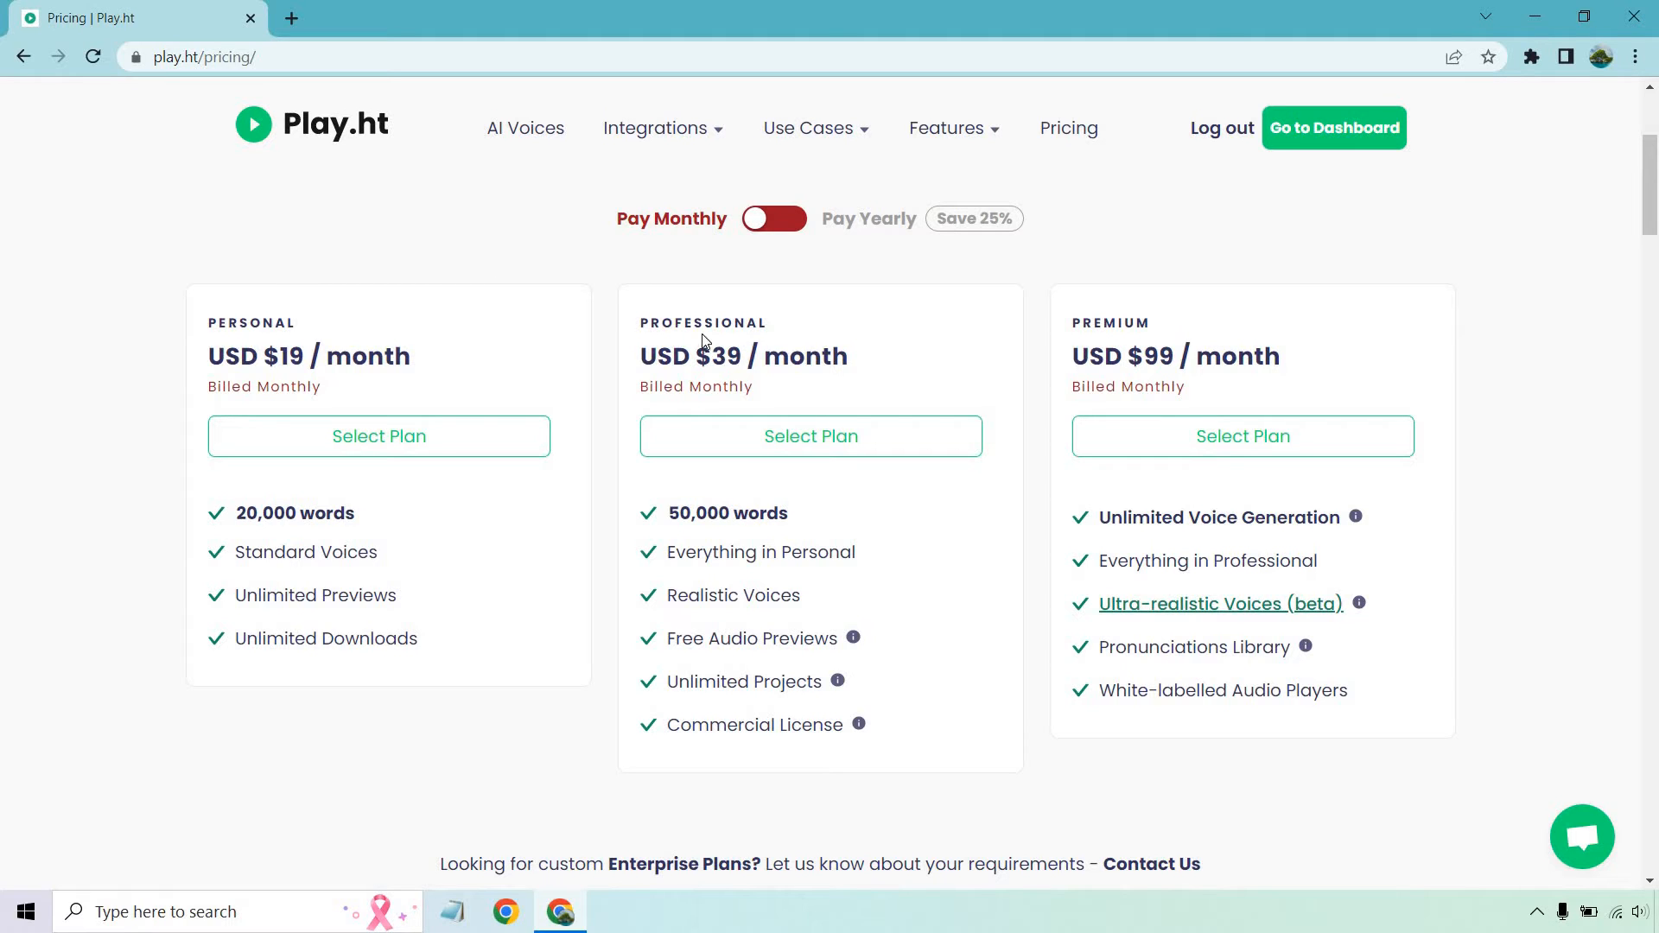
mouse_move(1158, 353)
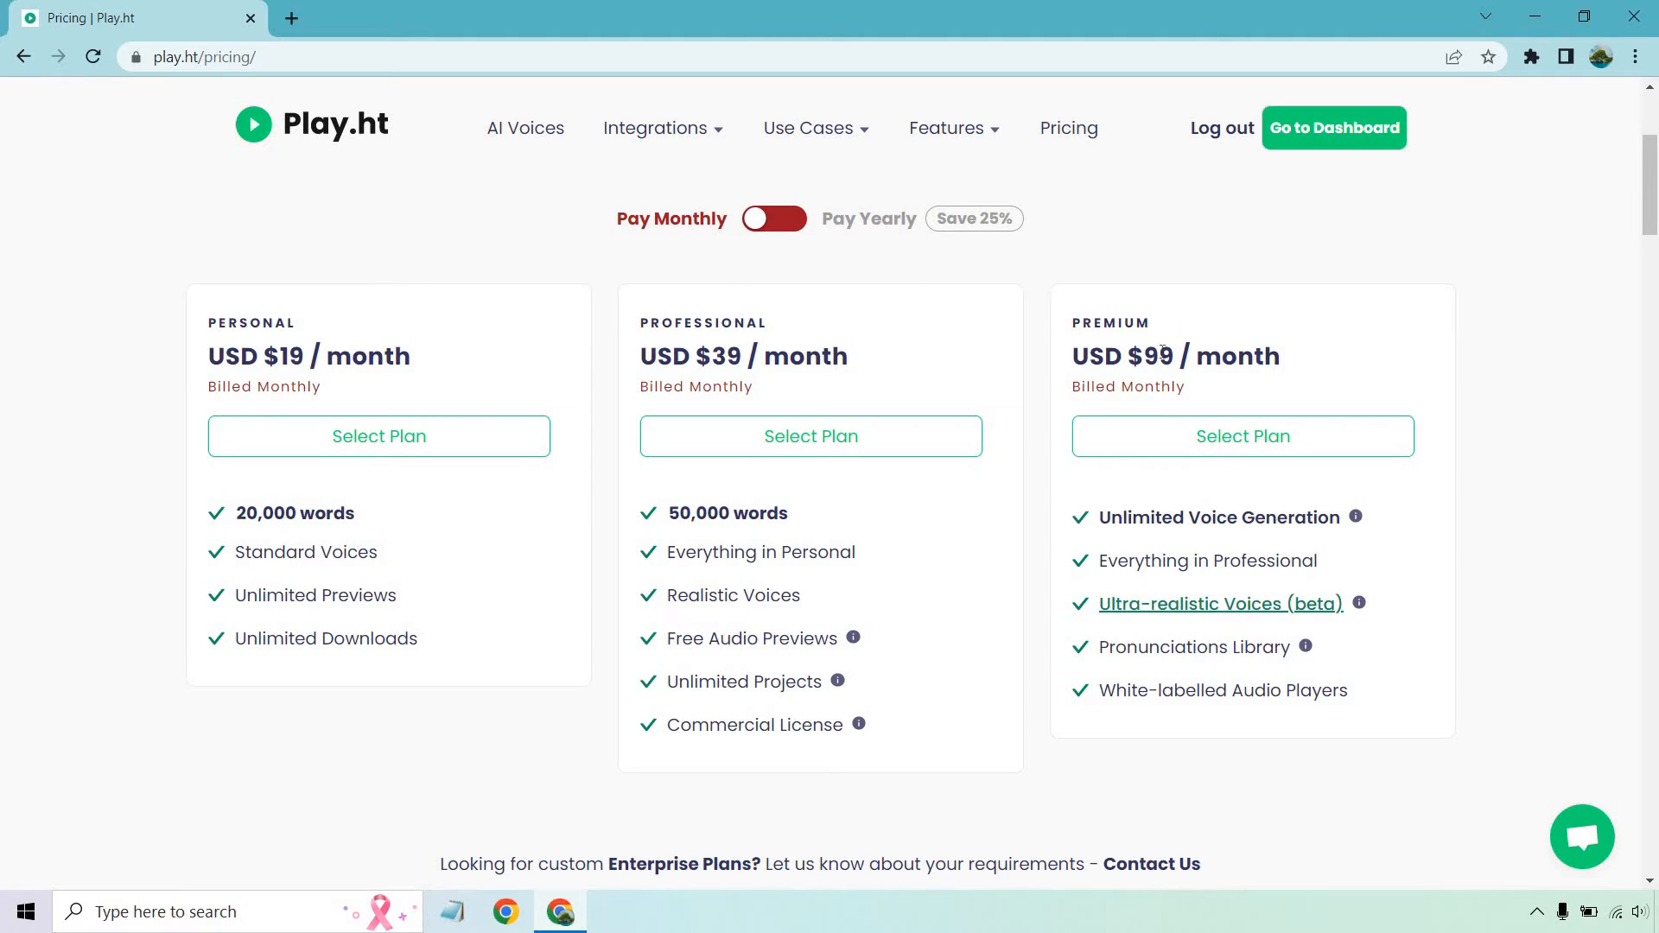
mouse_move(1563, 311)
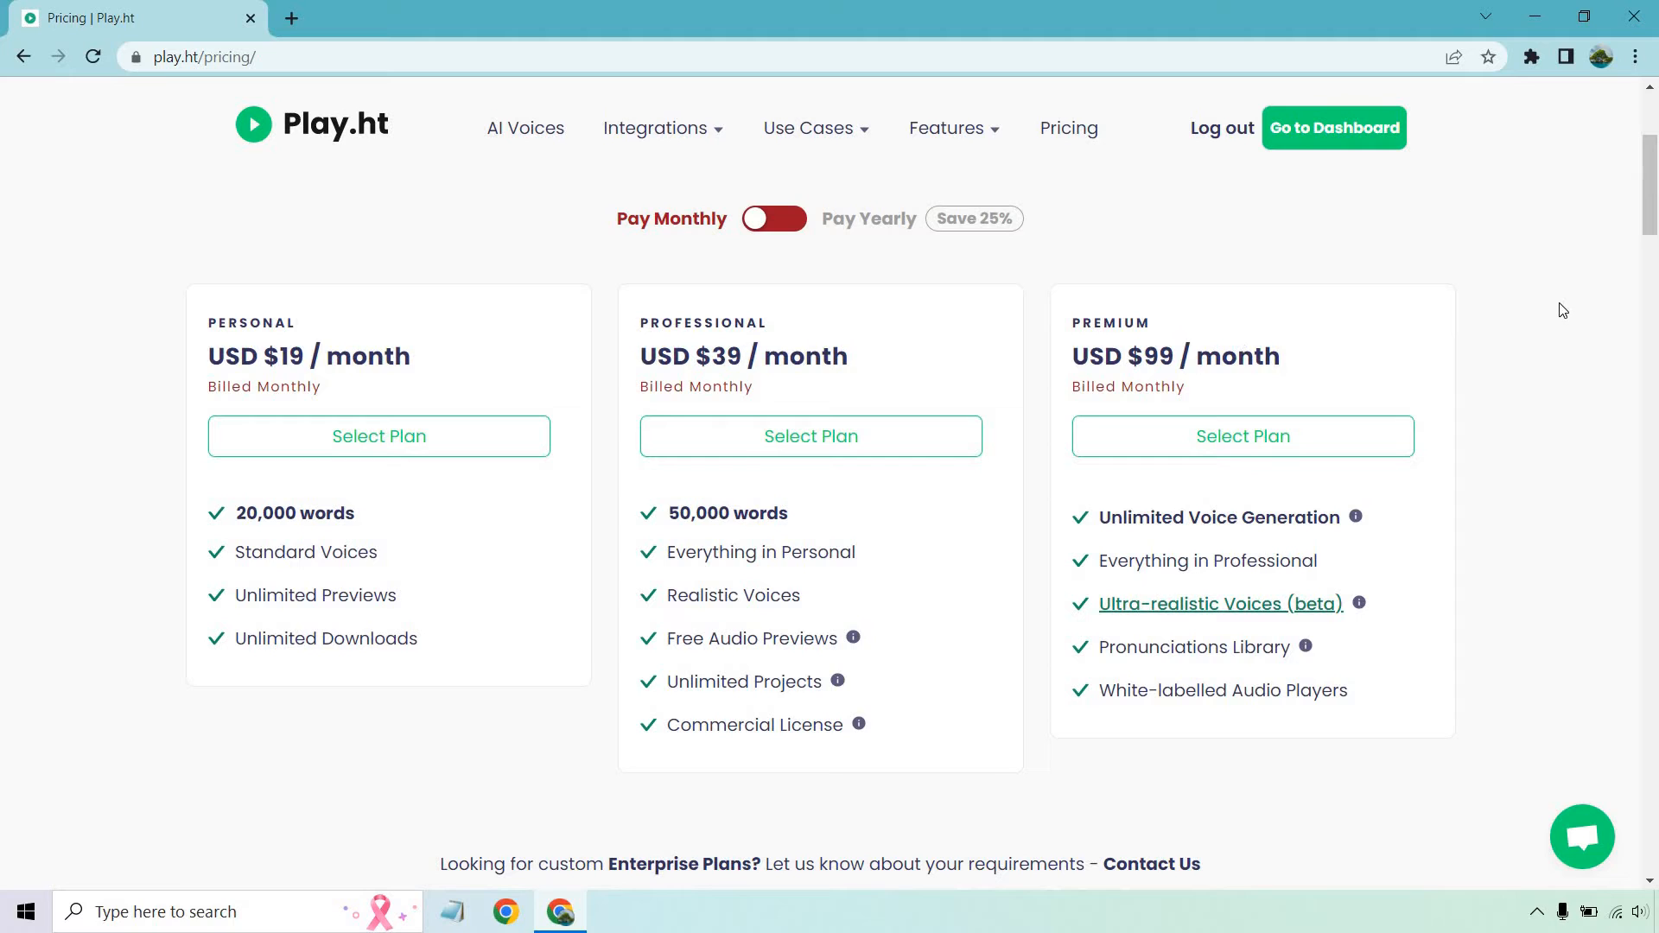
mouse_move(369, 515)
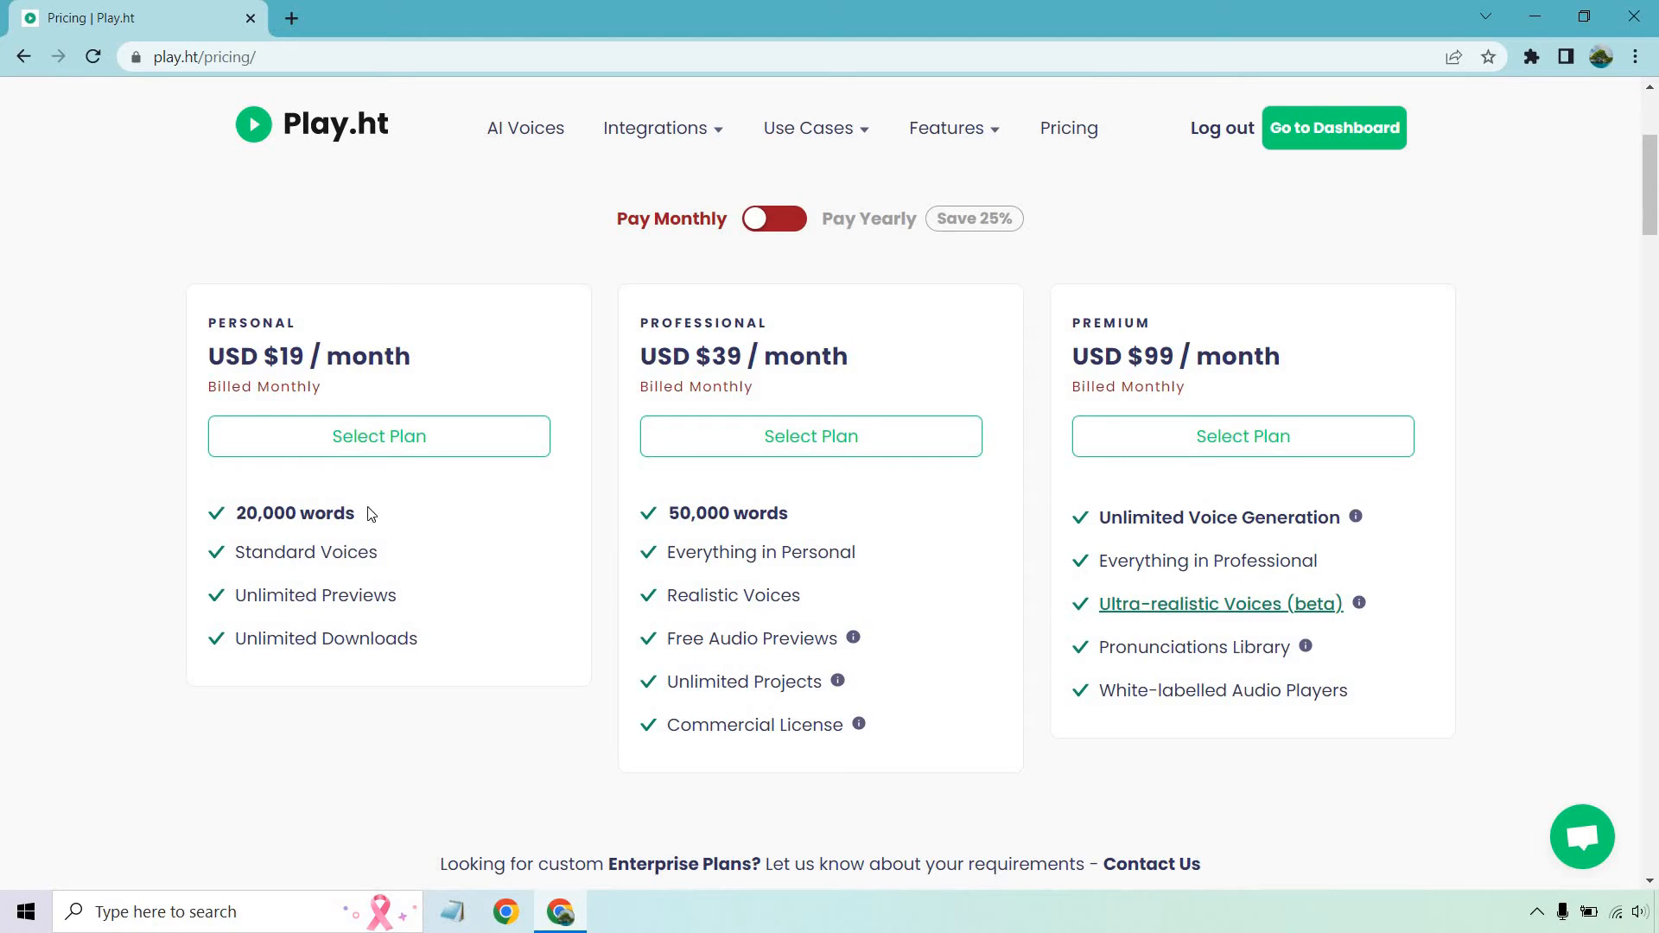
mouse_move(1066, 505)
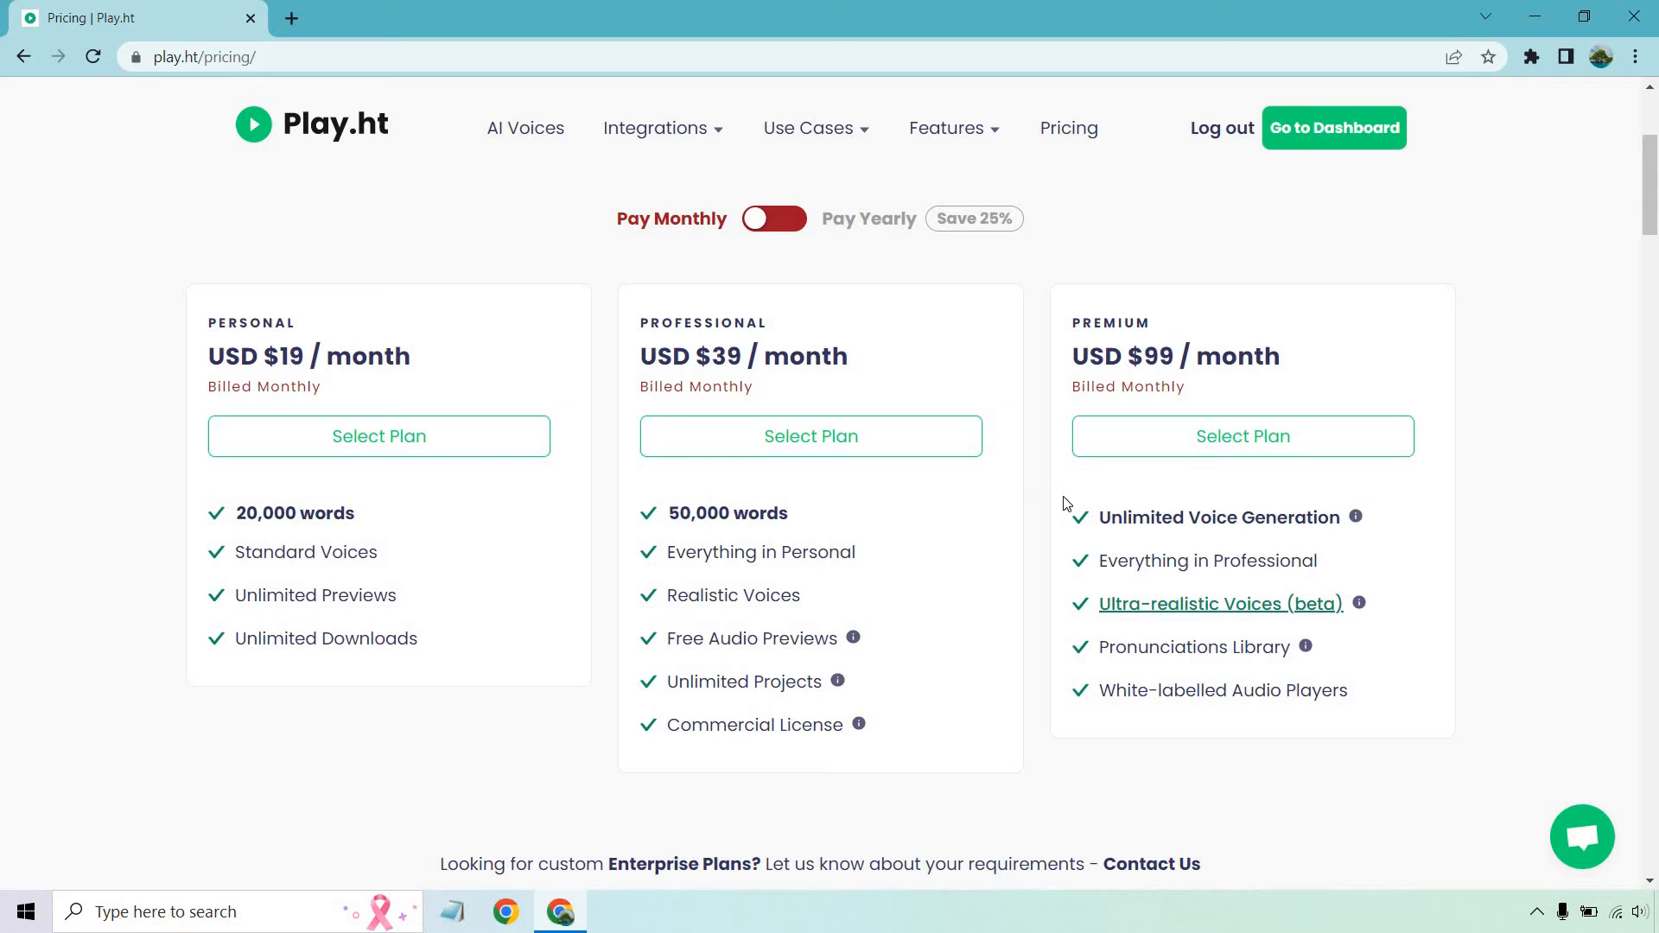
mouse_move(1358, 534)
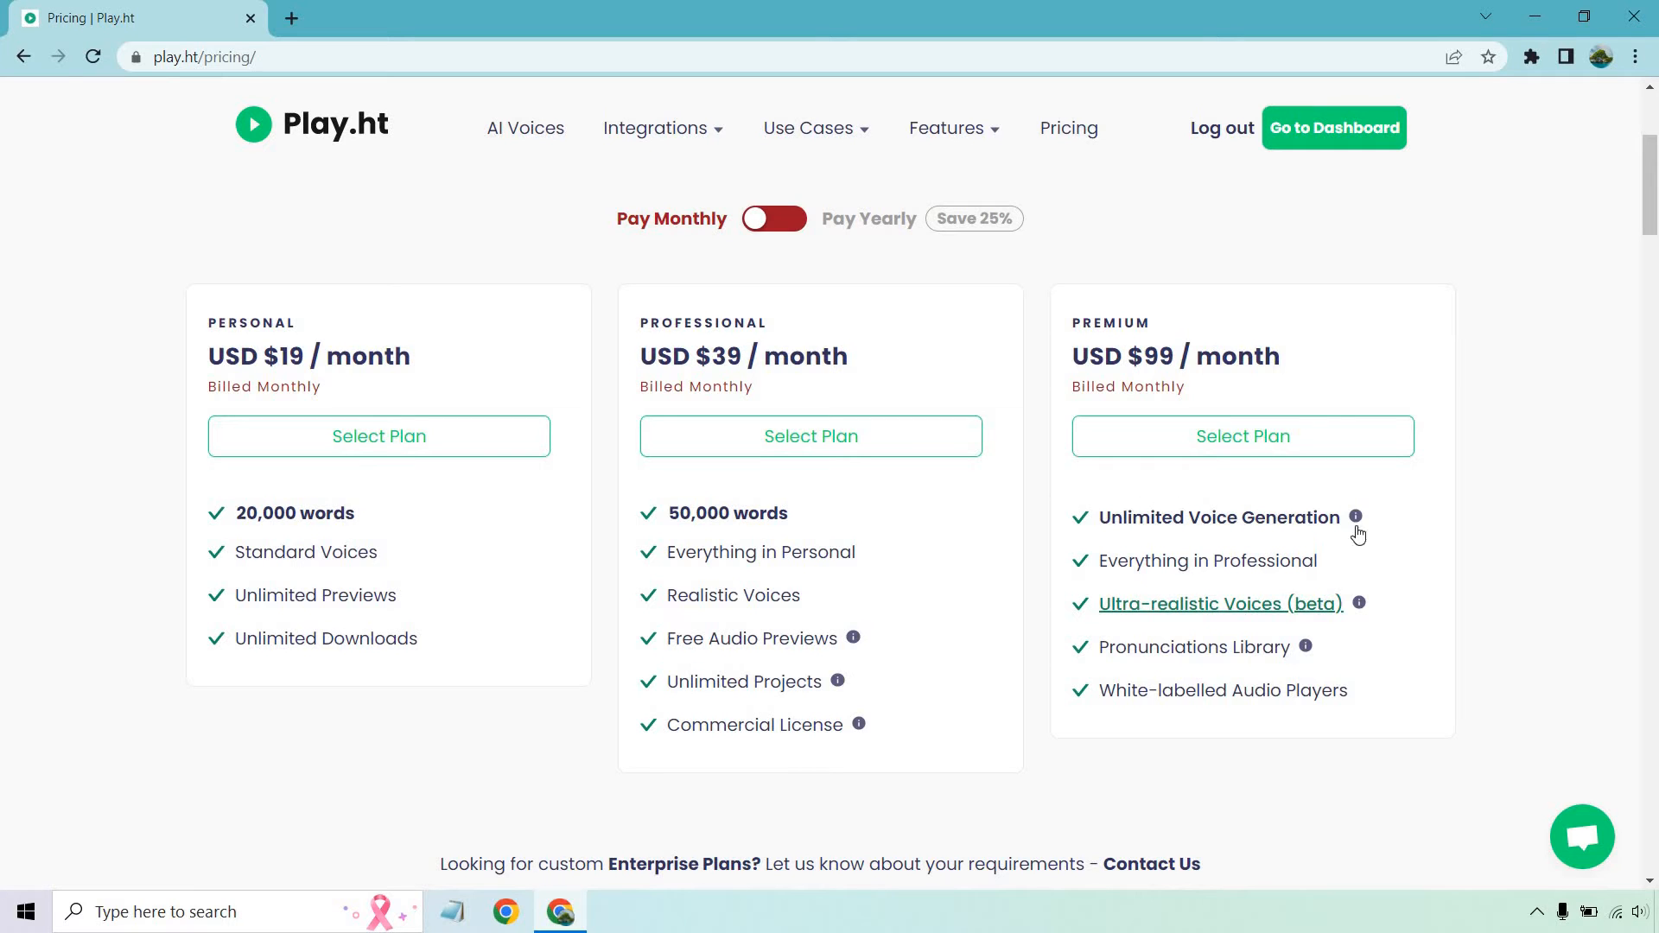
mouse_move(1355, 517)
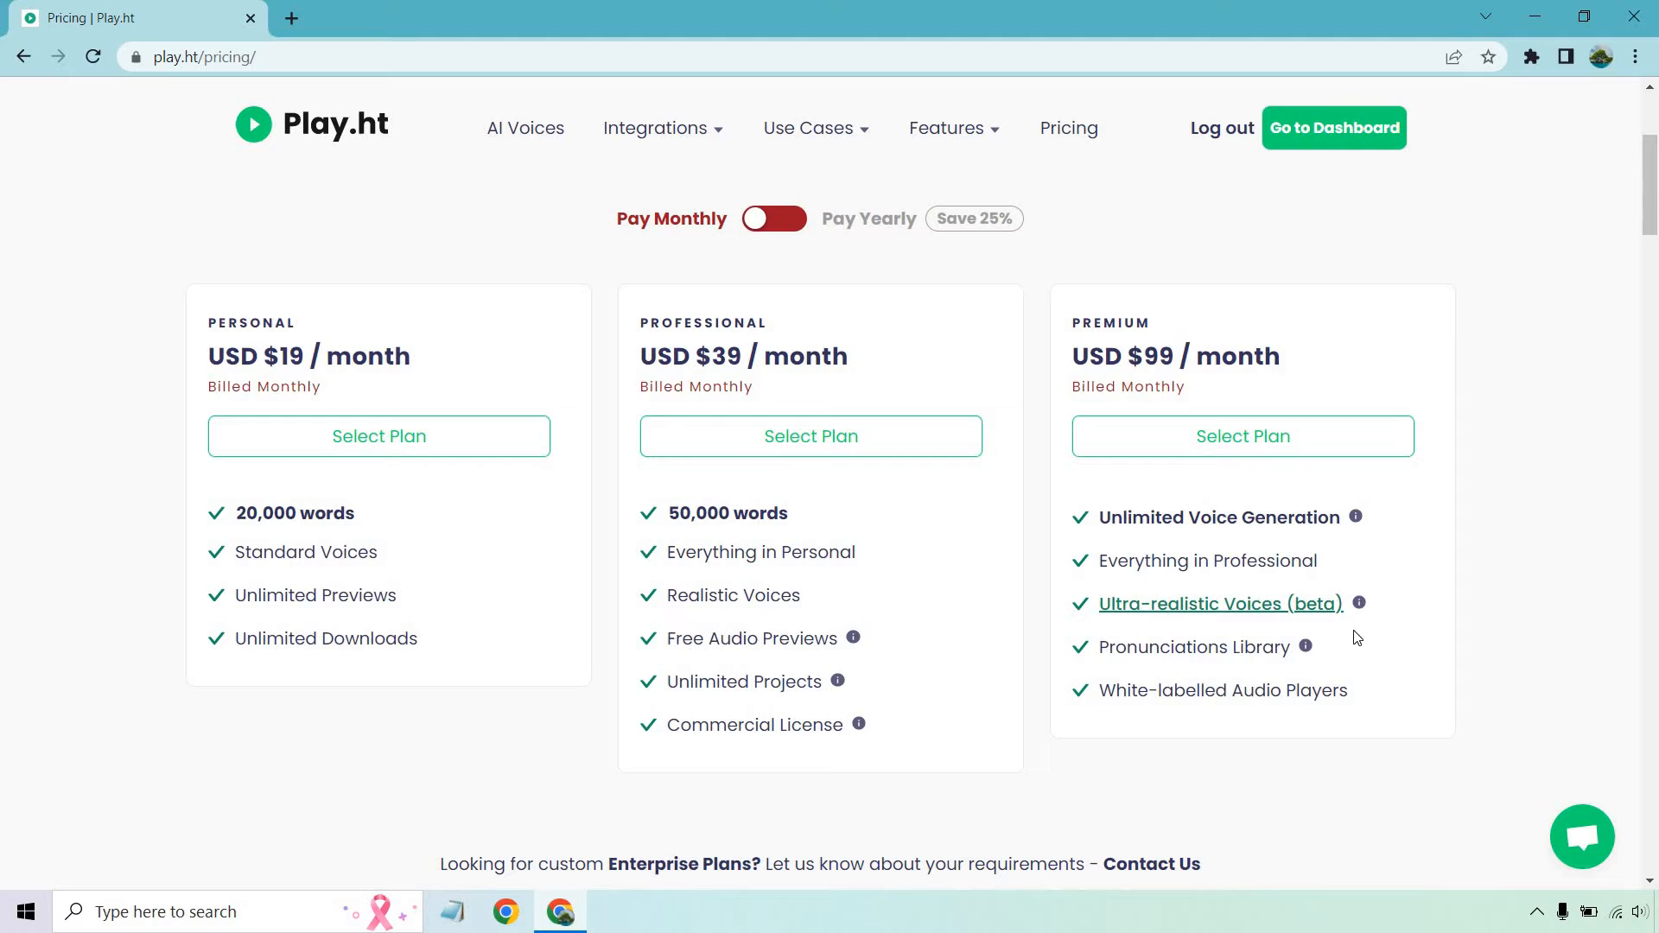
mouse_move(1359, 603)
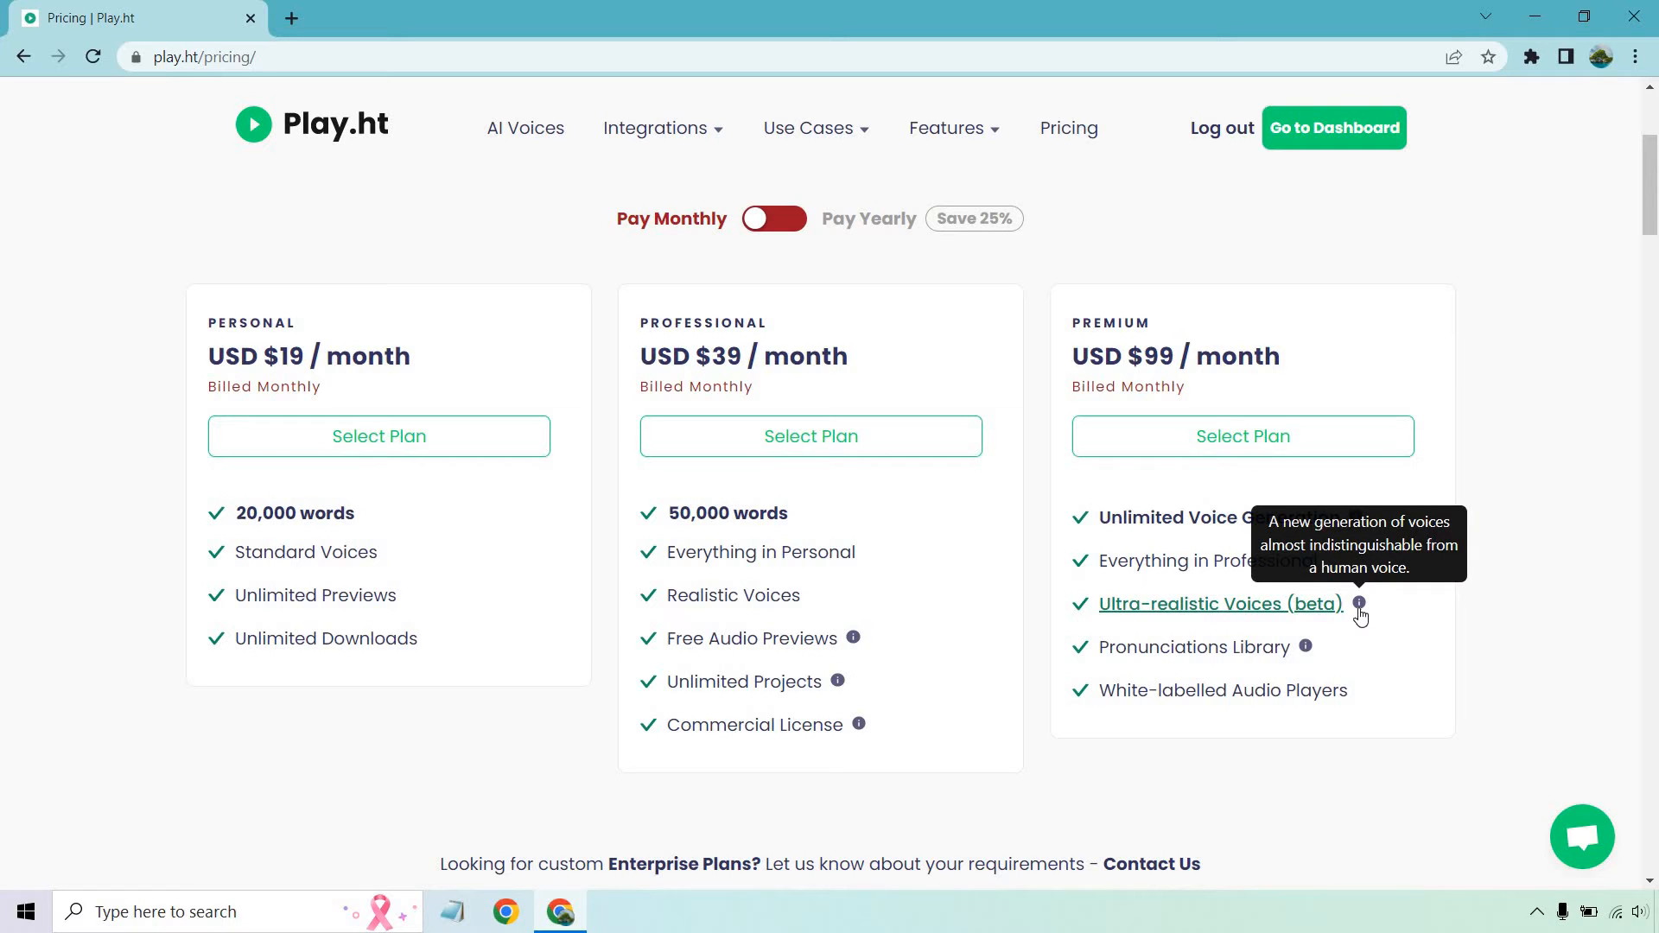
mouse_move(408, 649)
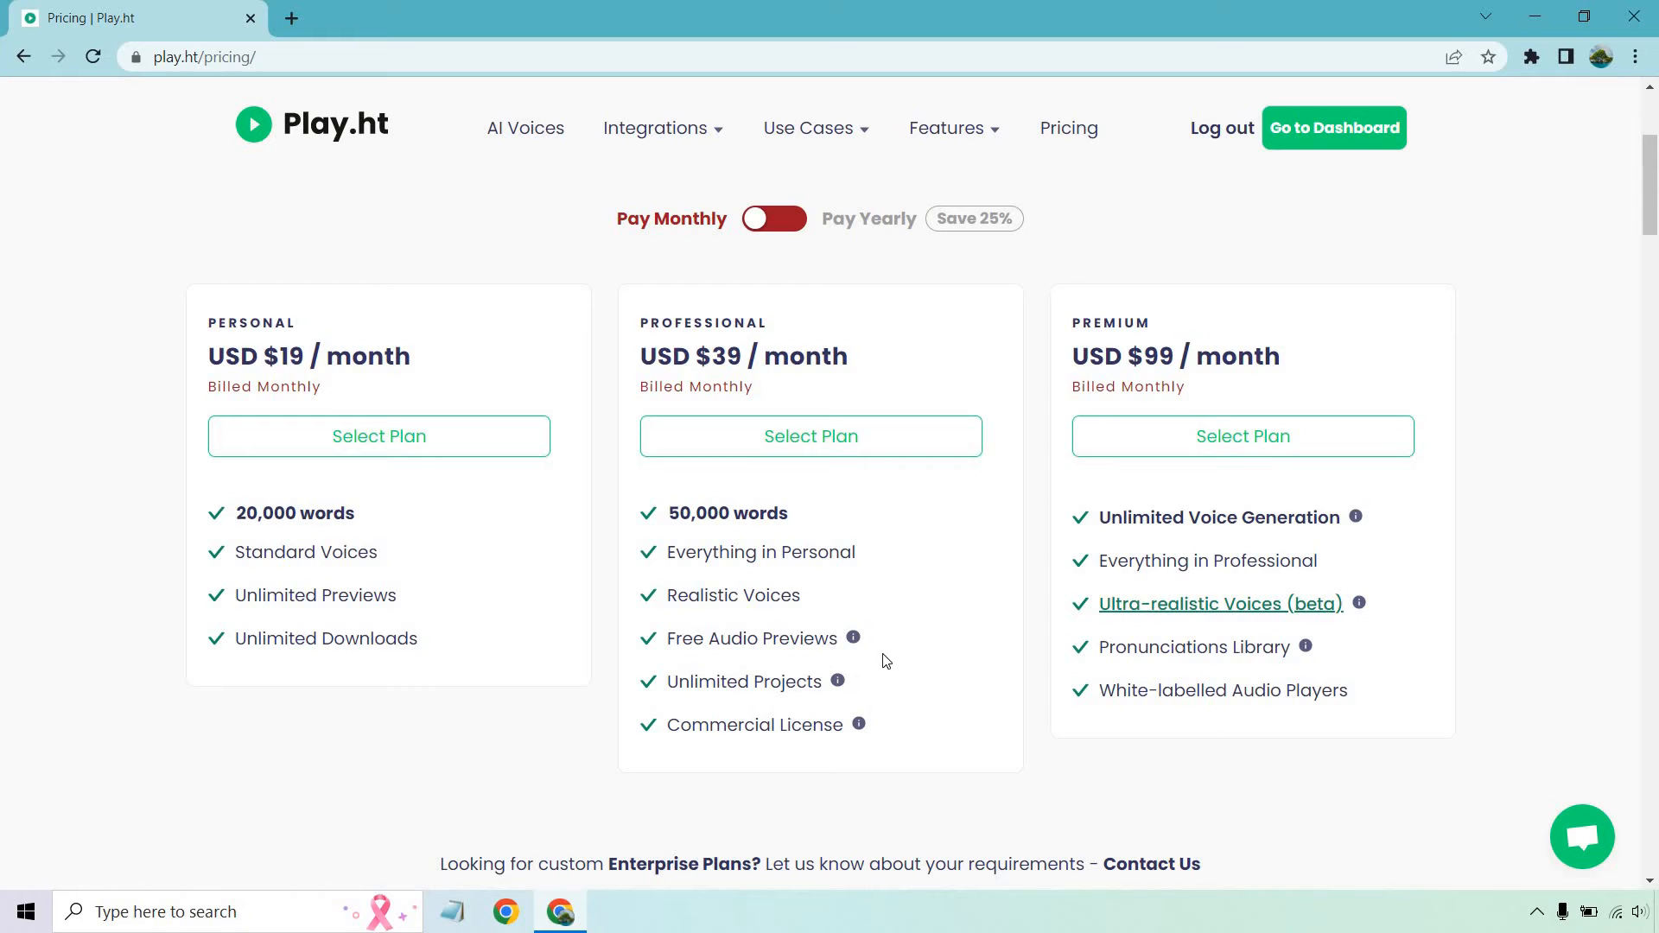
mouse_move(852, 638)
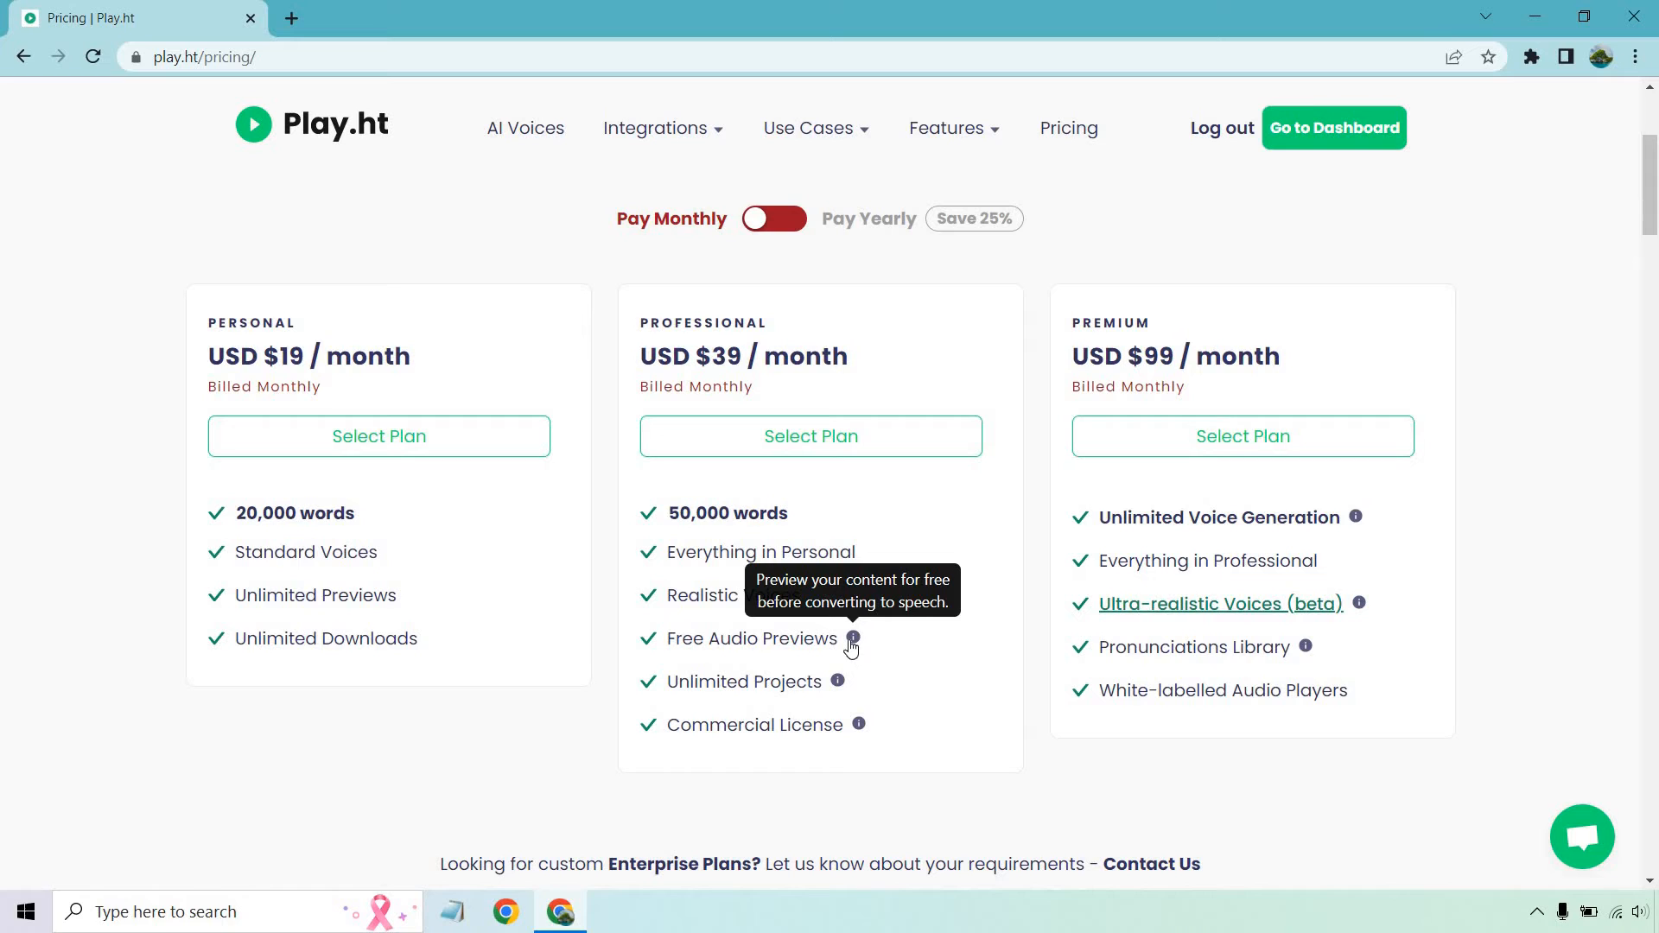
mouse_move(902, 674)
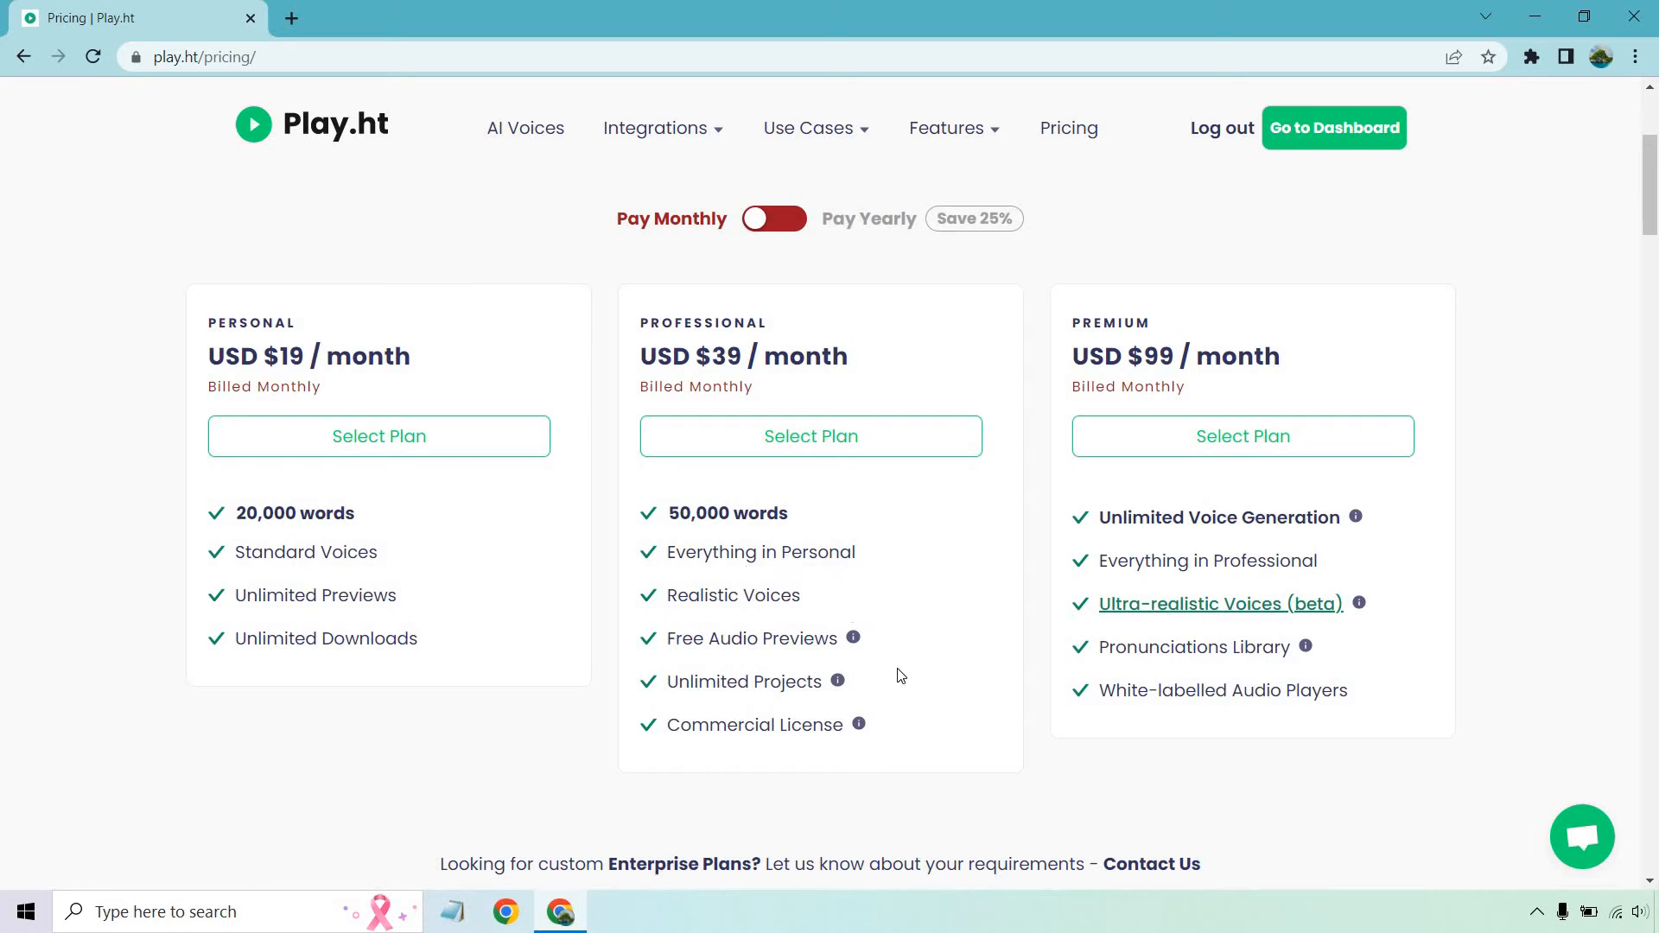
mouse_move(857, 724)
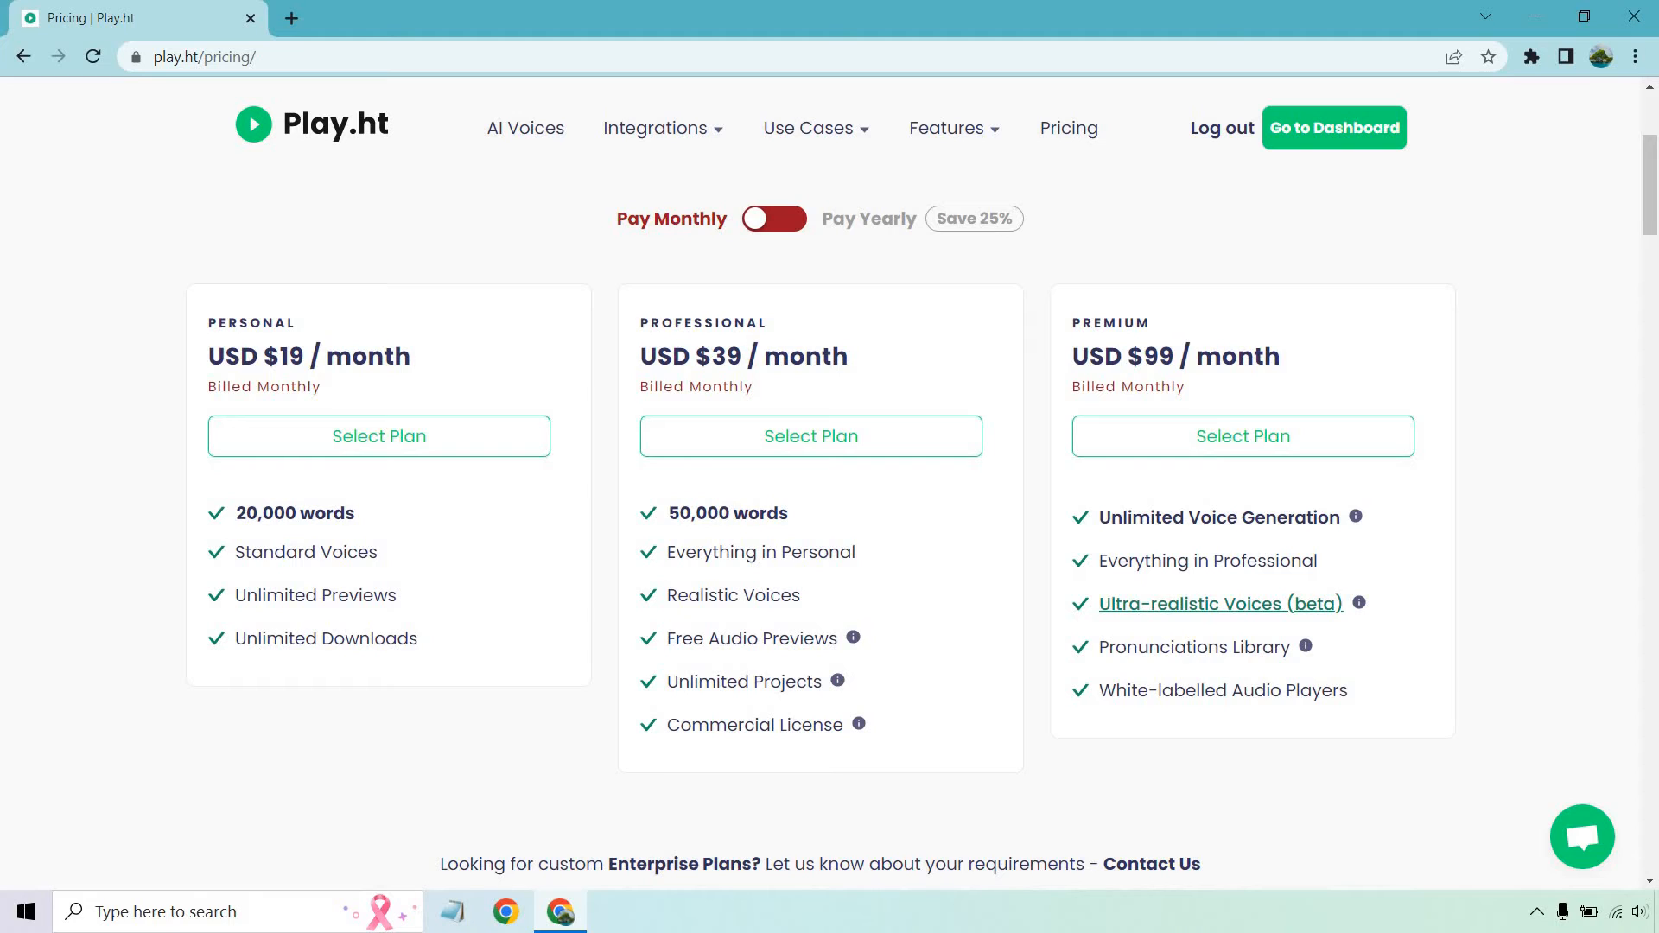
mouse_move(1386, 608)
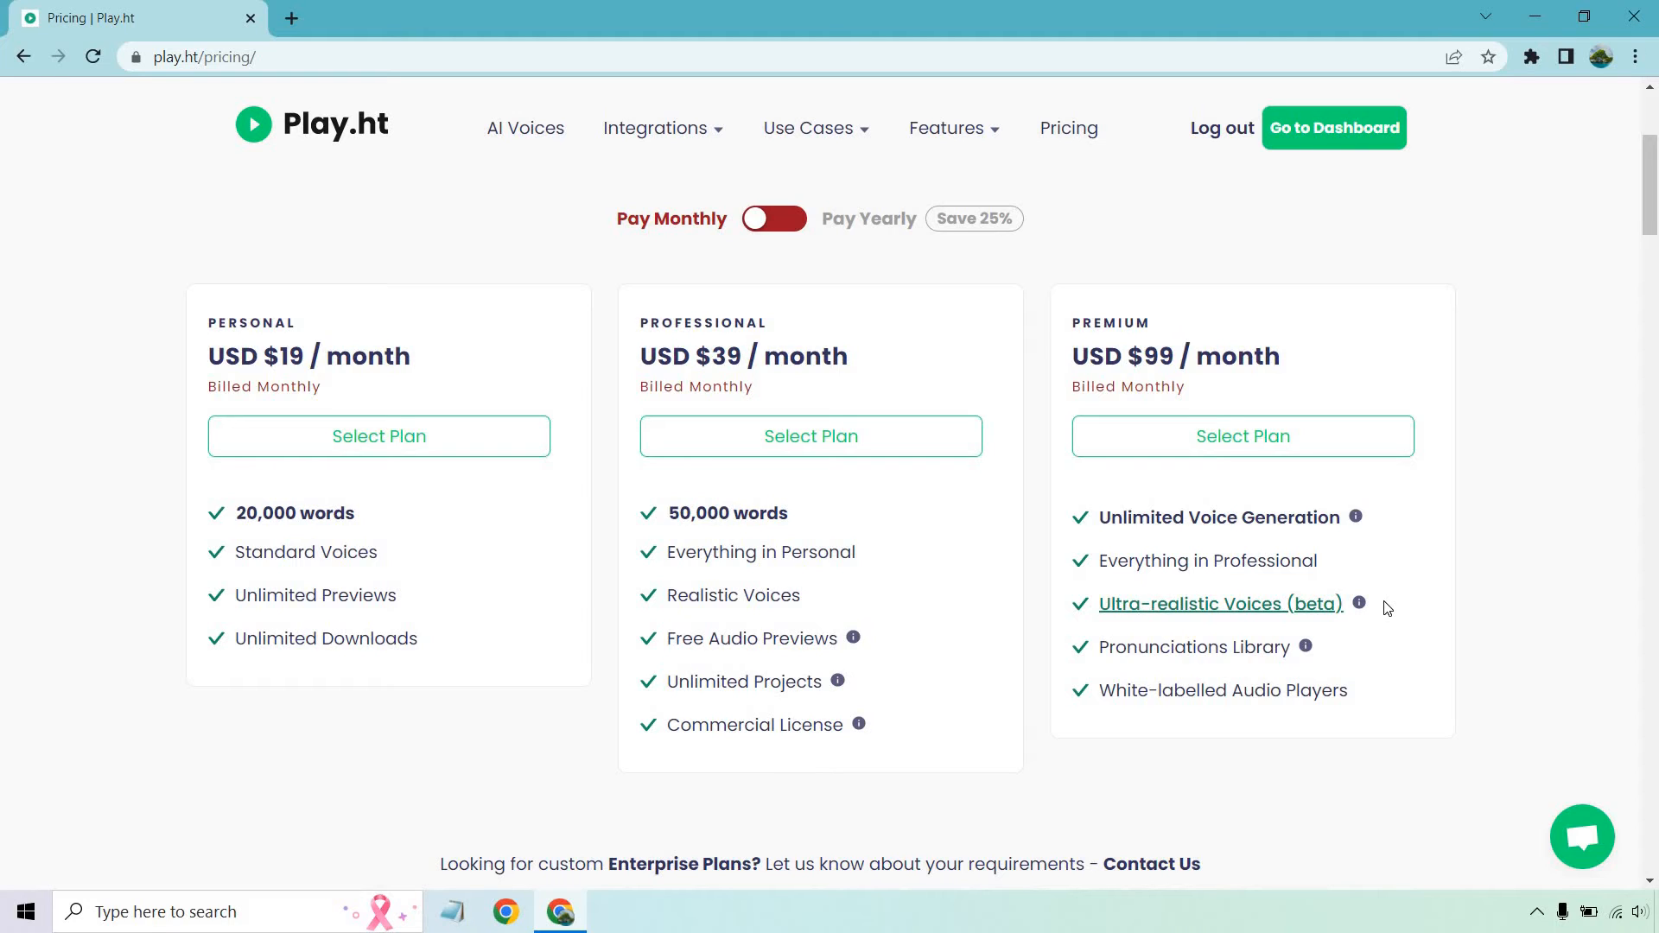
mouse_move(1303, 715)
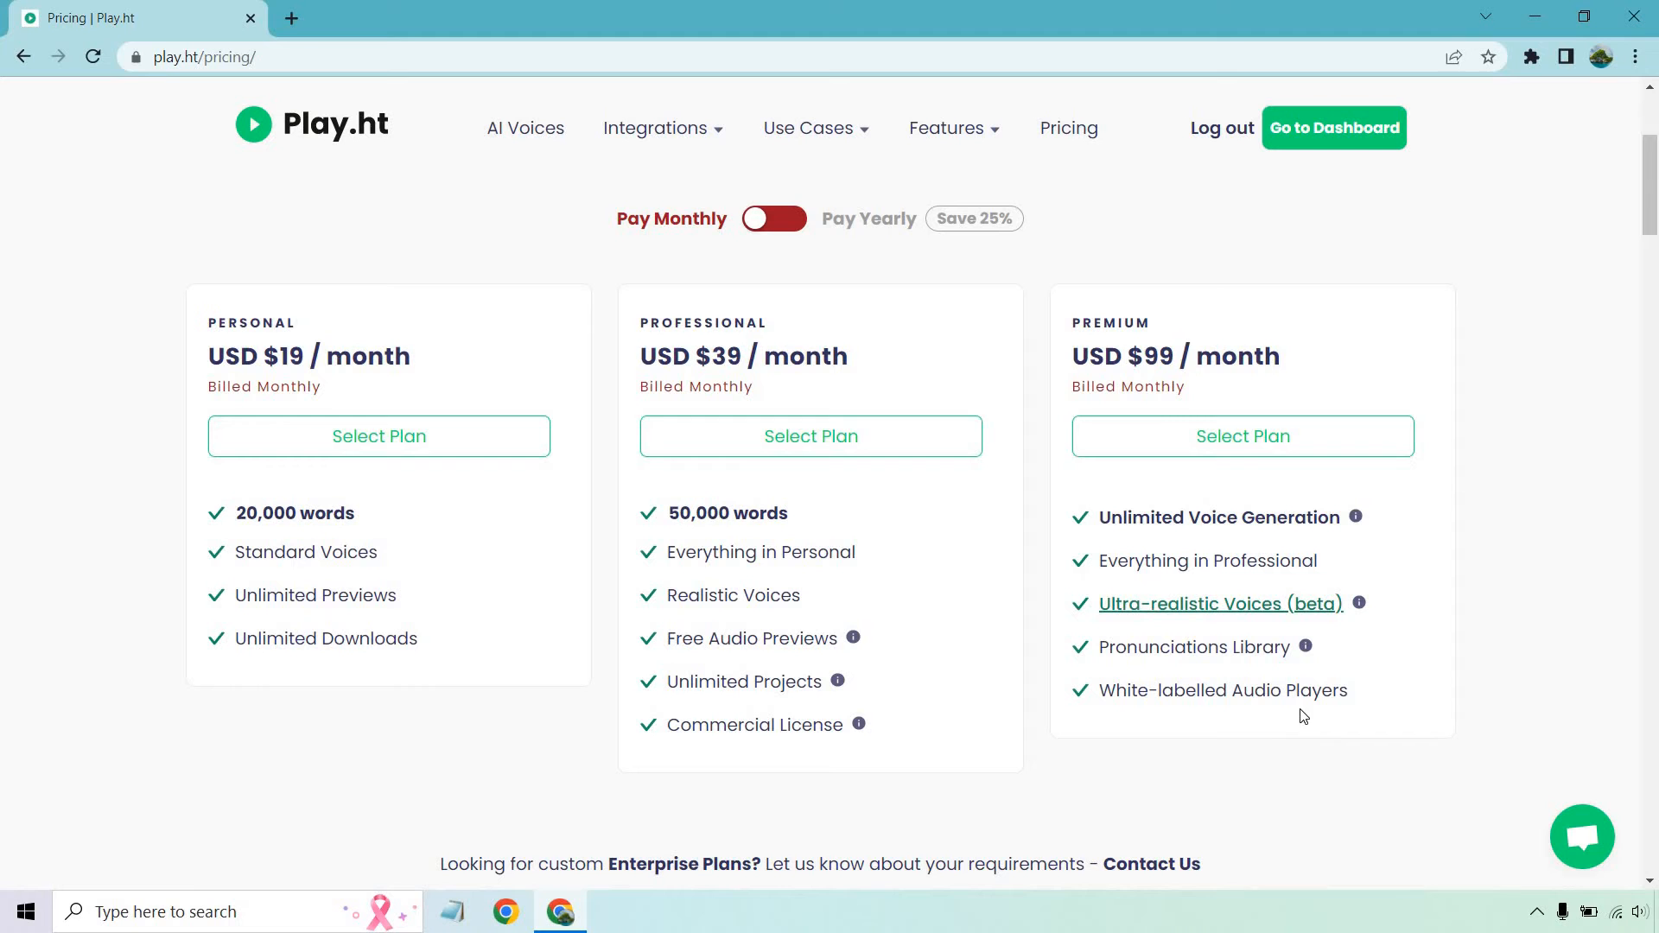
Scroll down through the features comparison table toward Corporate Billing
scroll(down, 3)
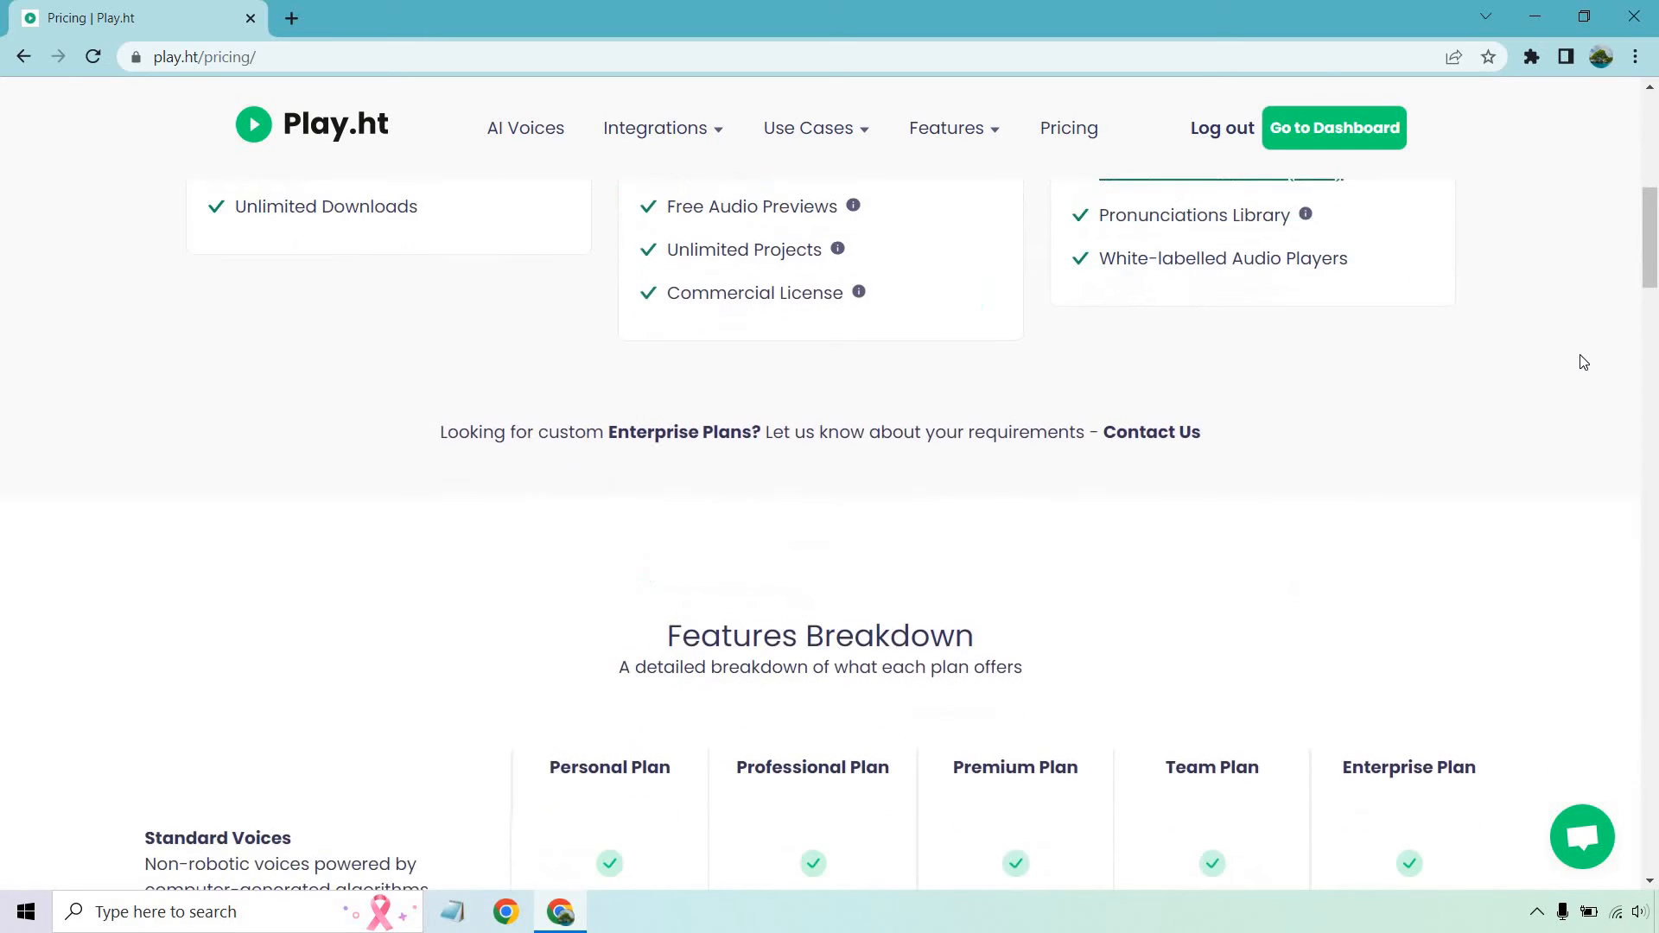
scroll(down, 3)
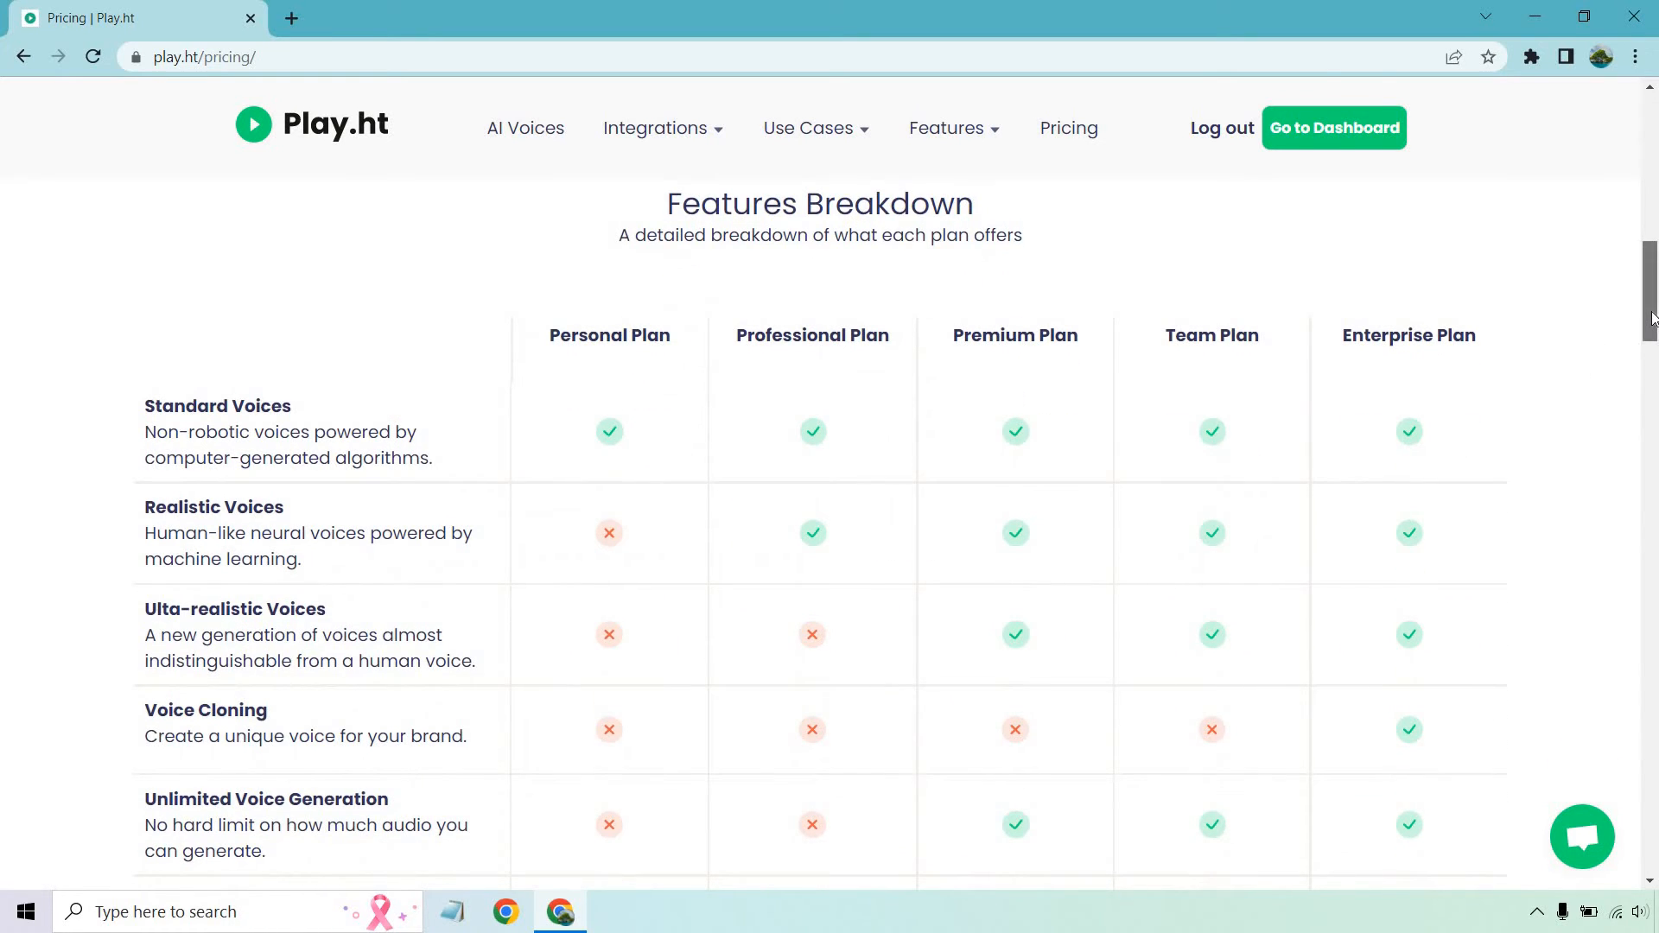
mouse_move(1241, 314)
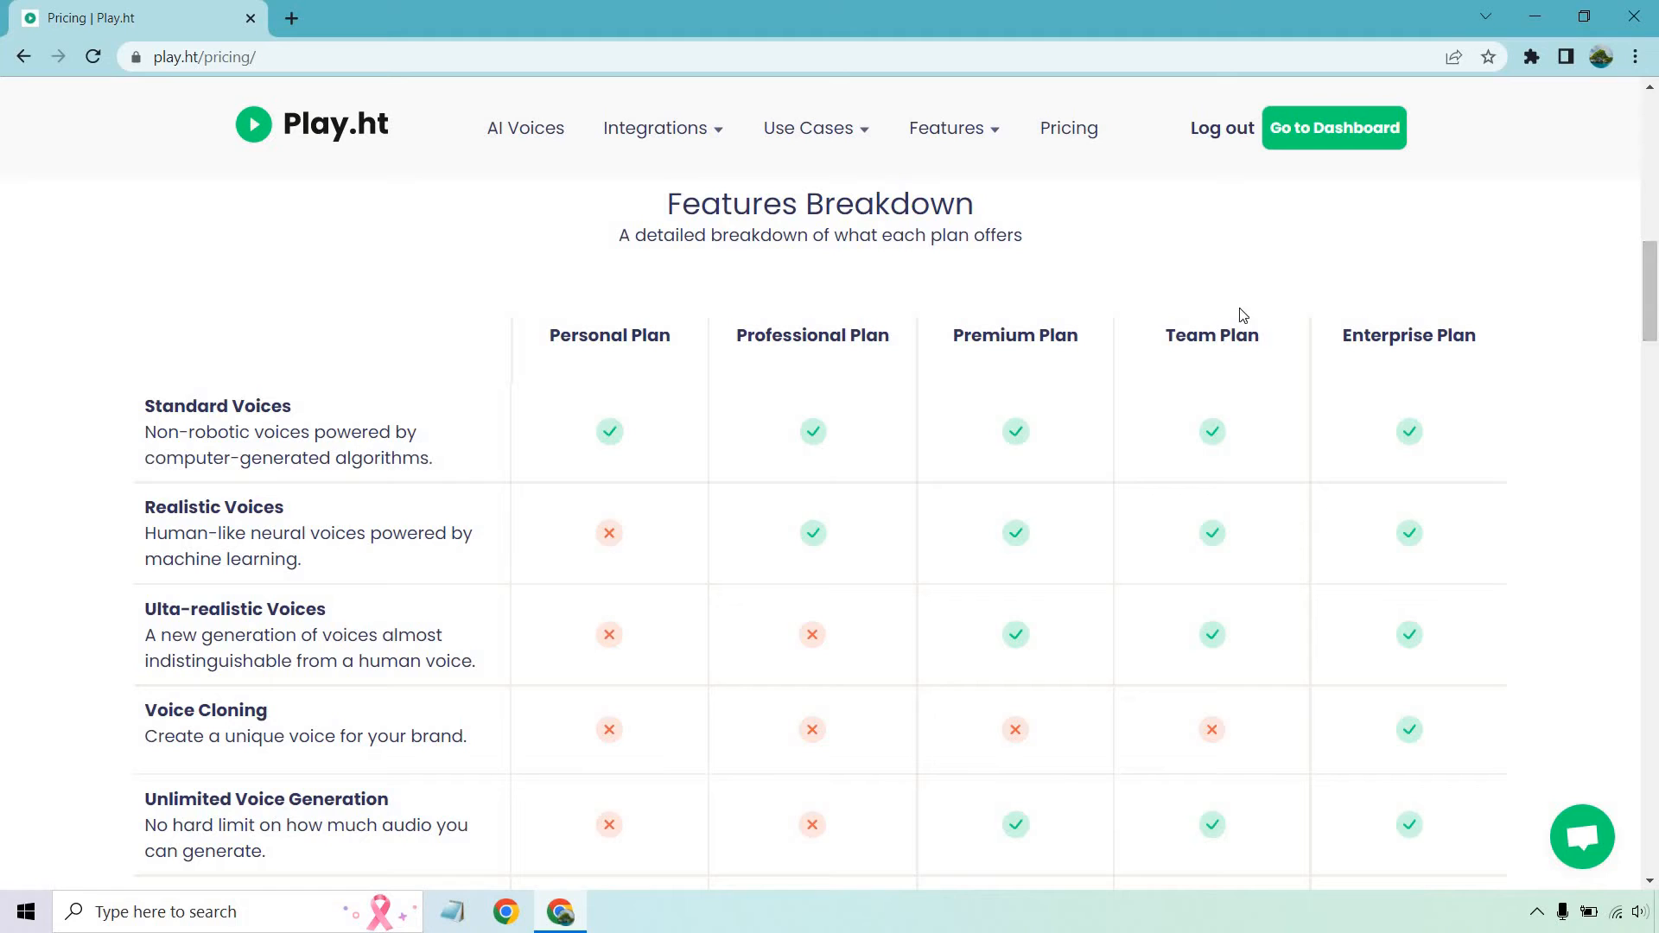
mouse_move(1047, 356)
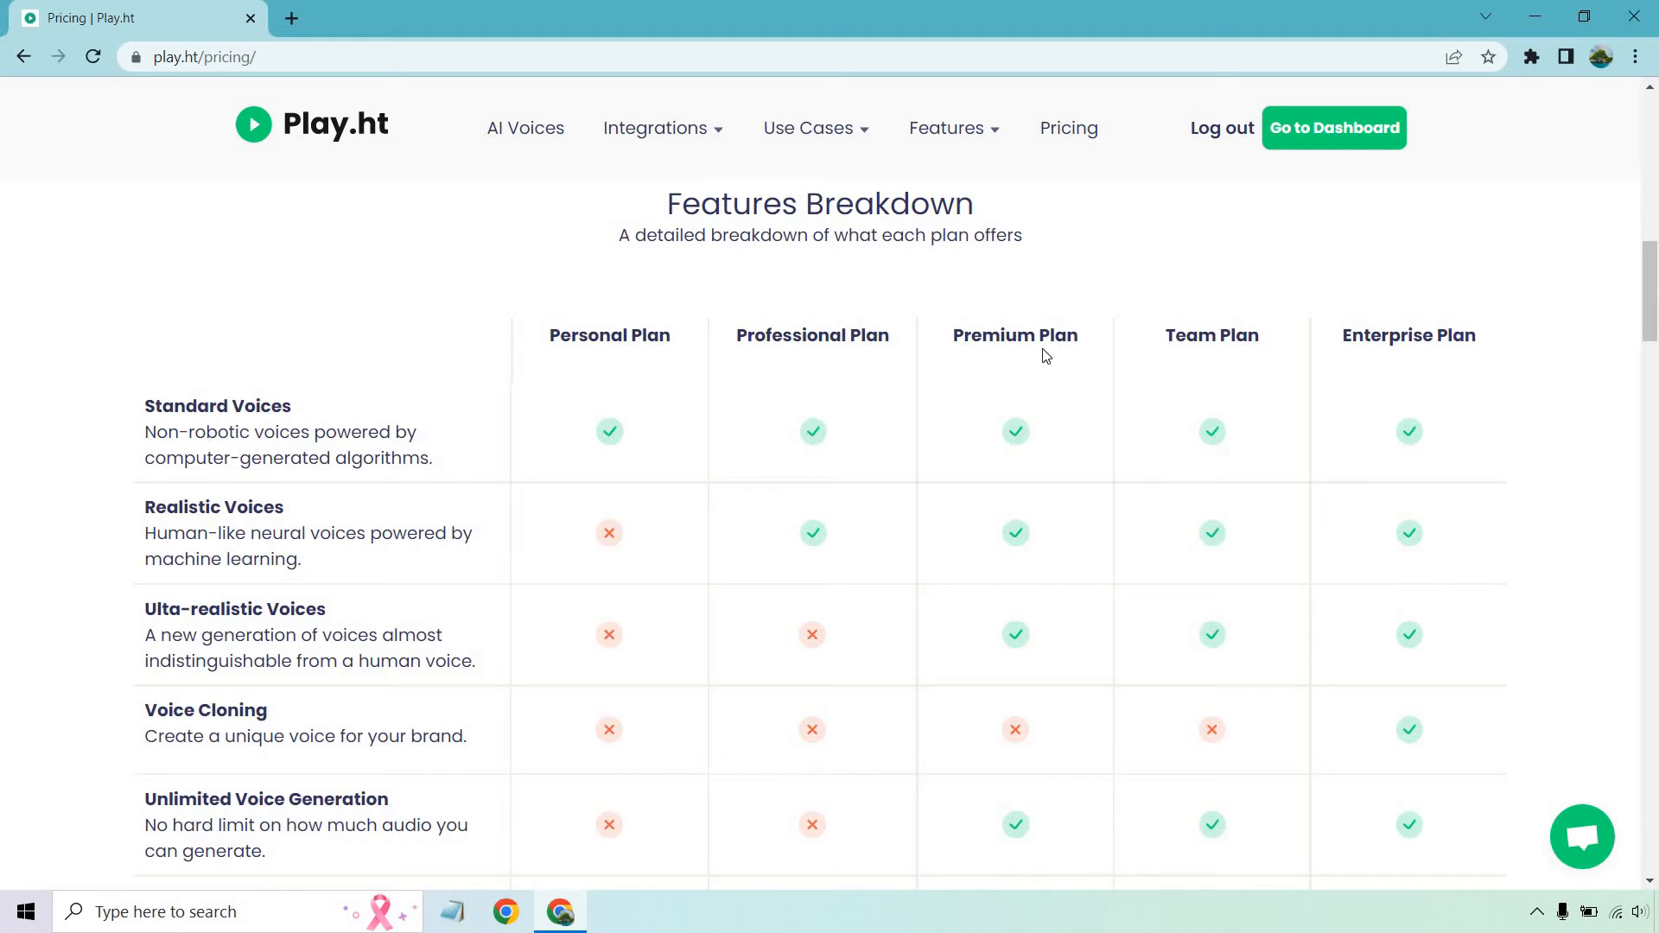
mouse_move(430, 510)
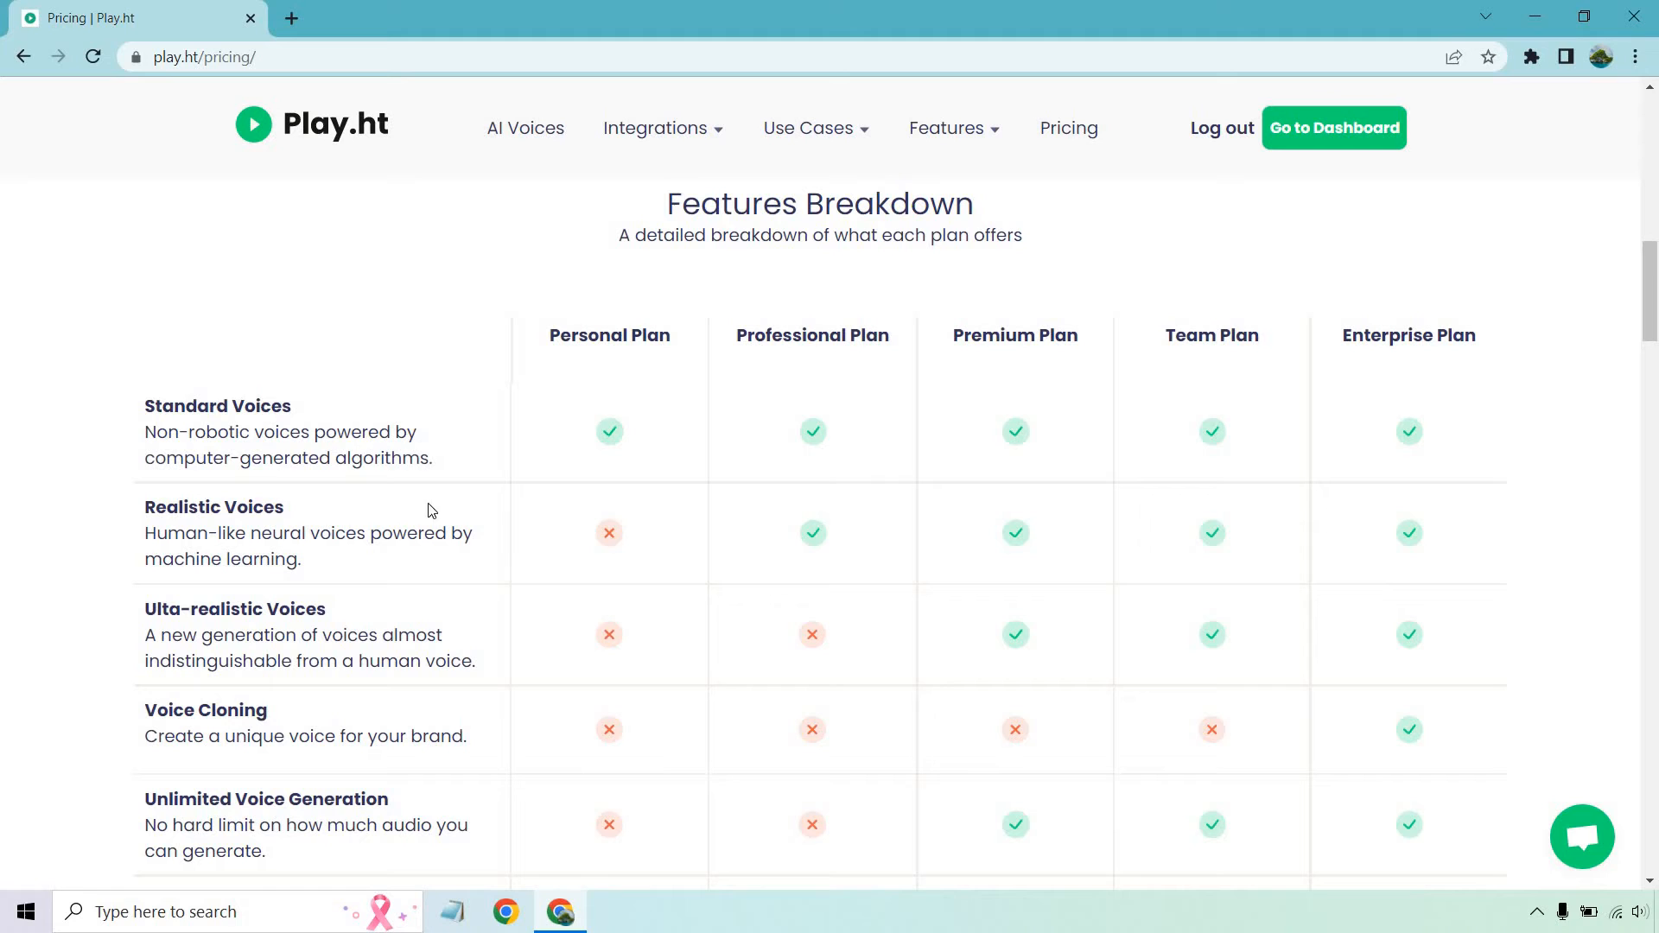
mouse_move(1020, 470)
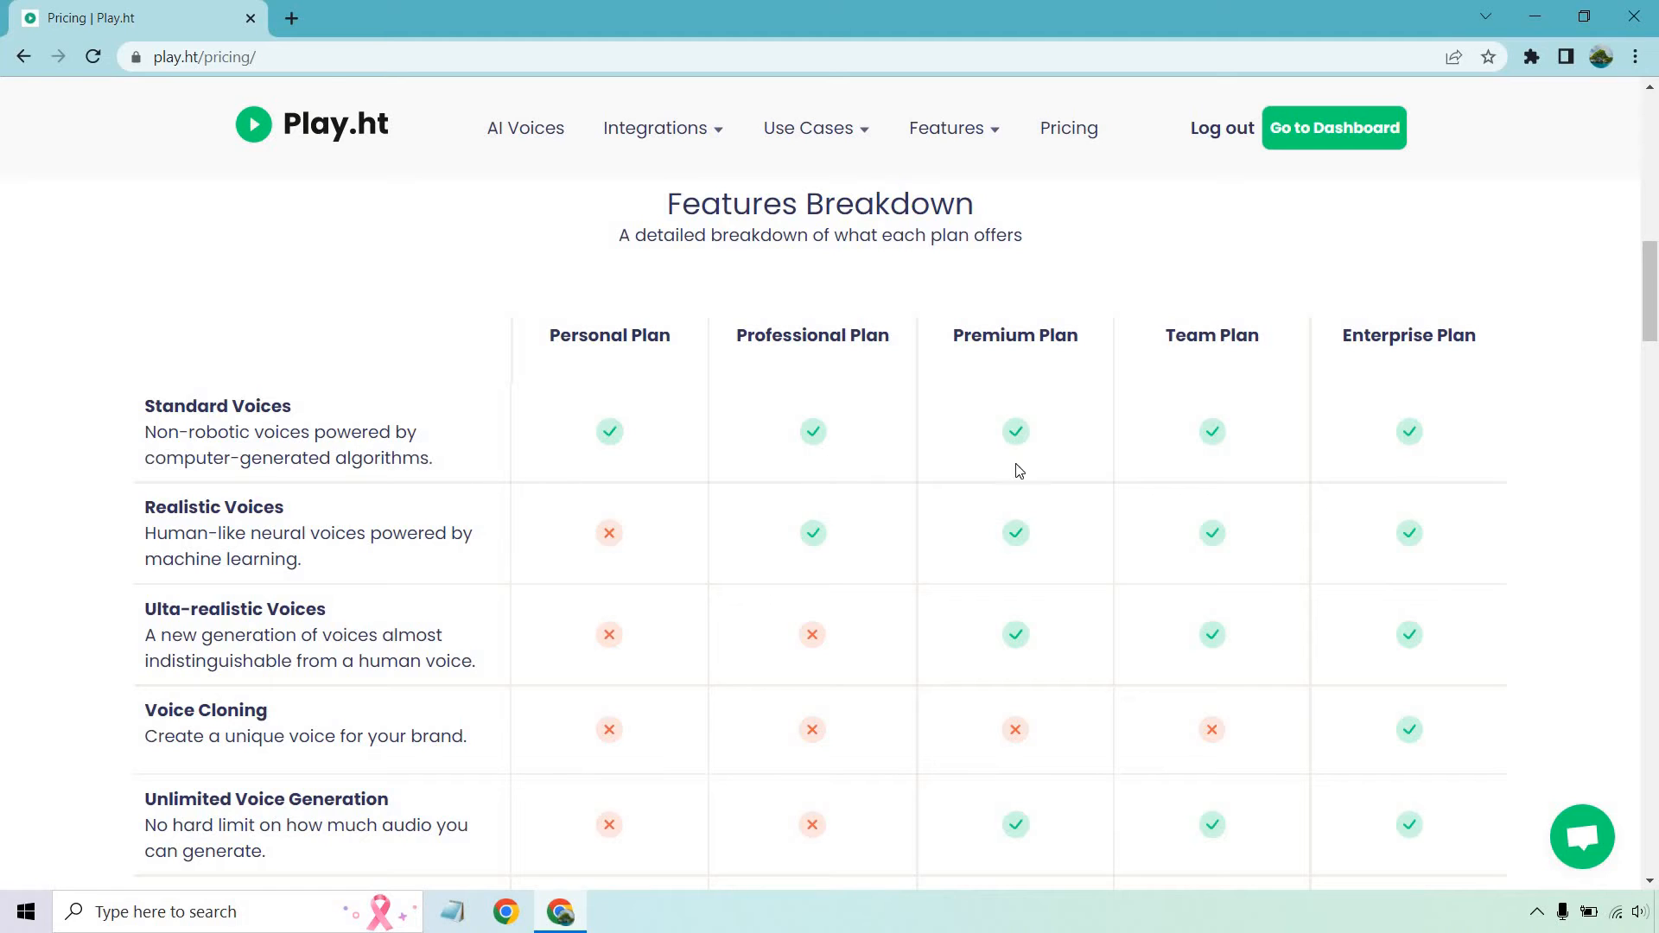
mouse_move(465, 591)
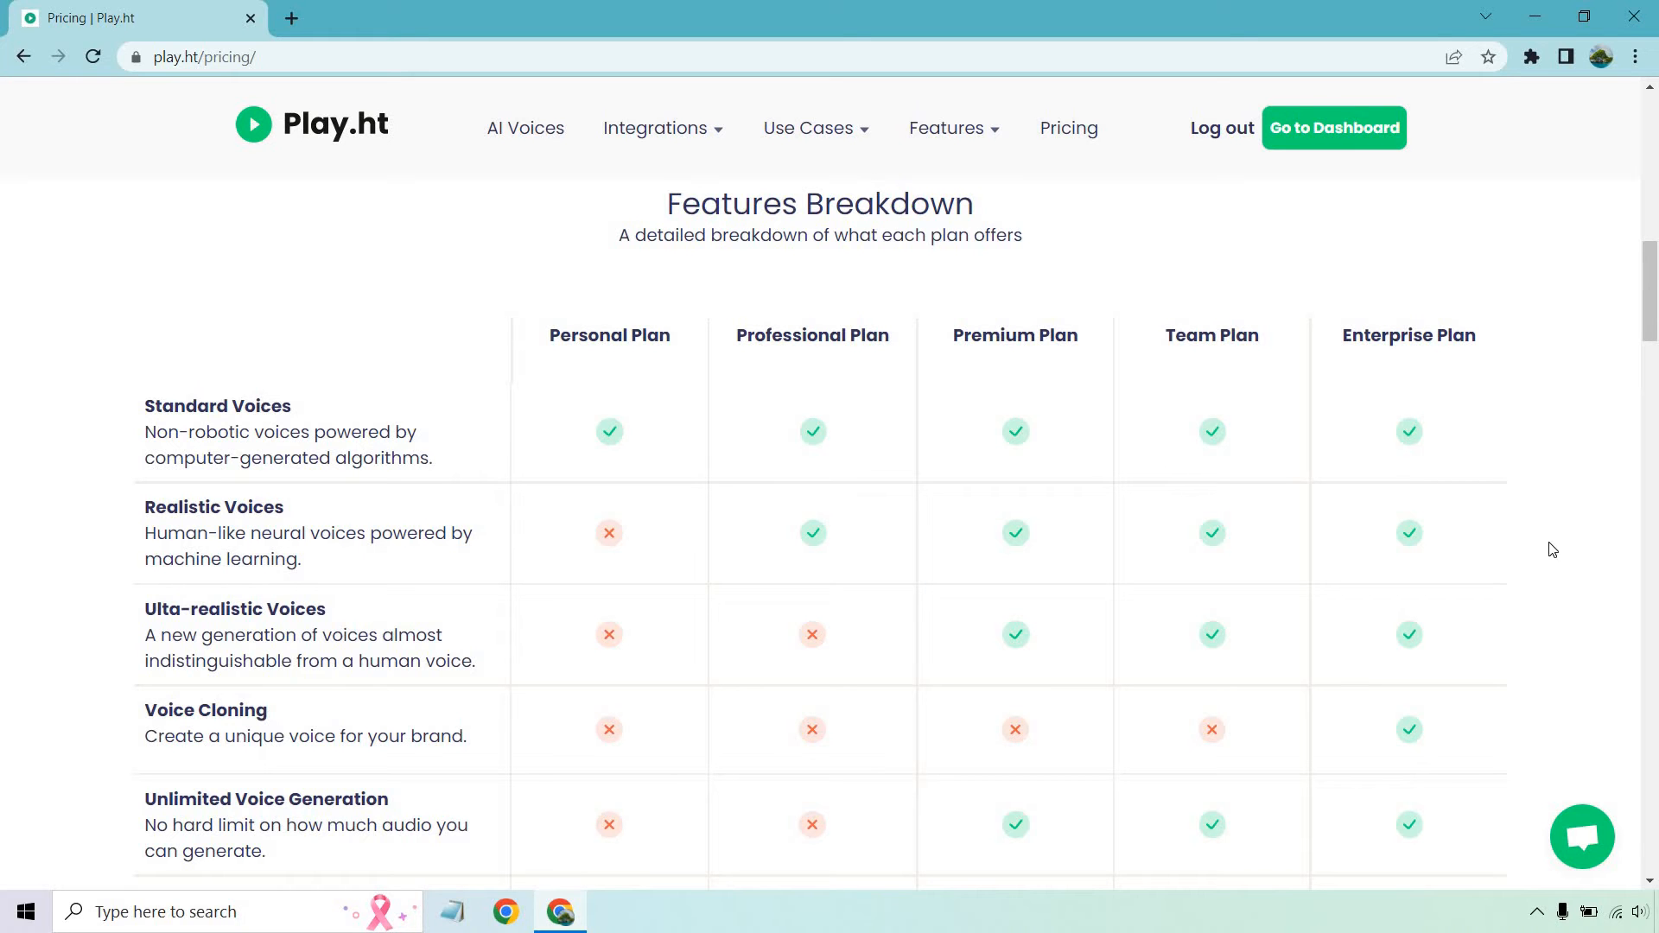
scroll(down, 3)
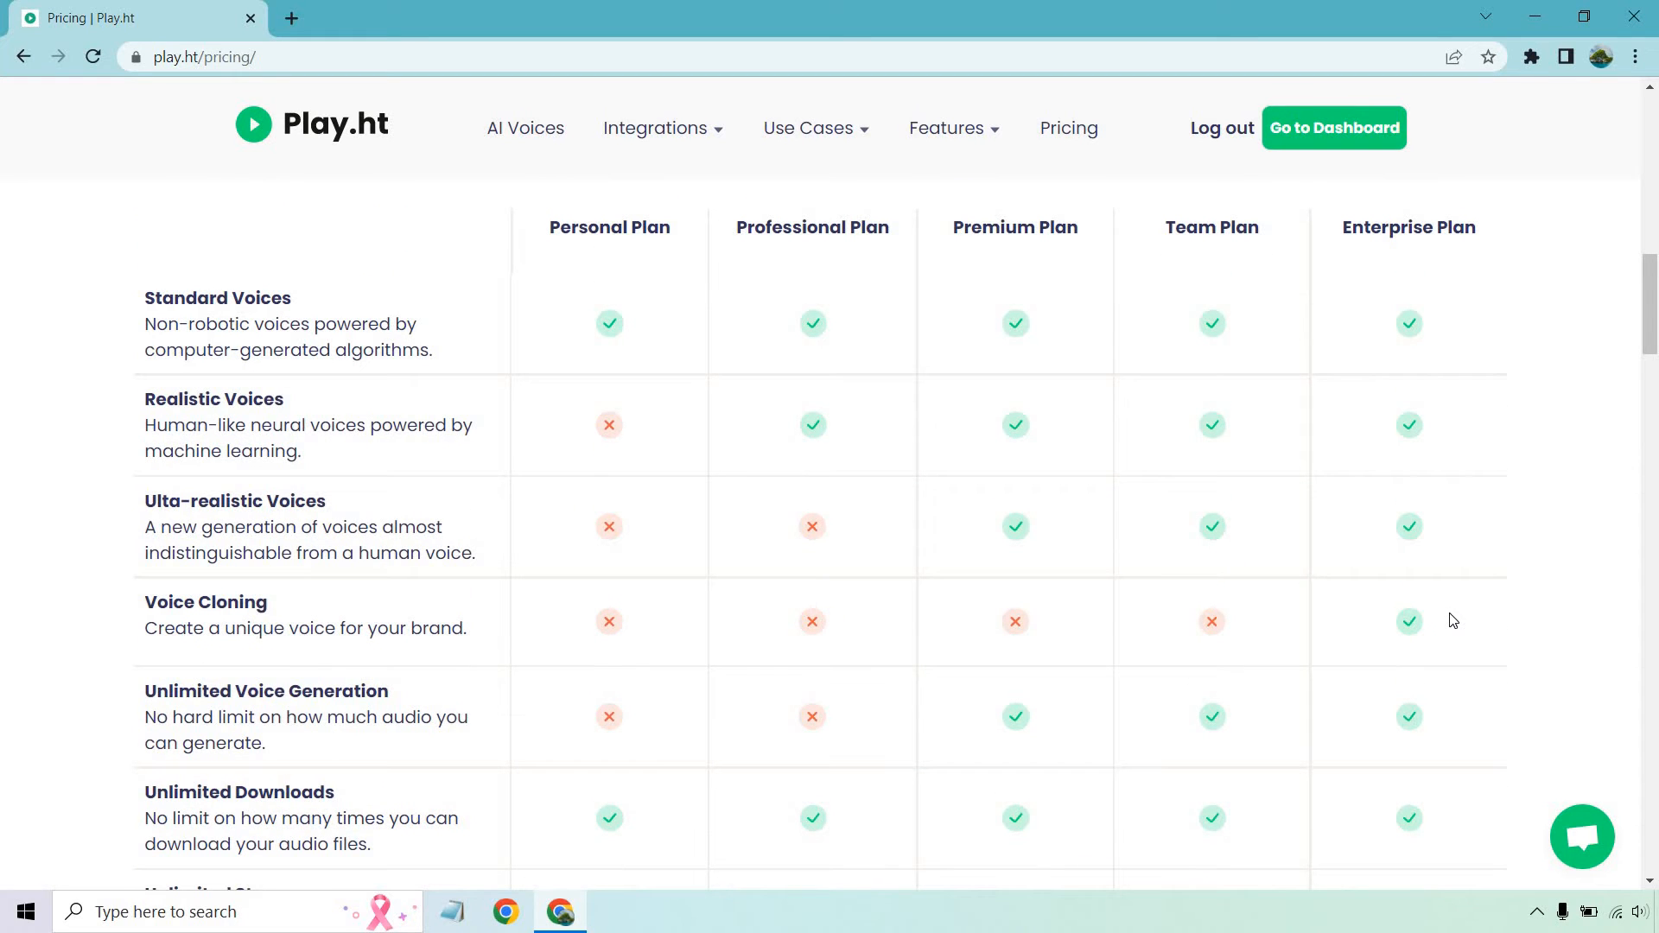
mouse_move(1519, 592)
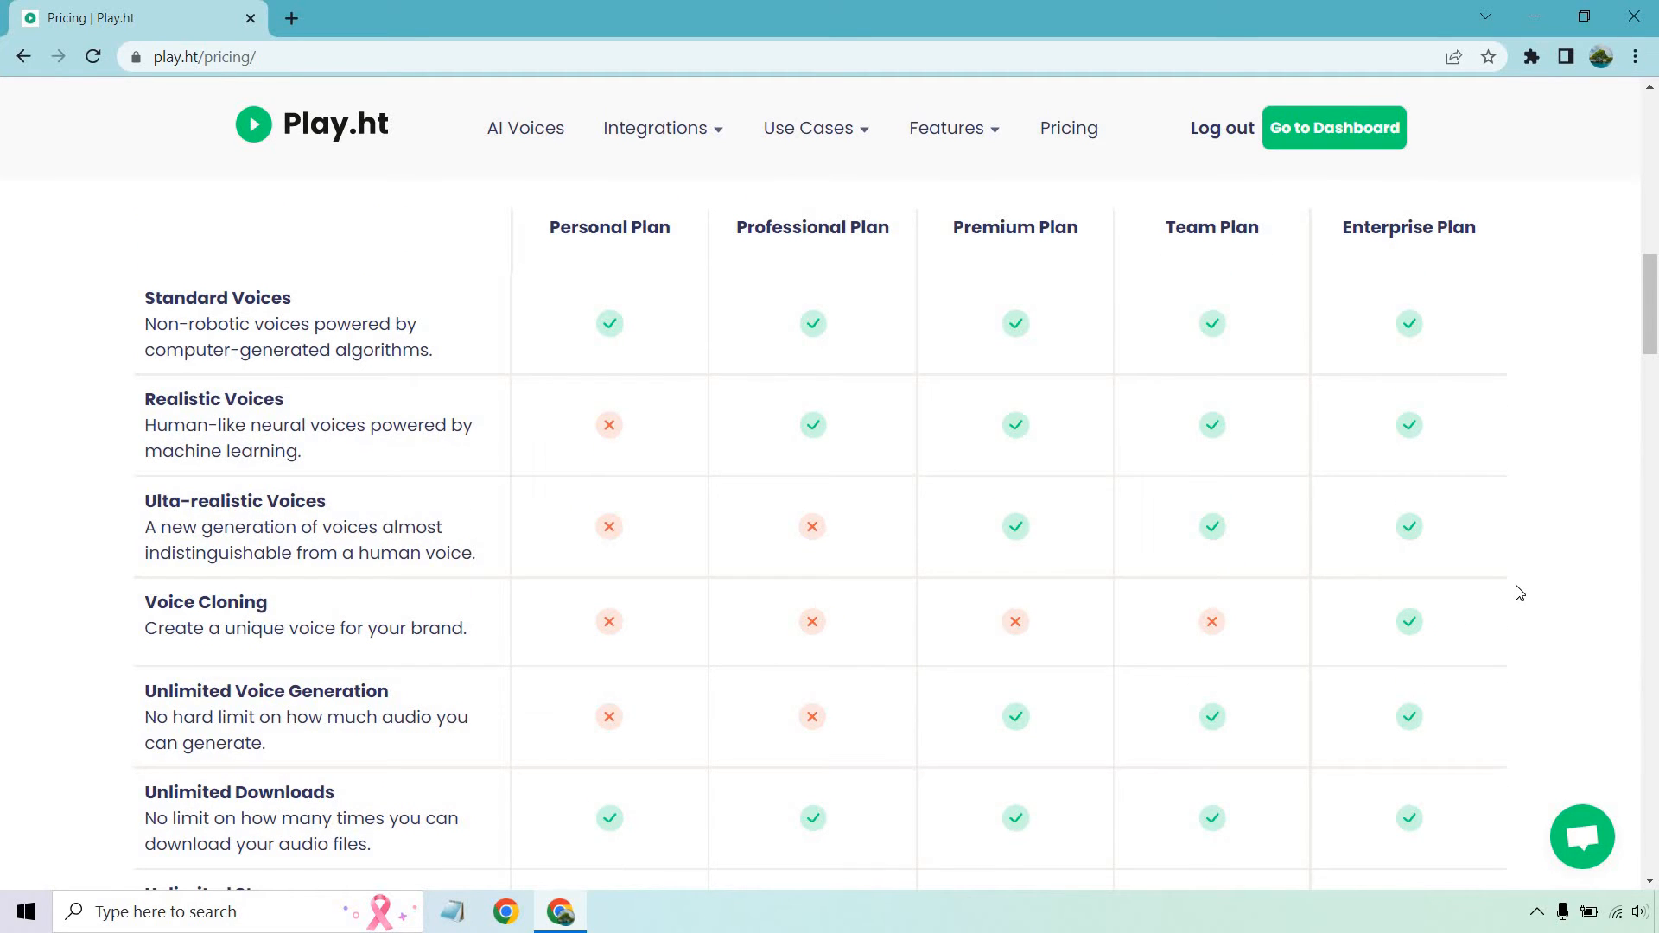
scroll(down, 3)
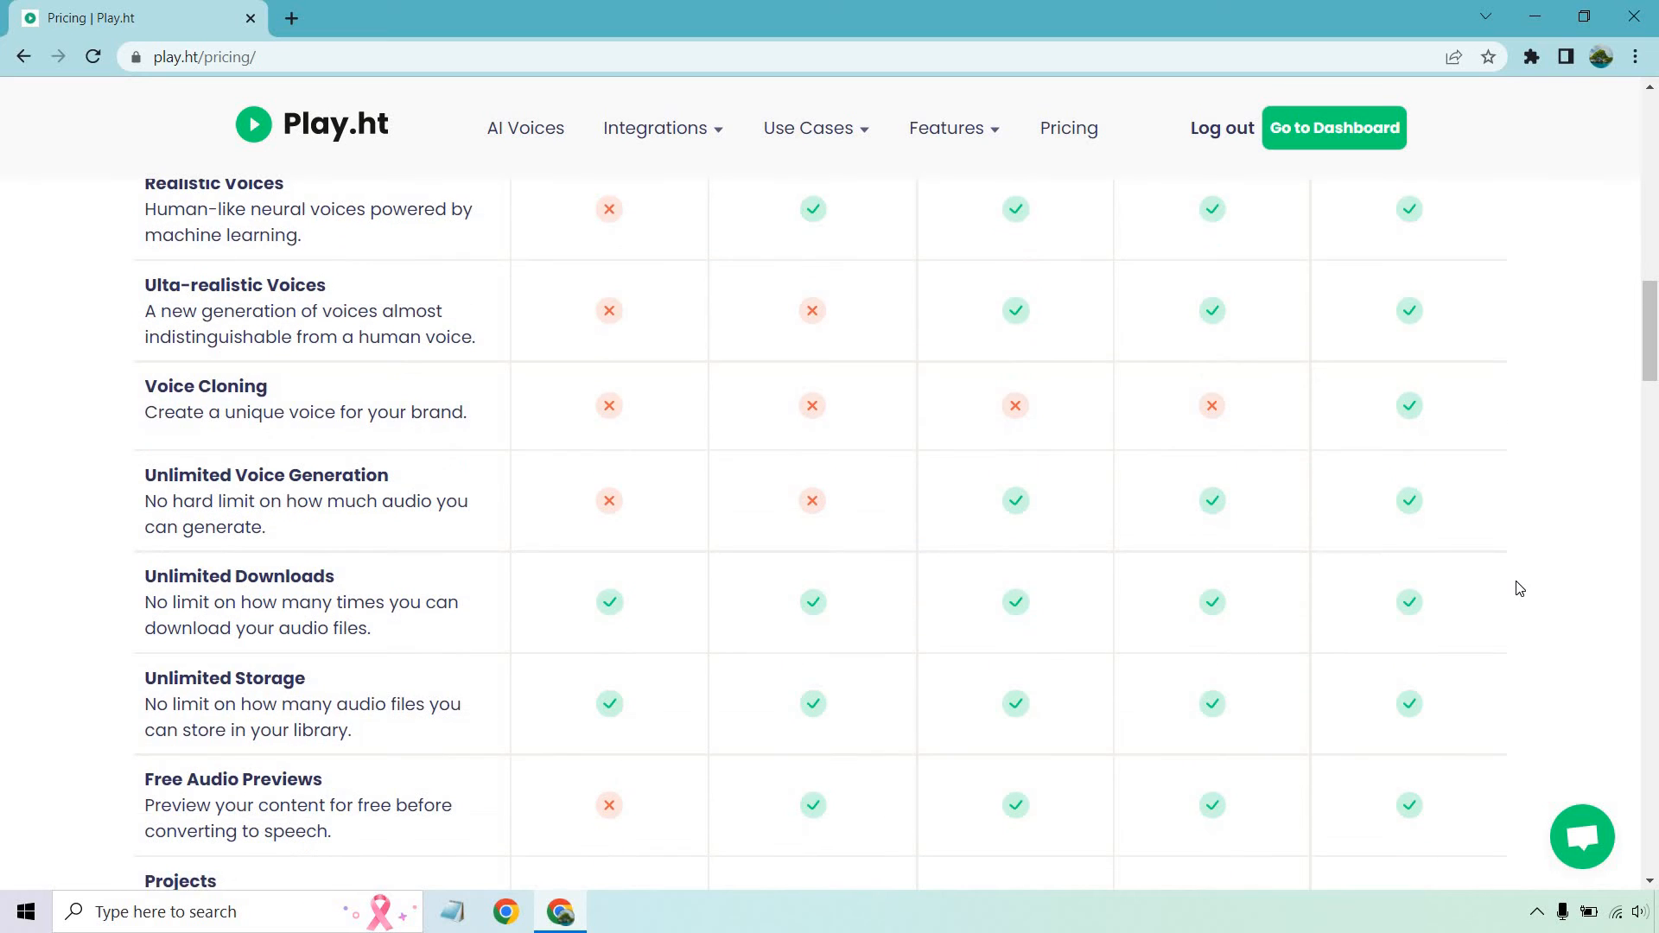
scroll(up, 3)
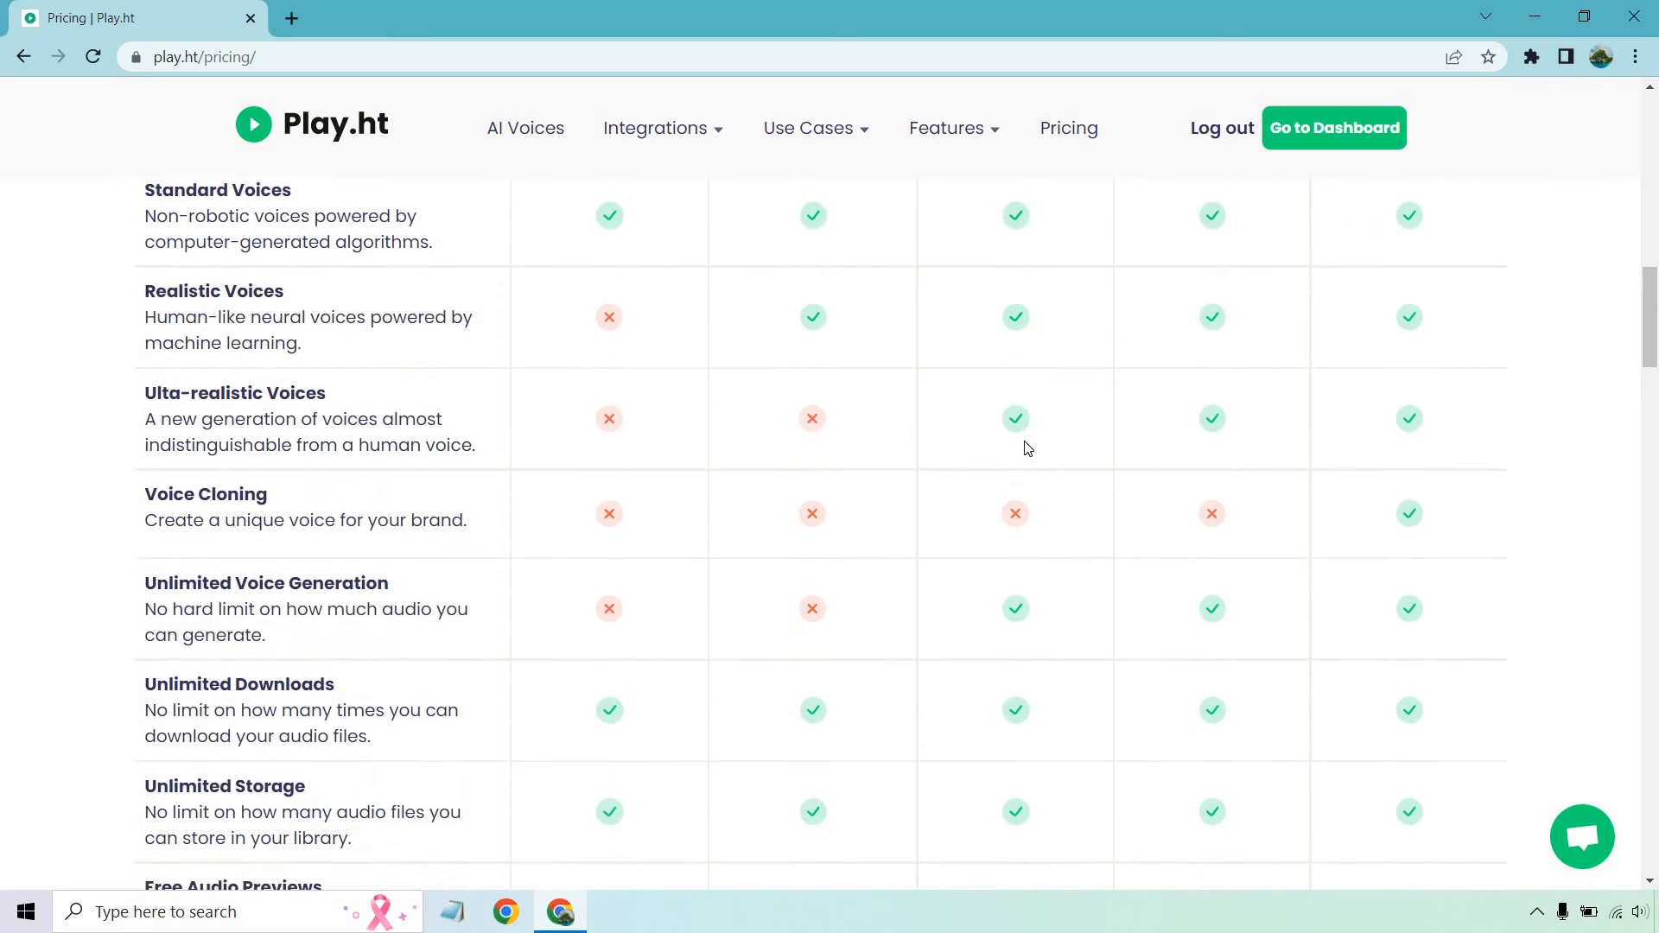
scroll(down, 3)
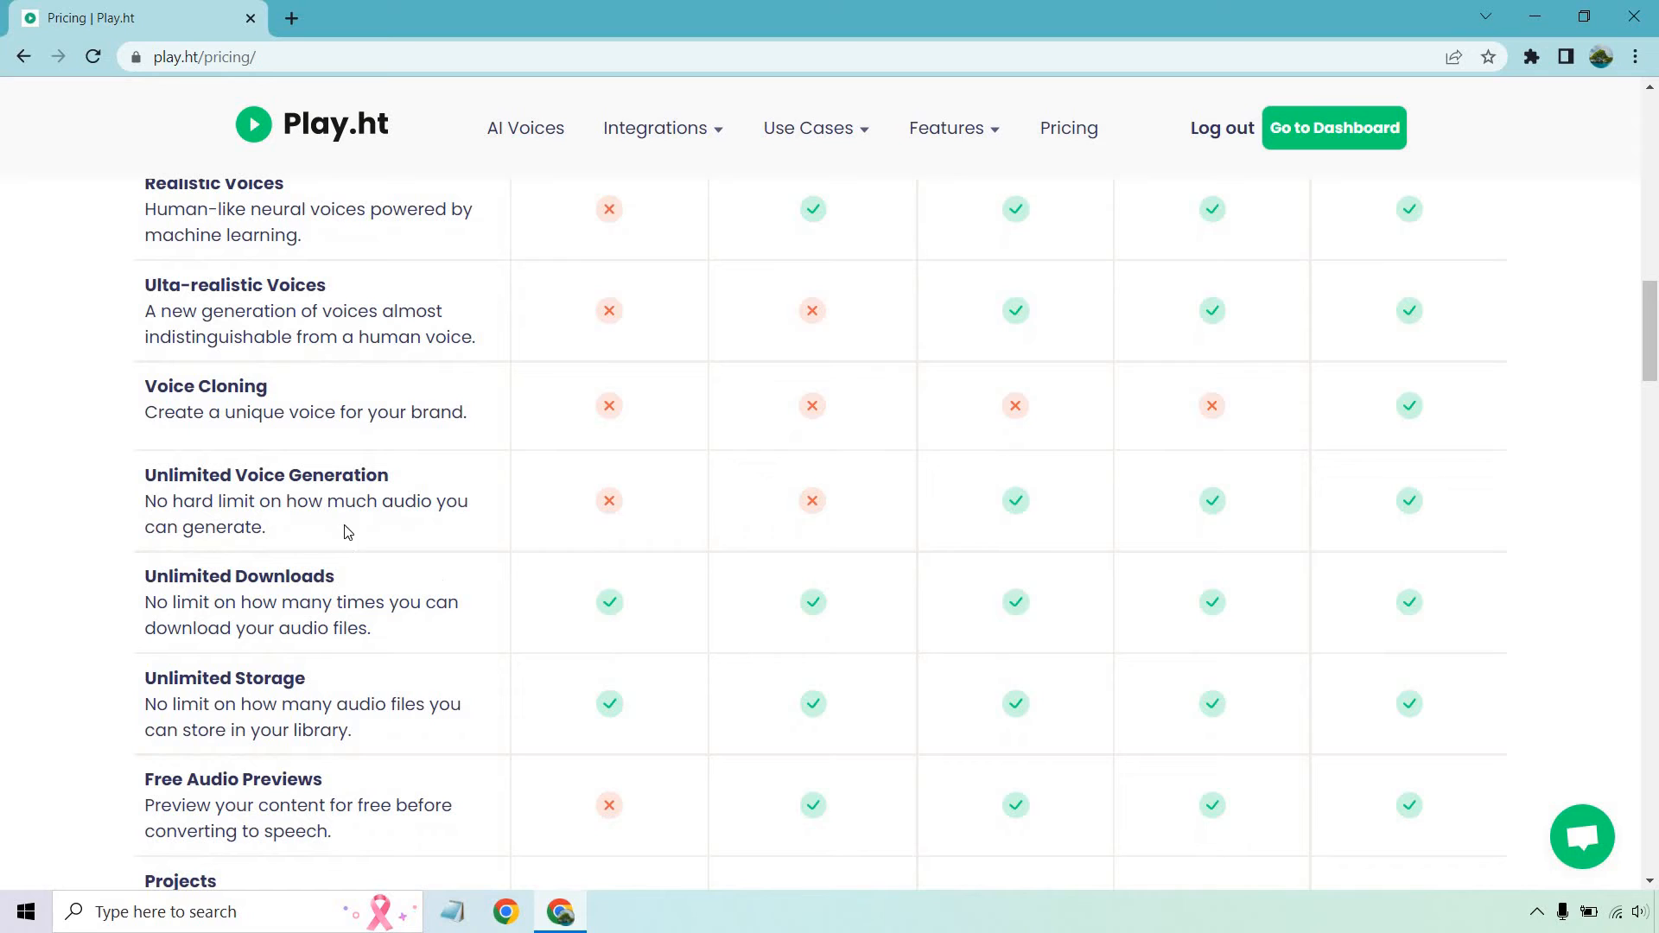
mouse_move(1039, 502)
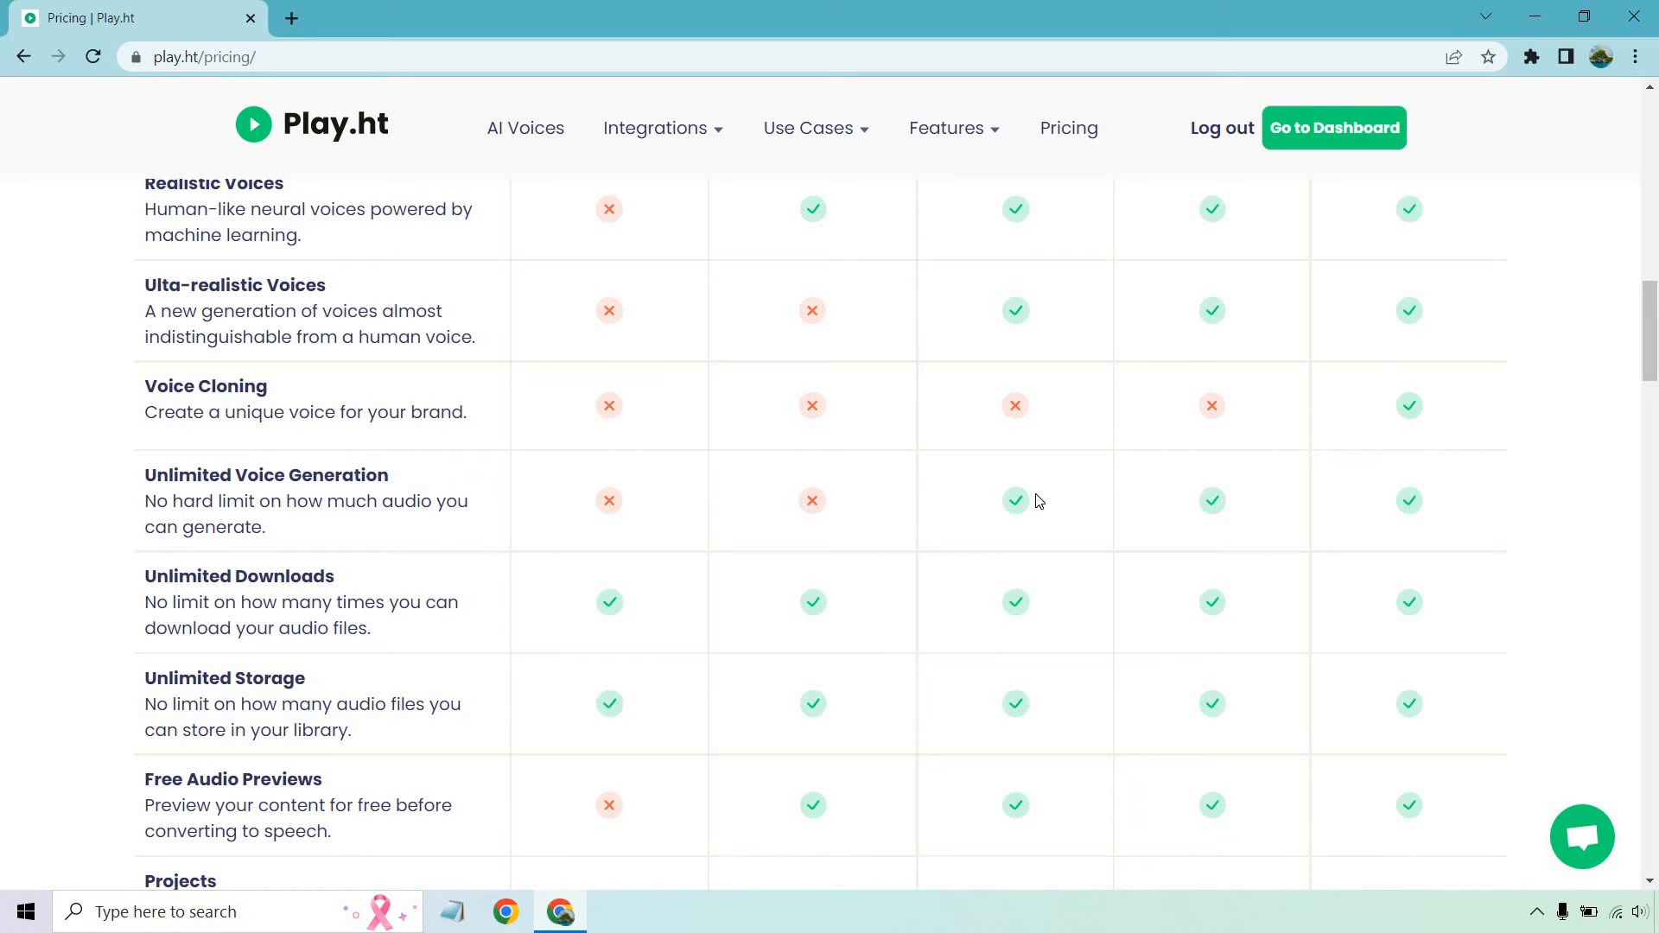
mouse_move(1539, 488)
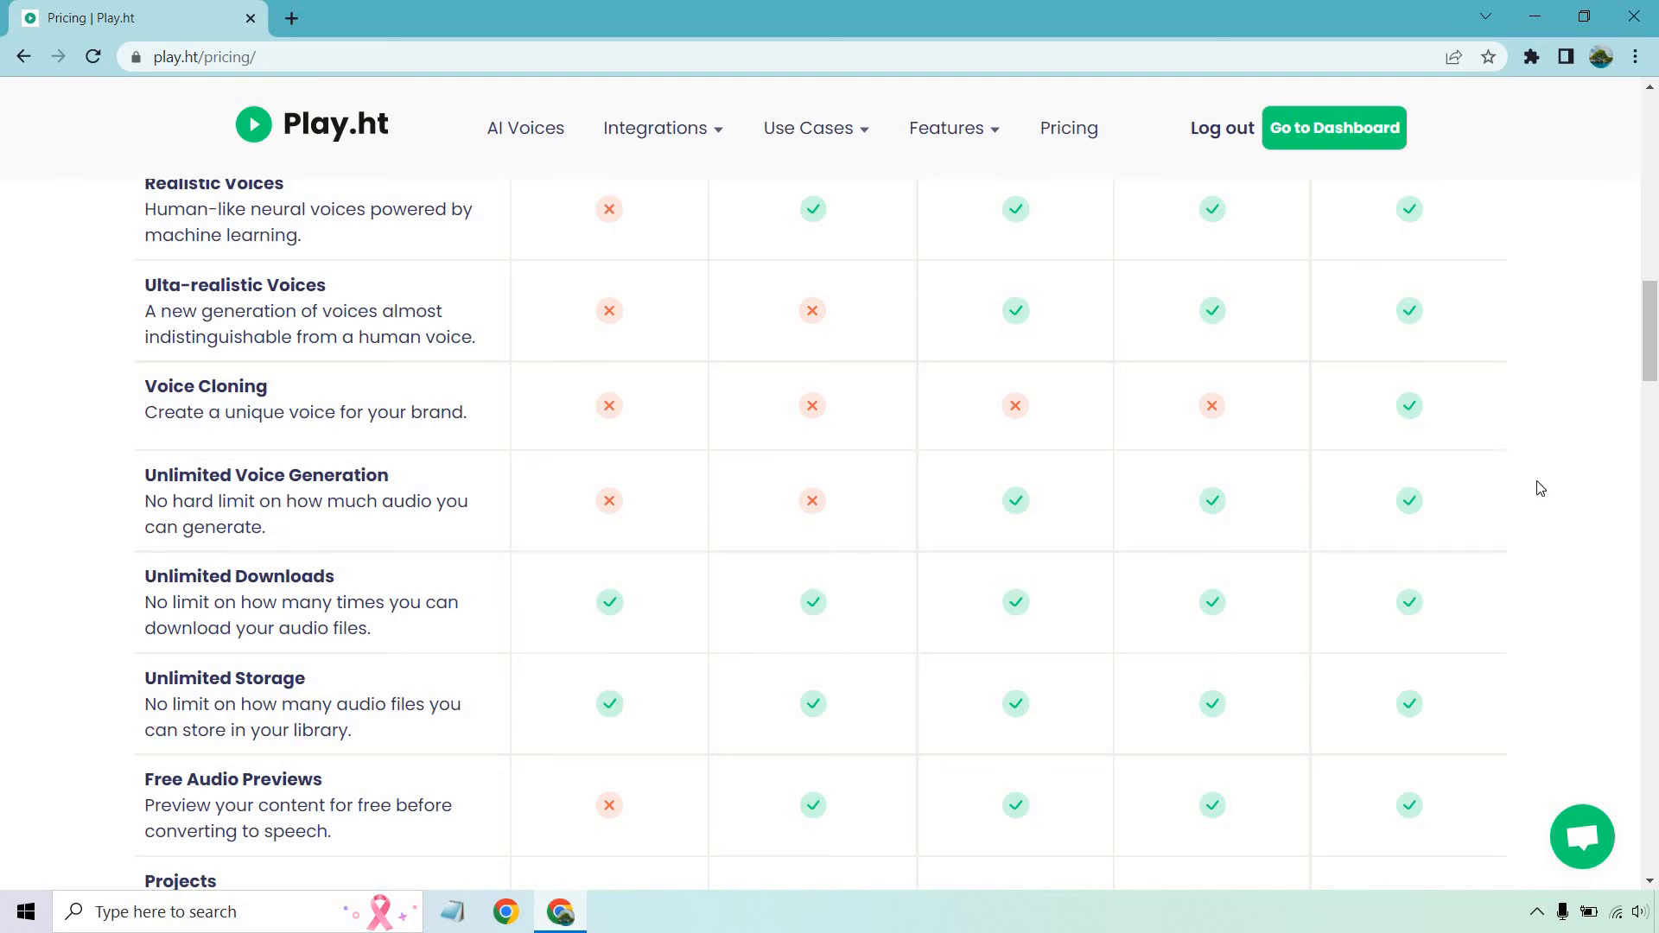
scroll(down, 3)
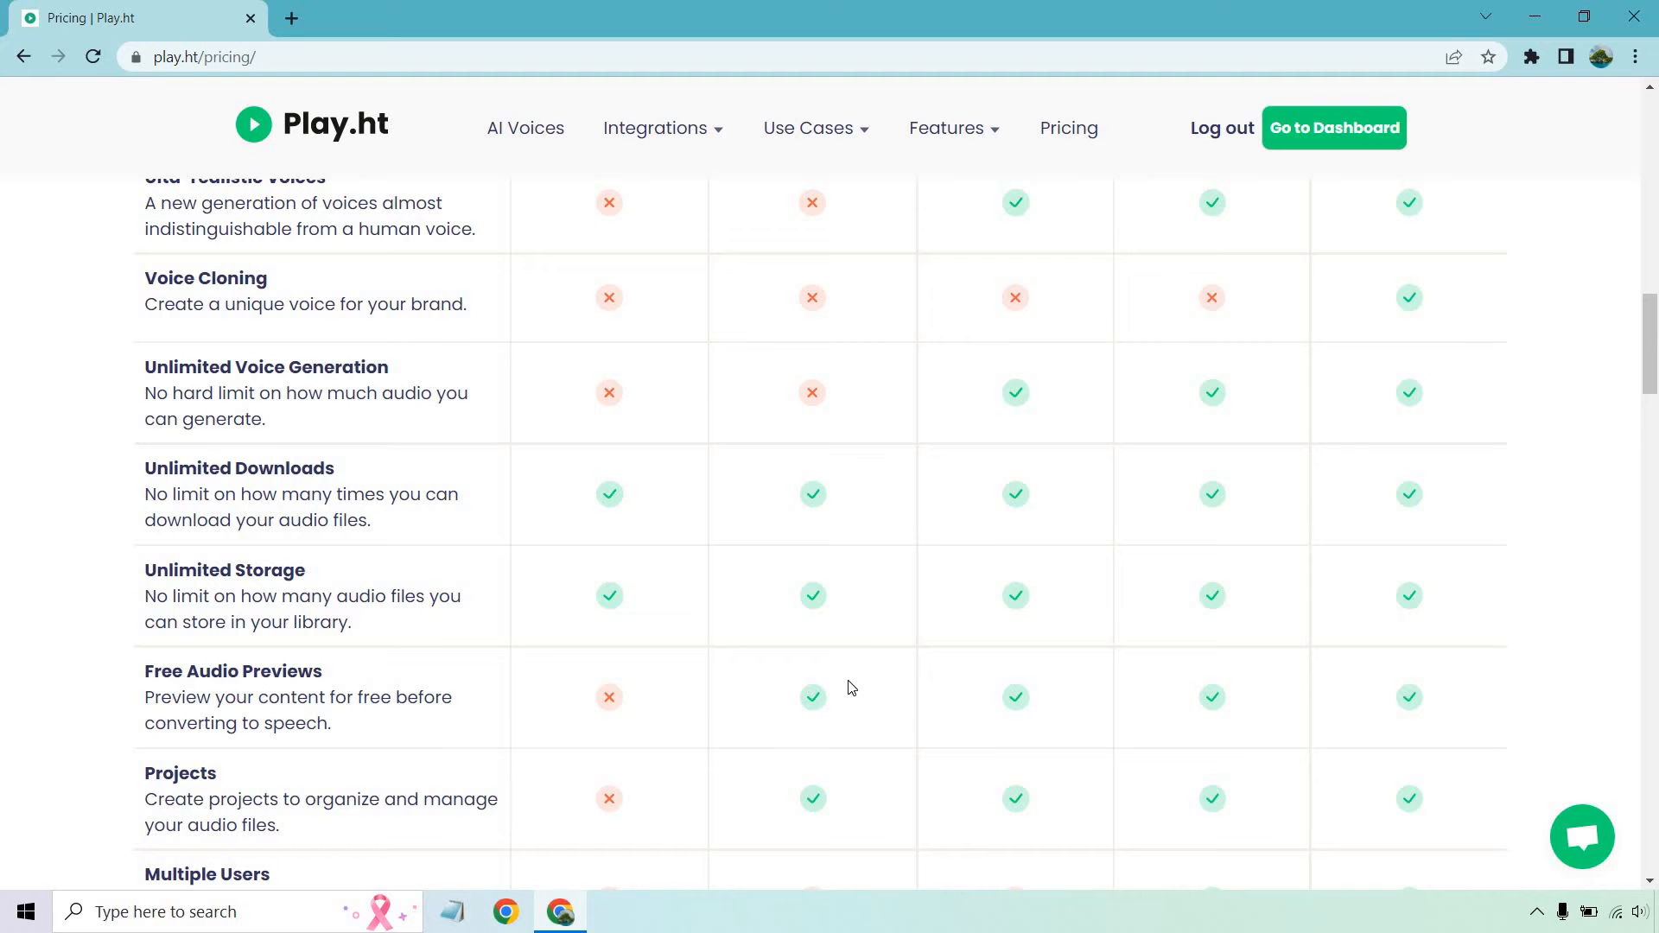
scroll(down, 3)
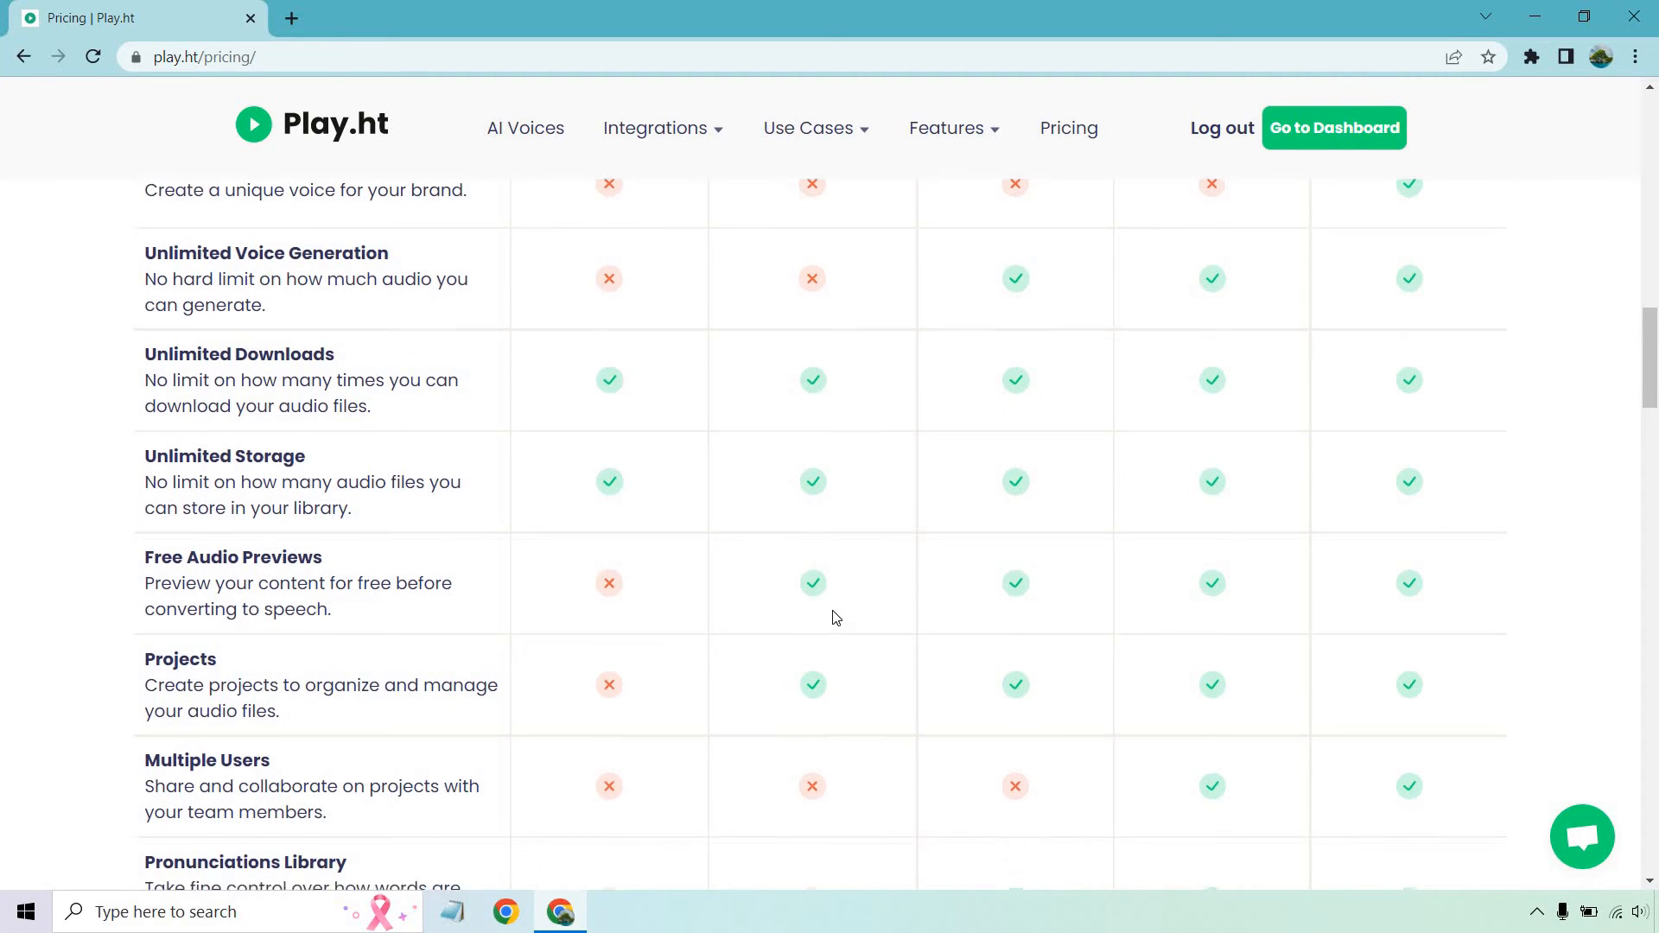
Continue past the table's end and return to the Personal, Professional and Premium cards at the top
scroll(down, 3)
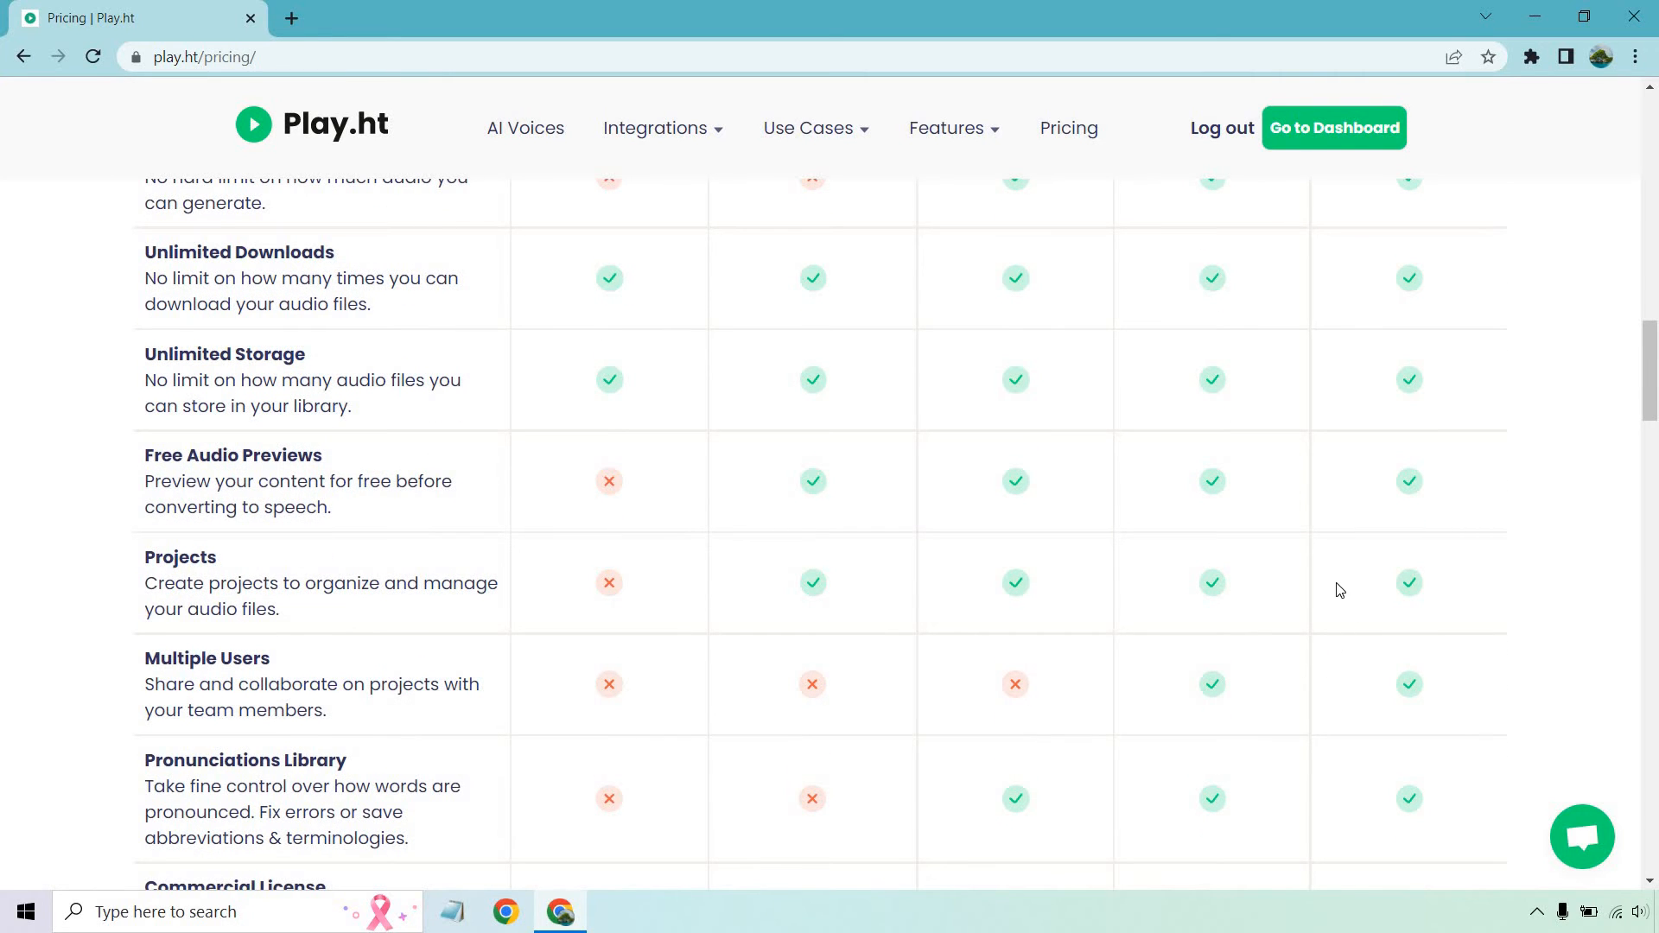
scroll(down, 3)
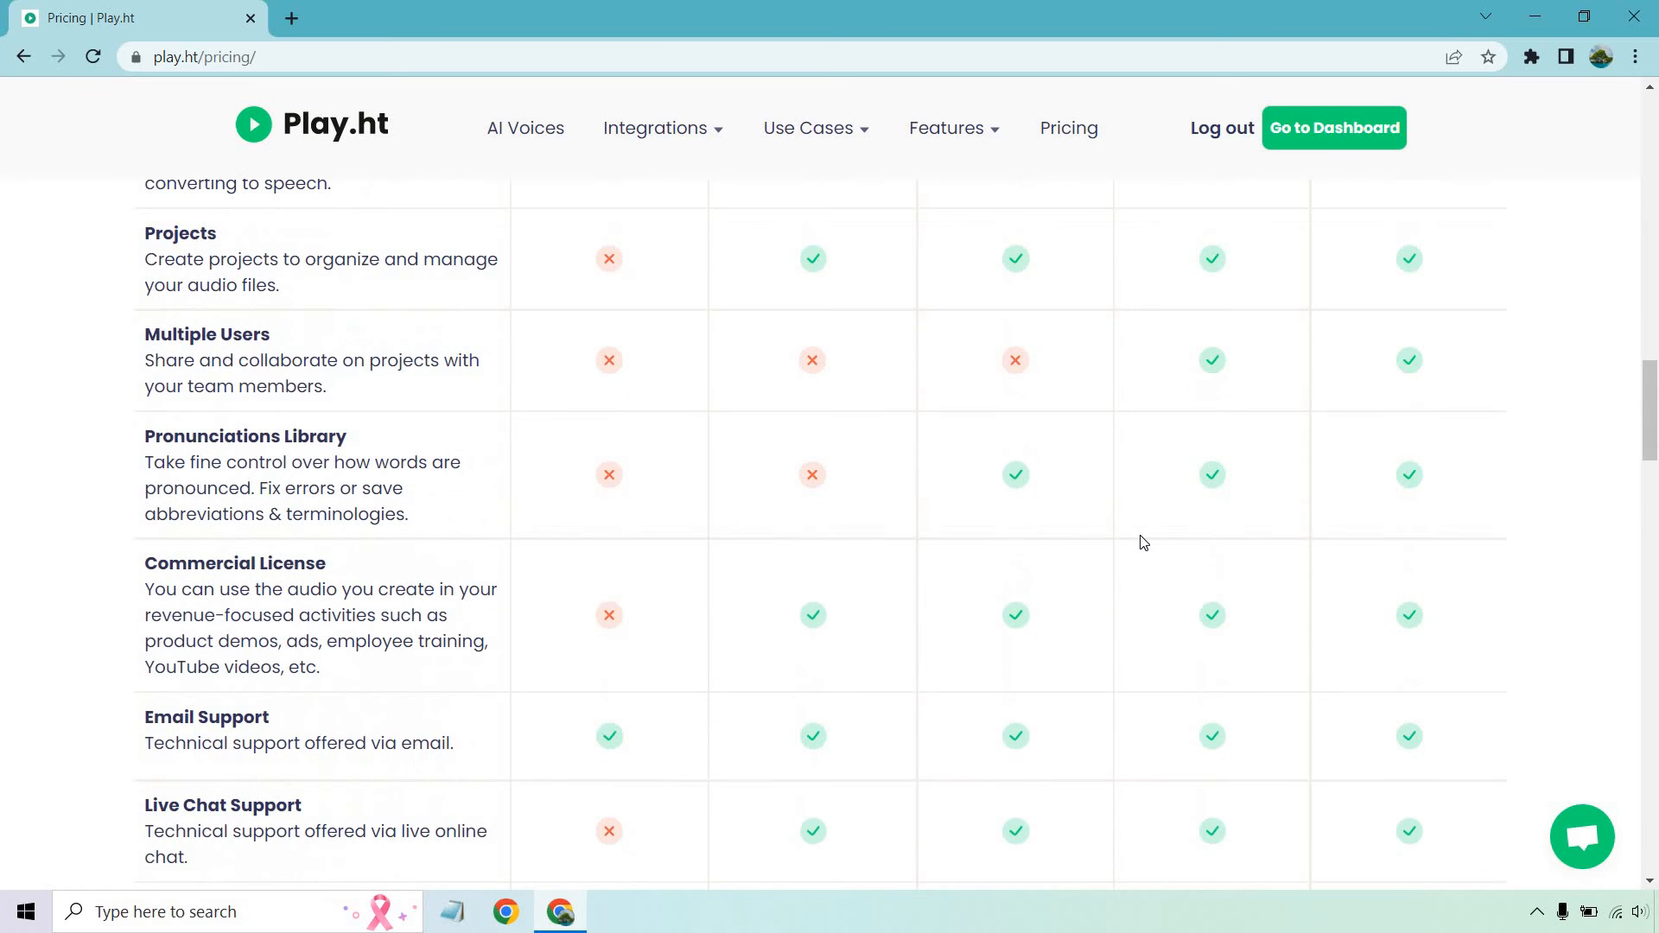
mouse_move(387, 650)
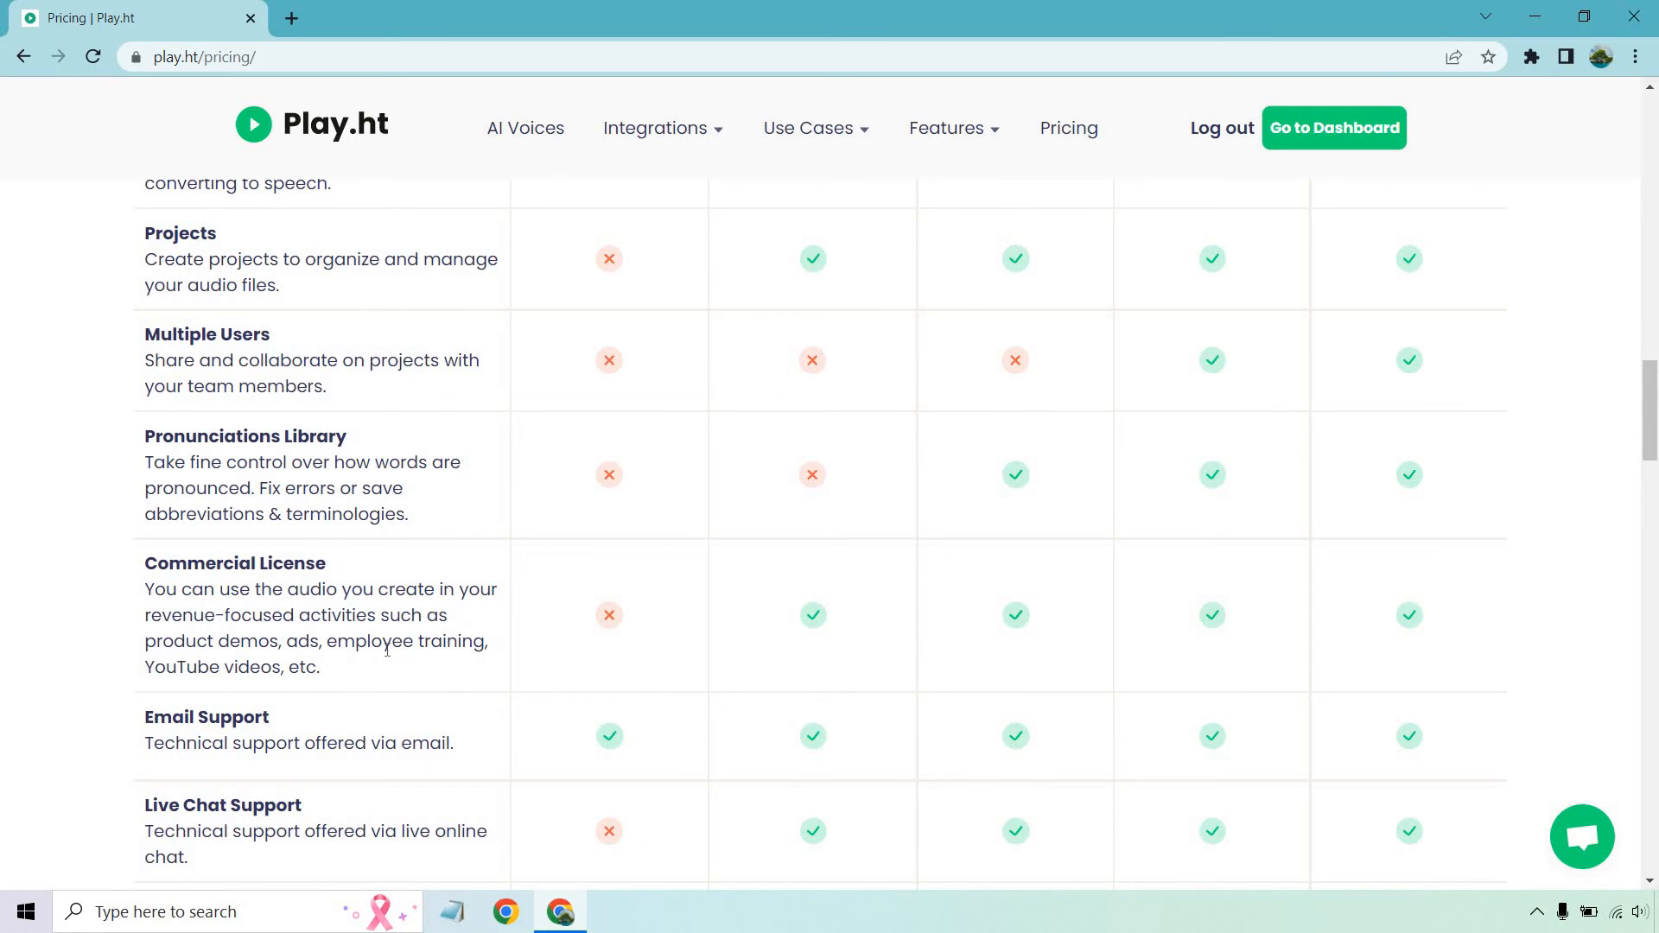
scroll(down, 3)
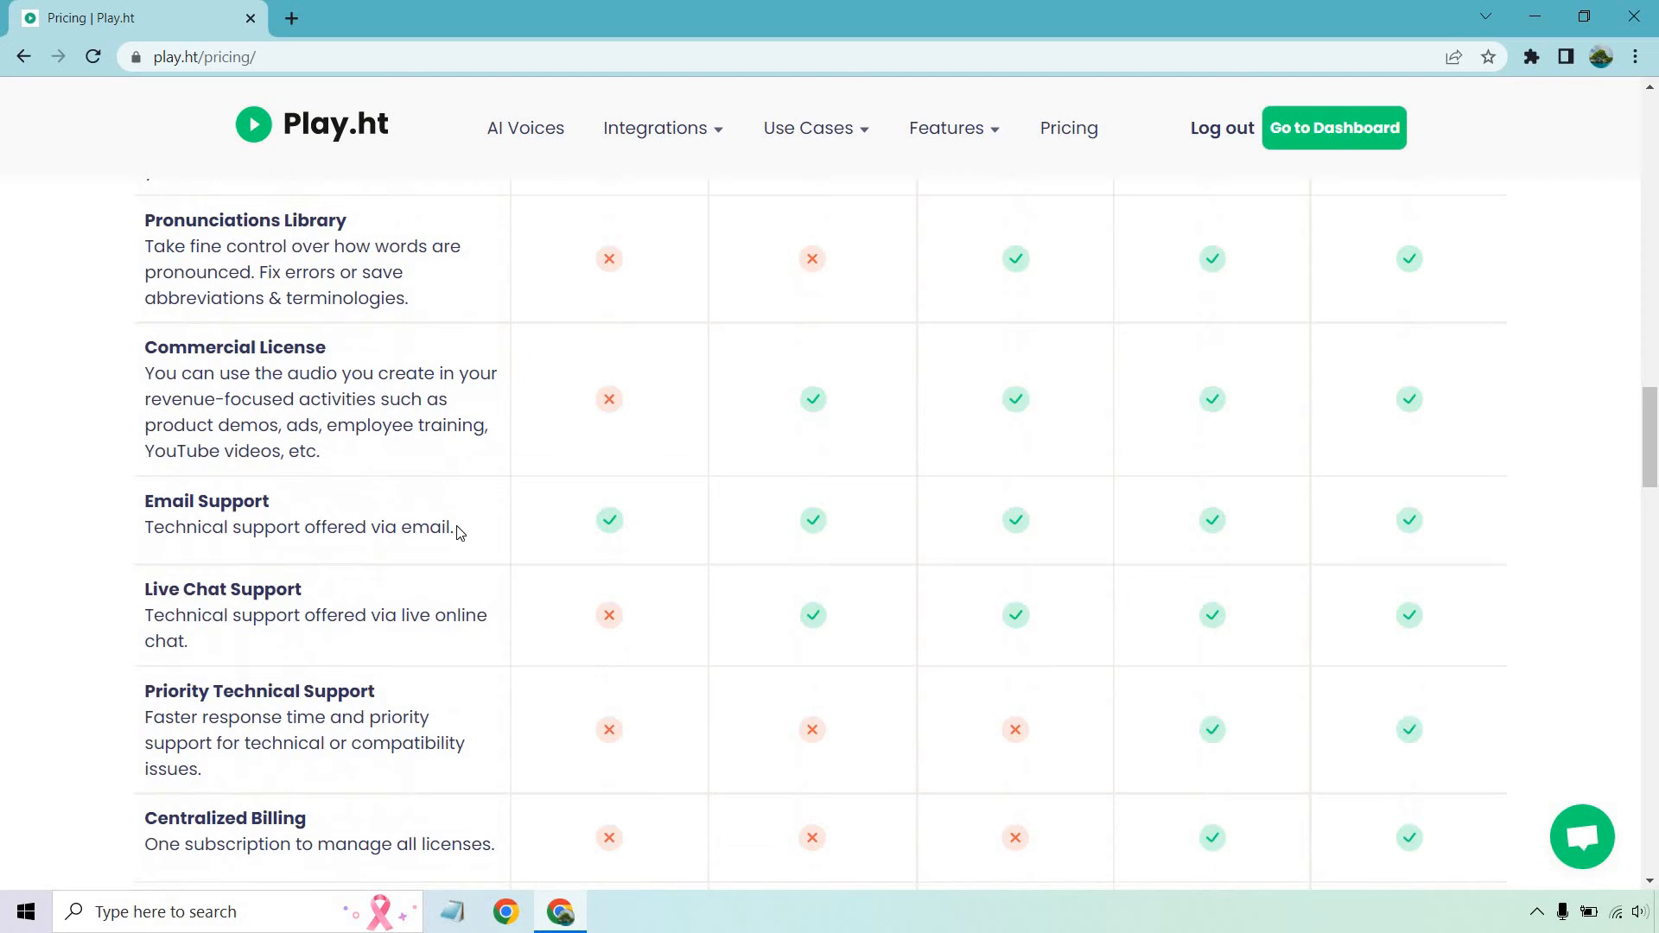
mouse_move(414, 528)
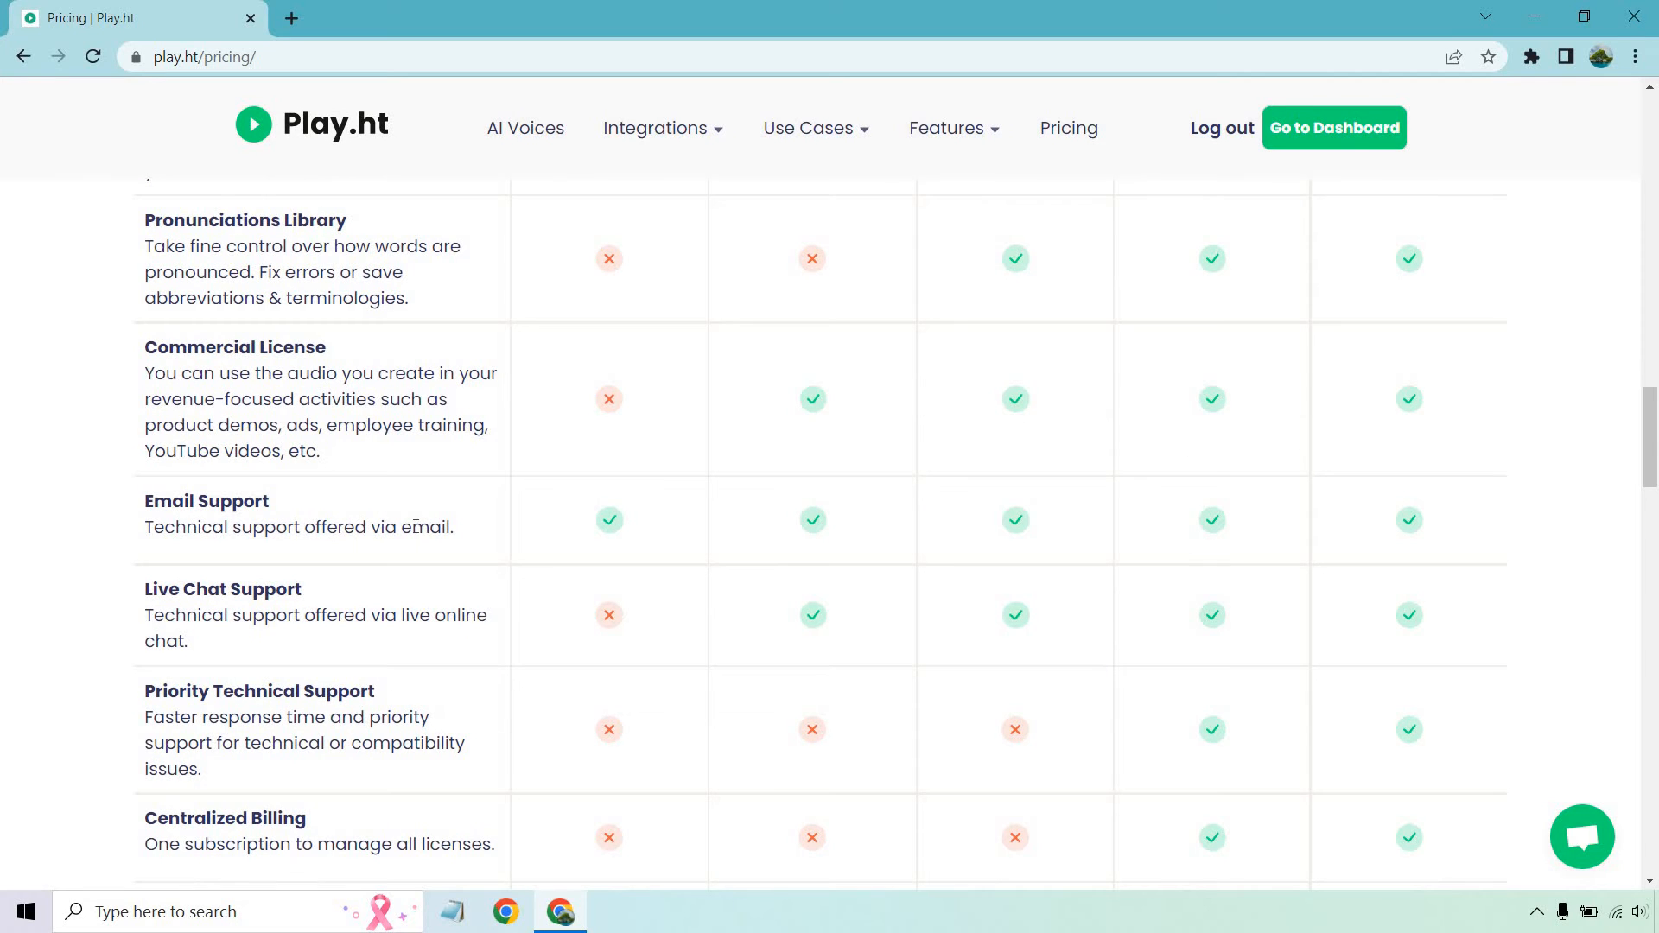
scroll(down, 3)
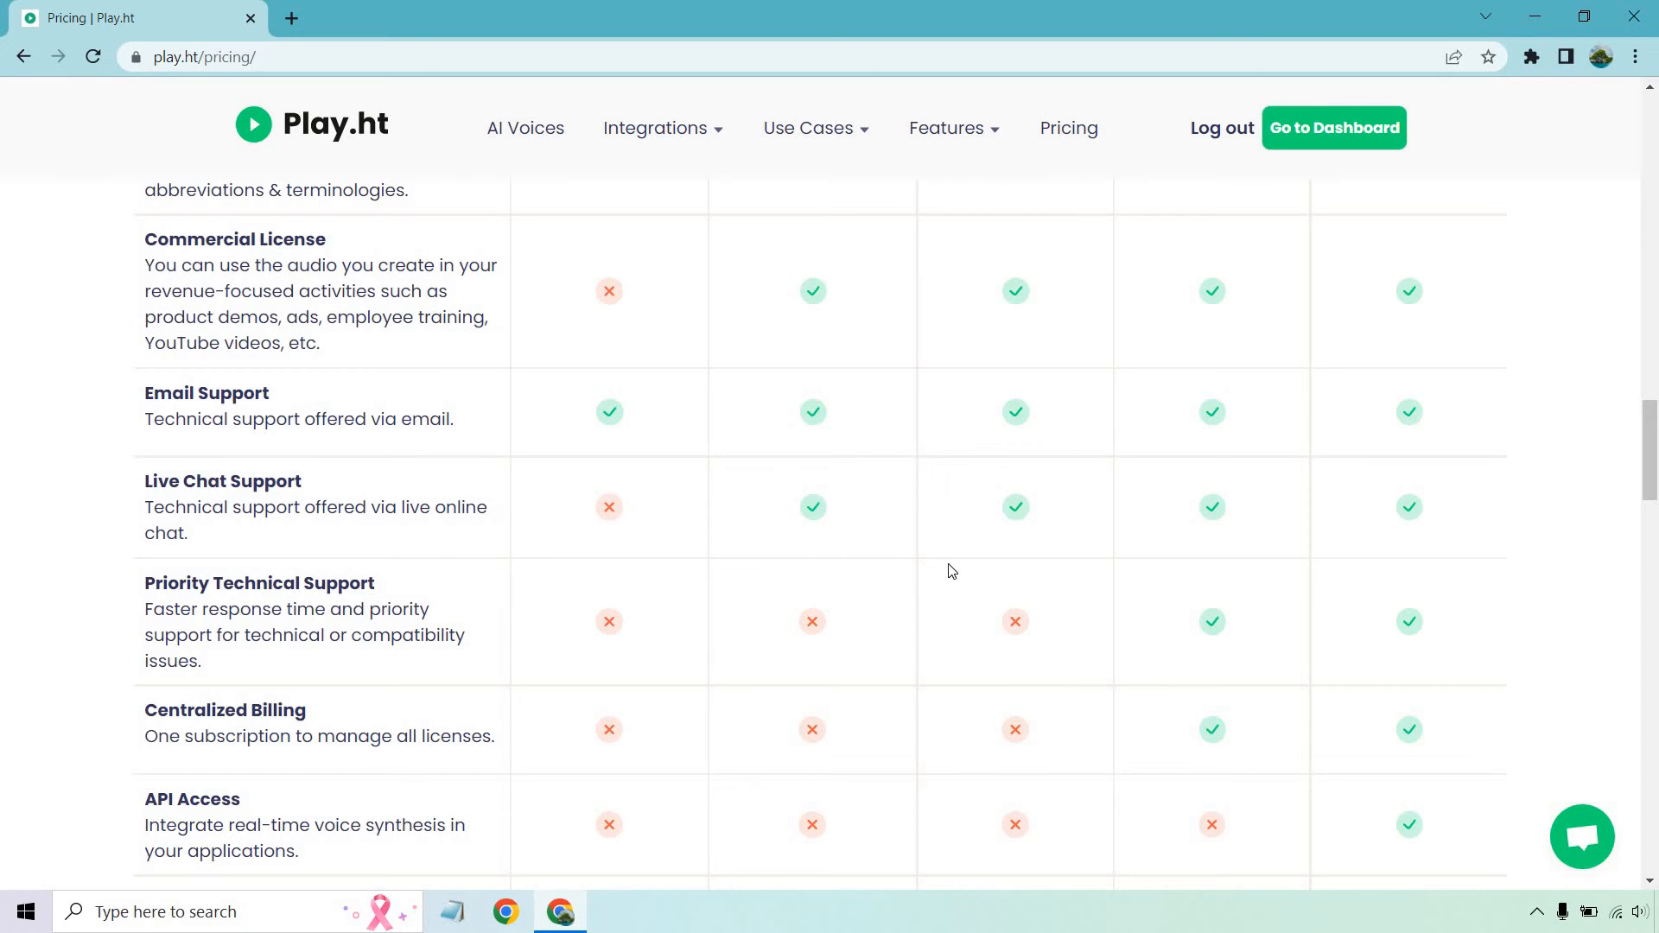
mouse_move(1214, 612)
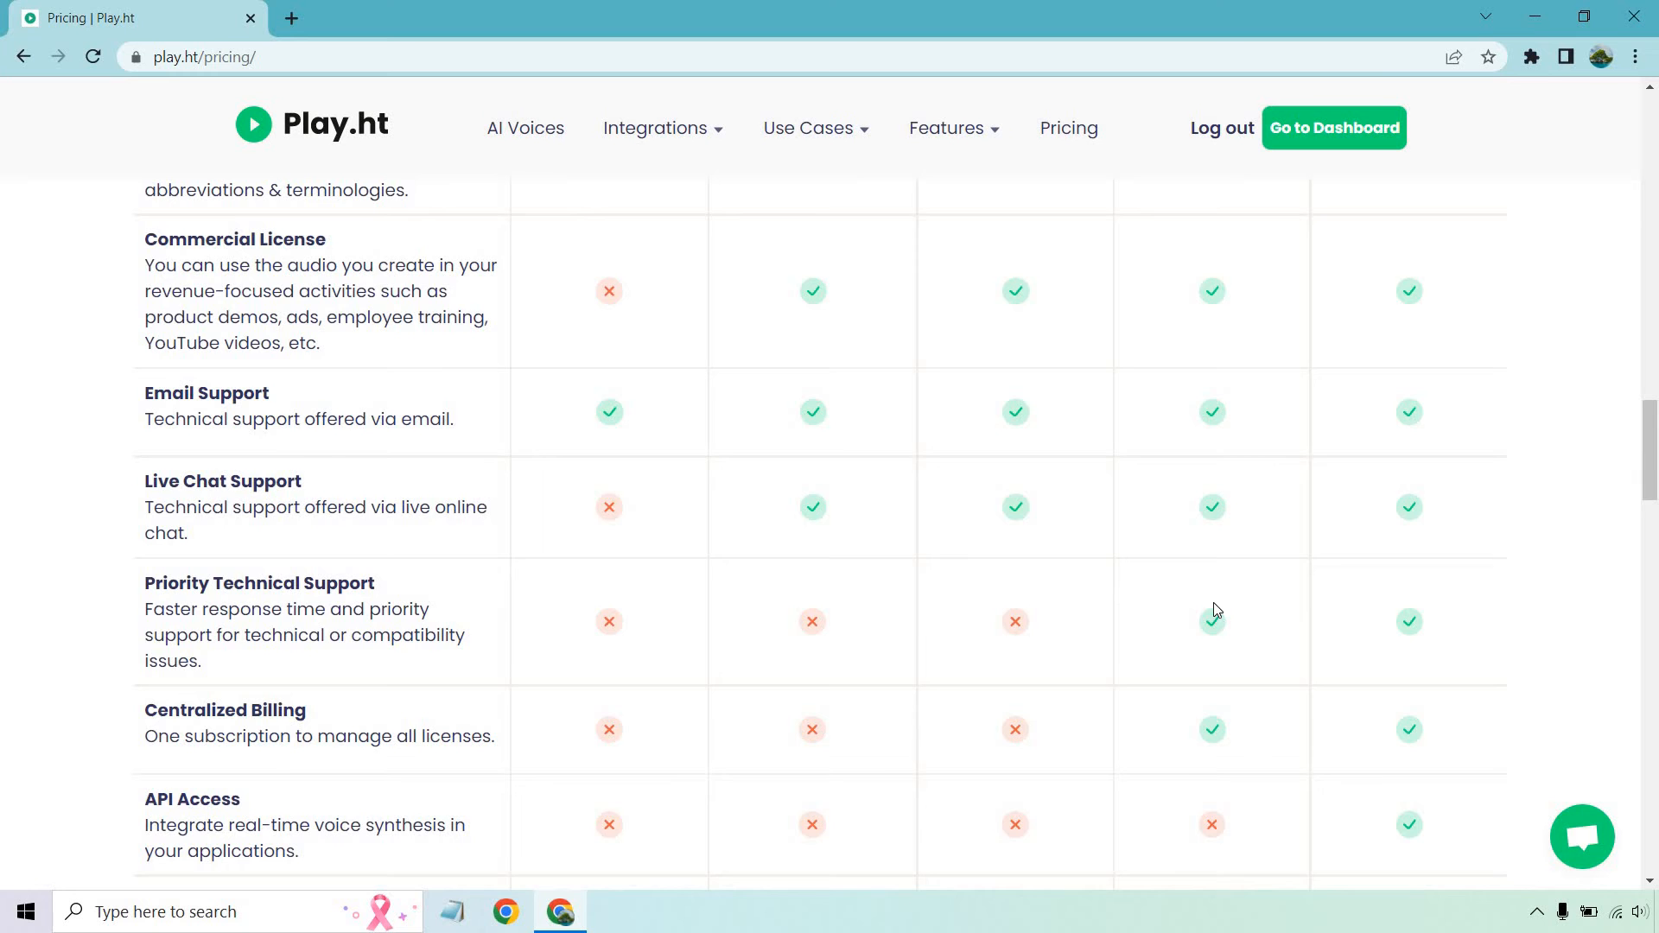
scroll(down, 3)
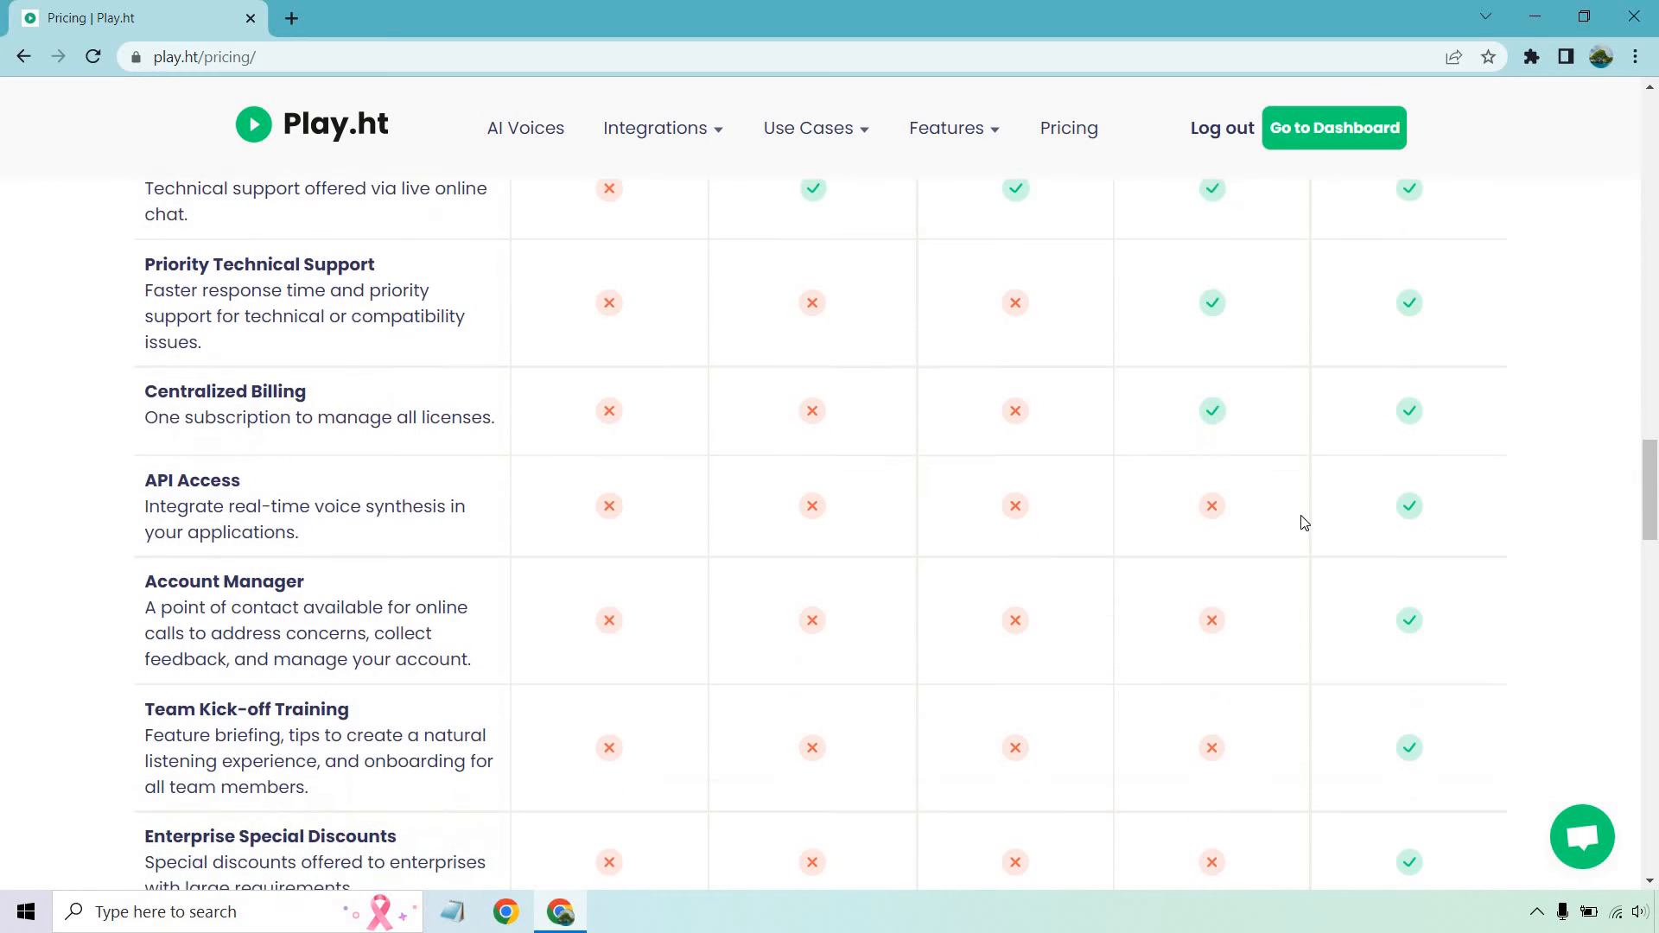
scroll(down, 3)
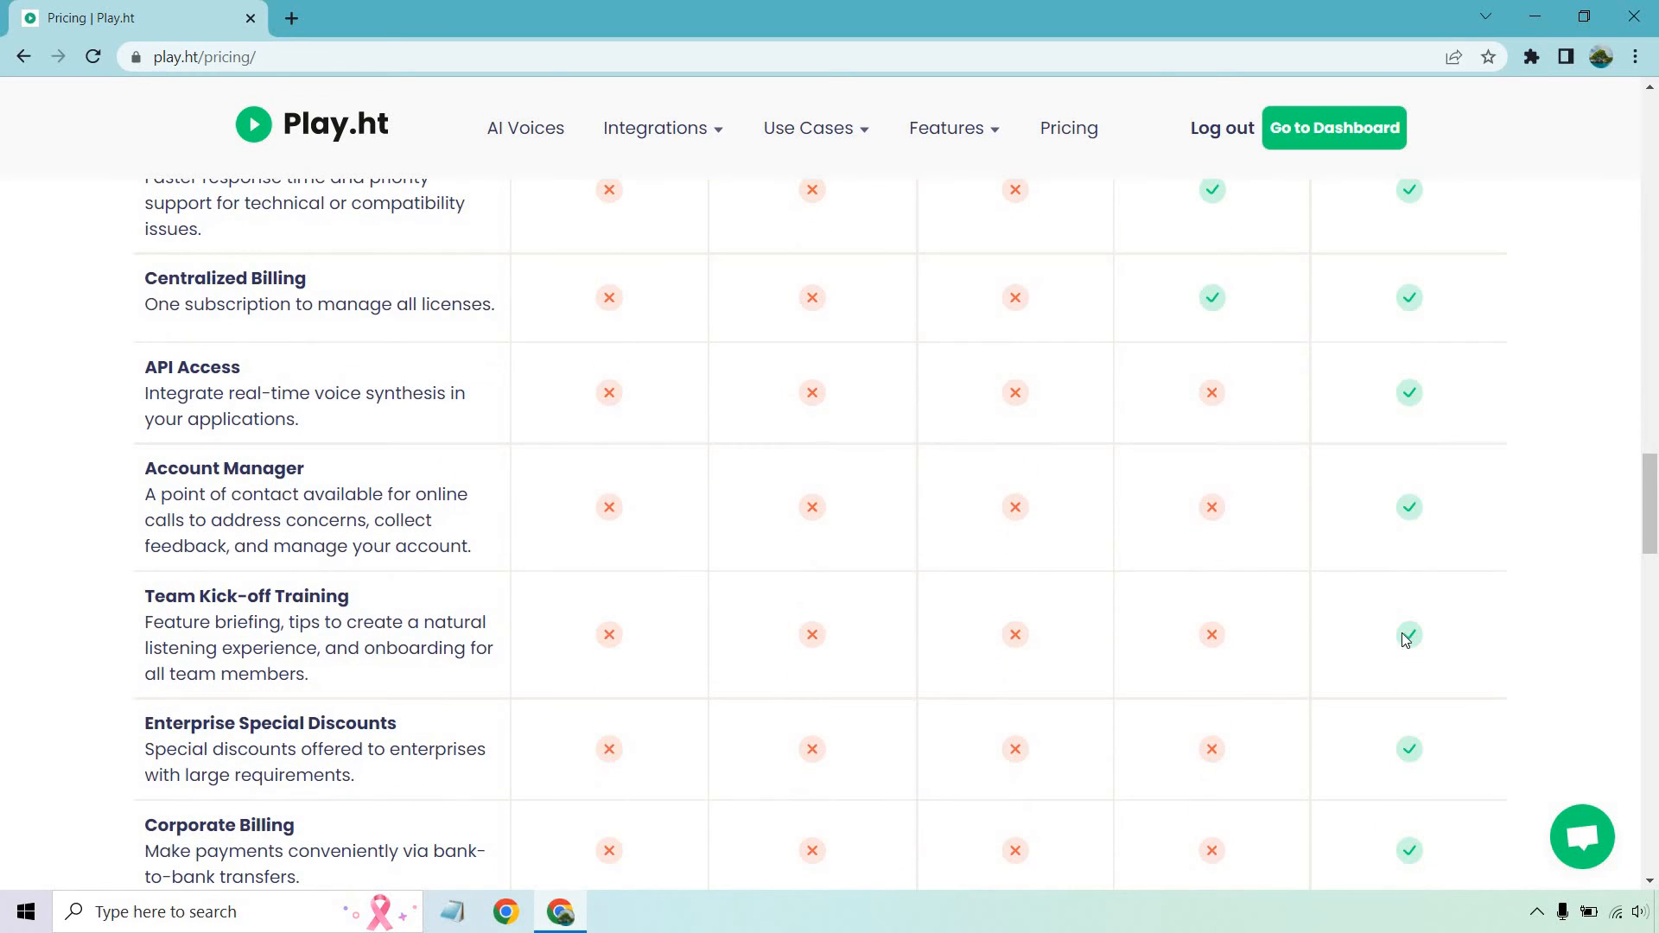
scroll(down, 3)
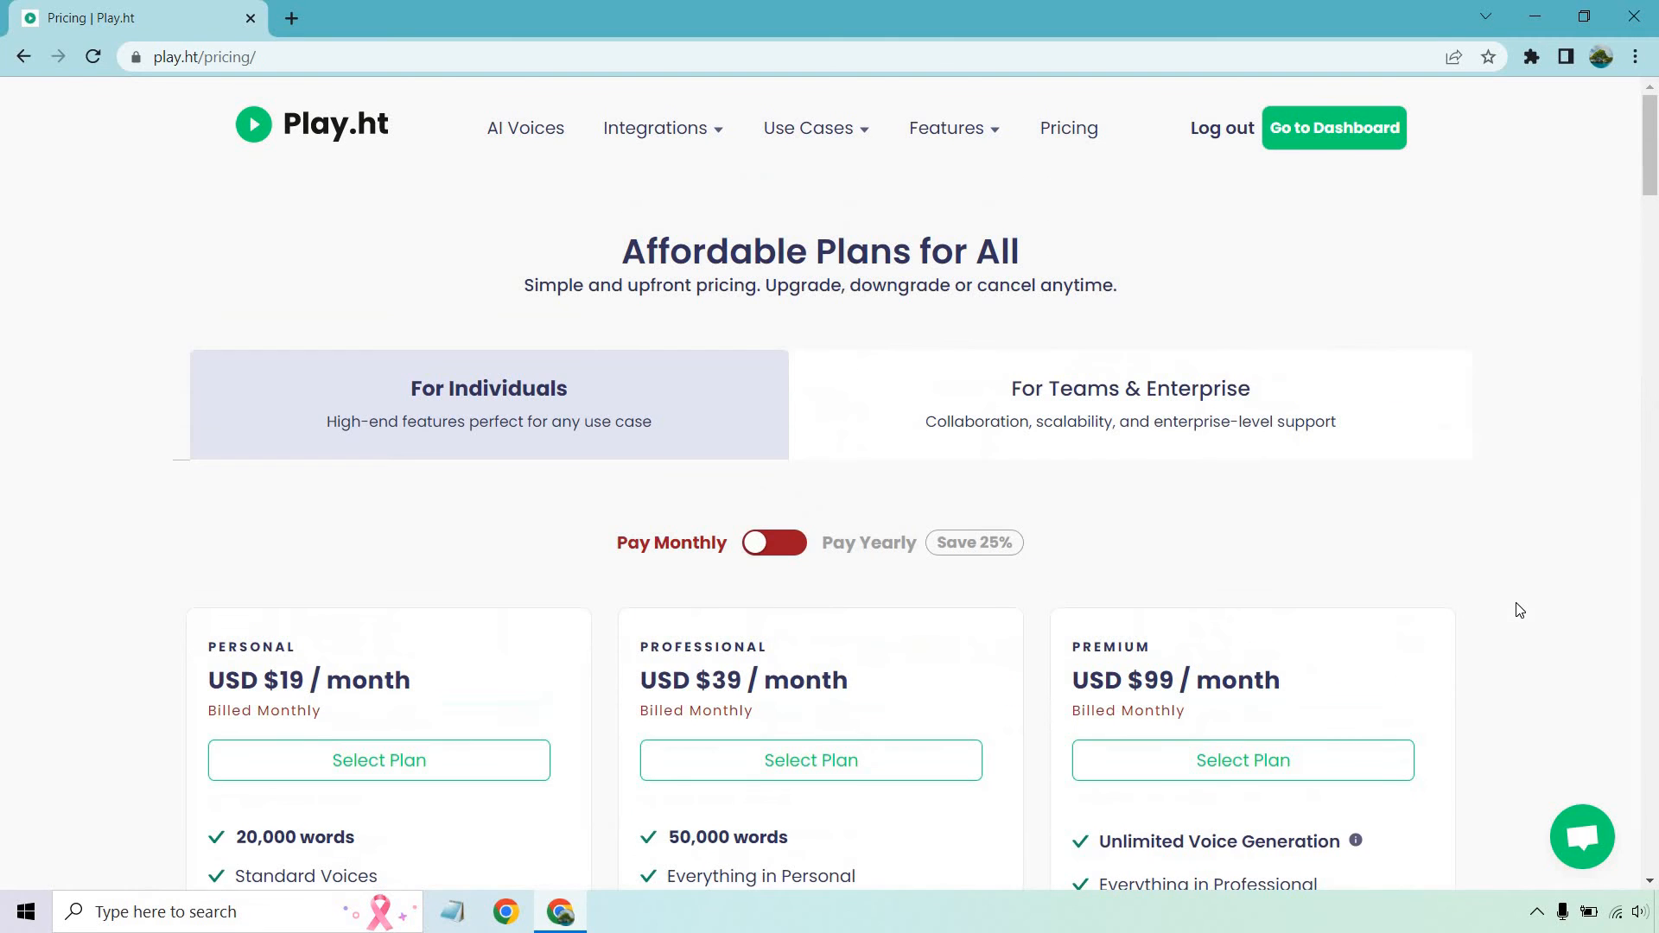
Show the Teams & Enterprise plans: Team at $198/month and Enterprise with custom pricing
click(1130, 405)
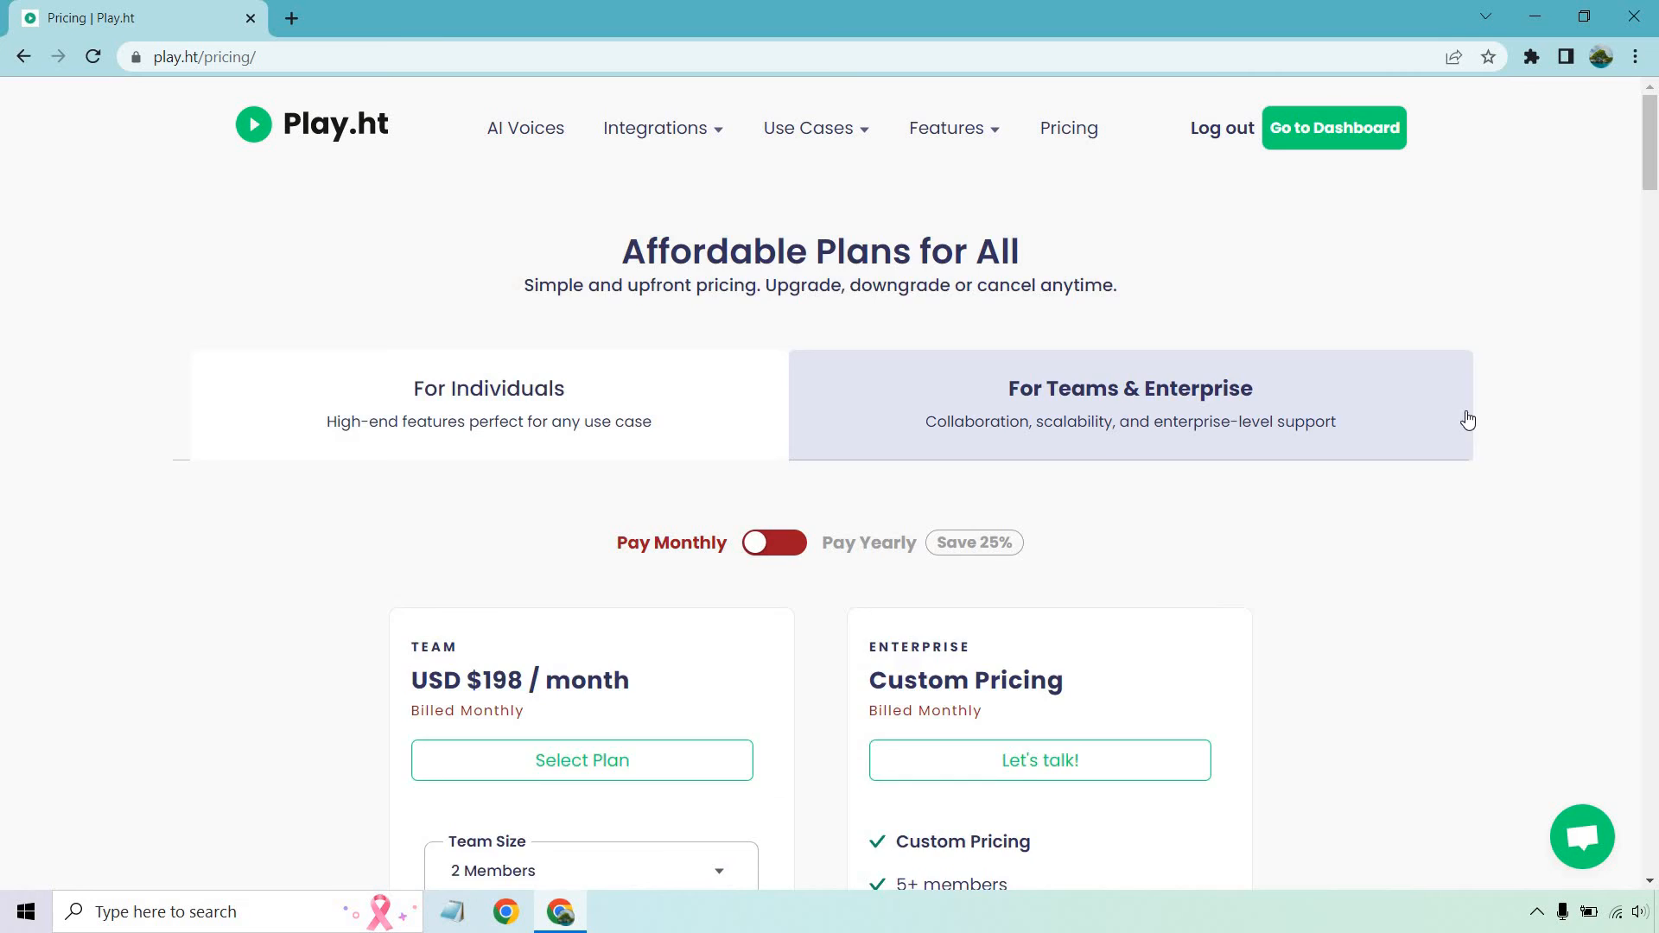
scroll(down, 3)
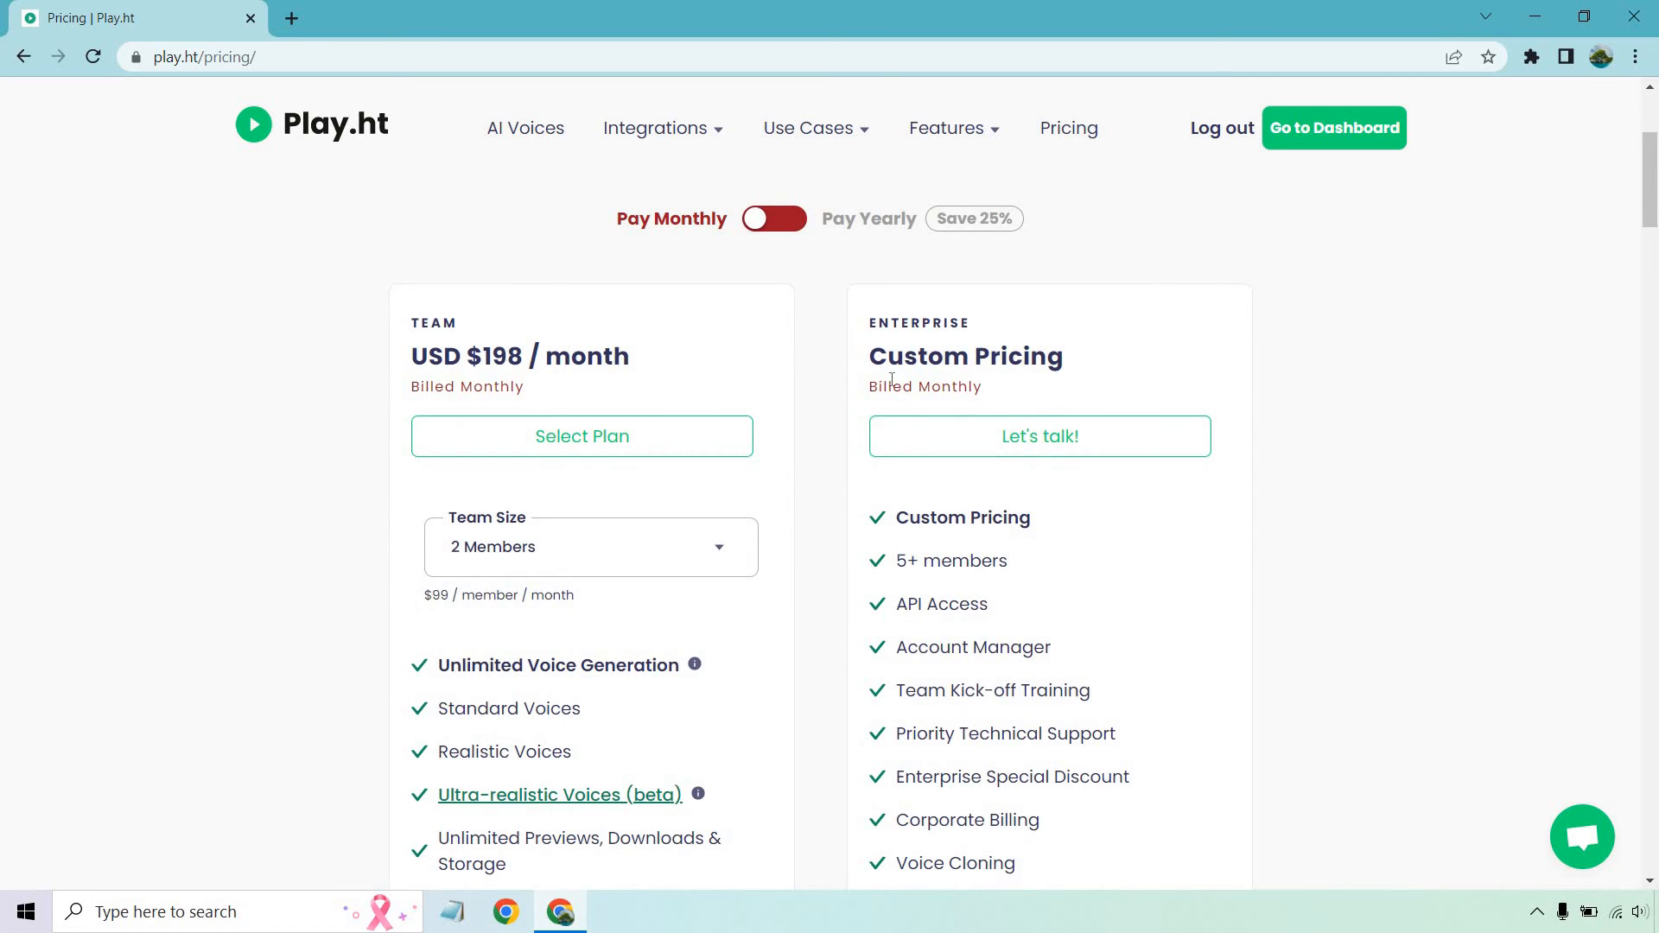
scroll(down, 3)
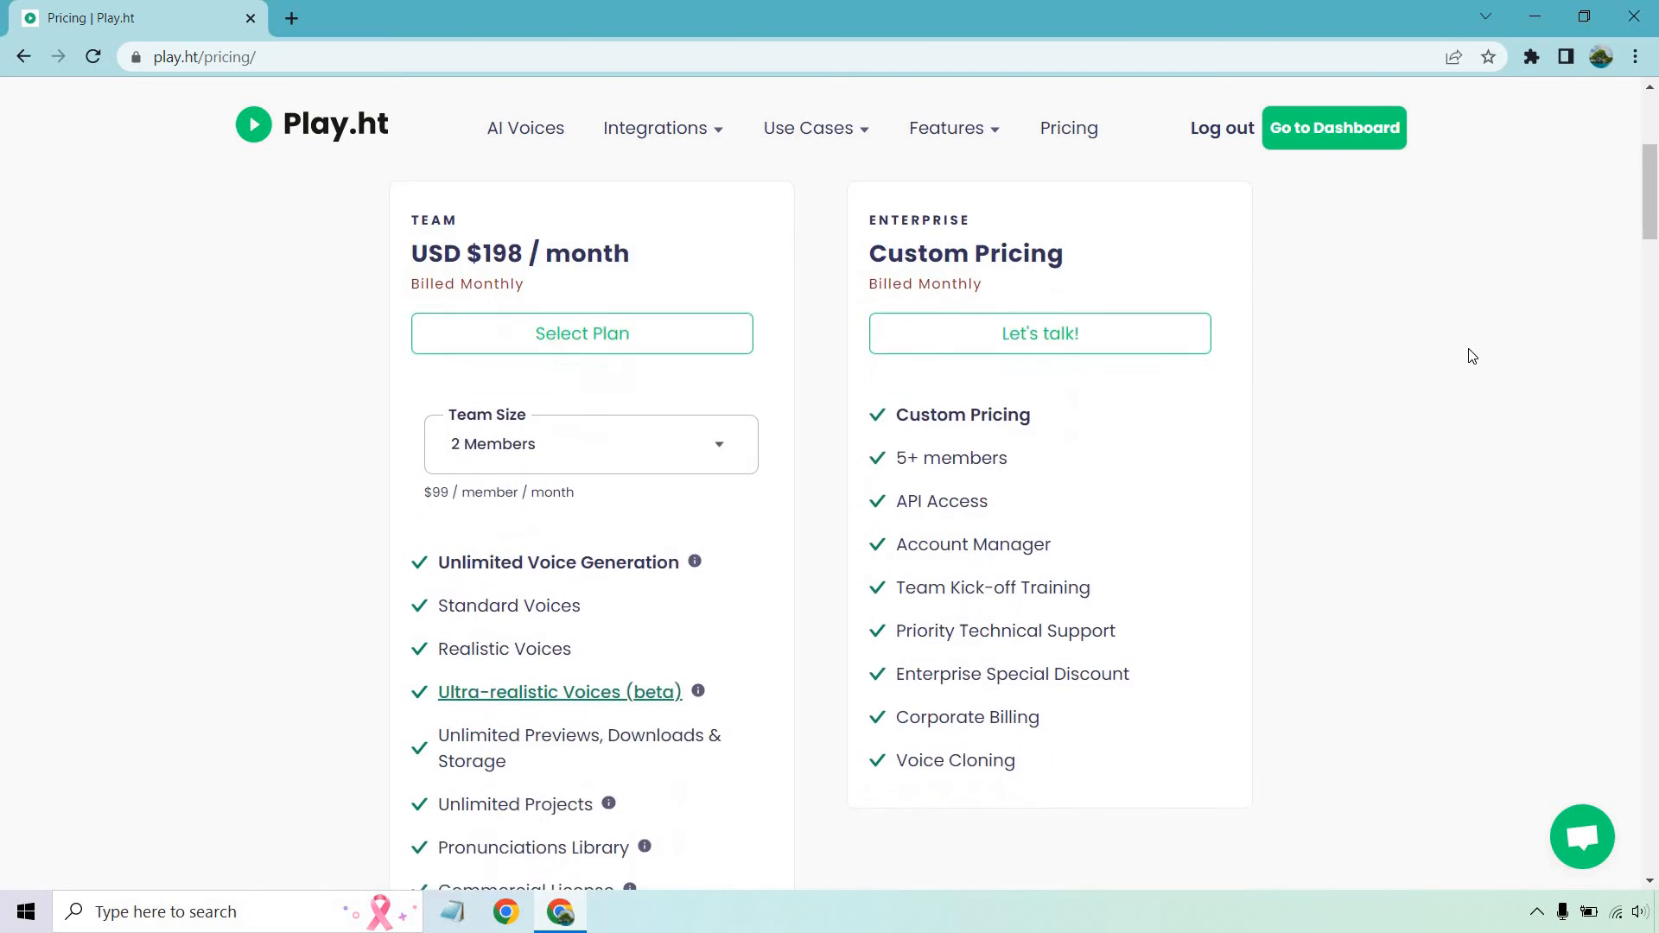
scroll(down, 3)
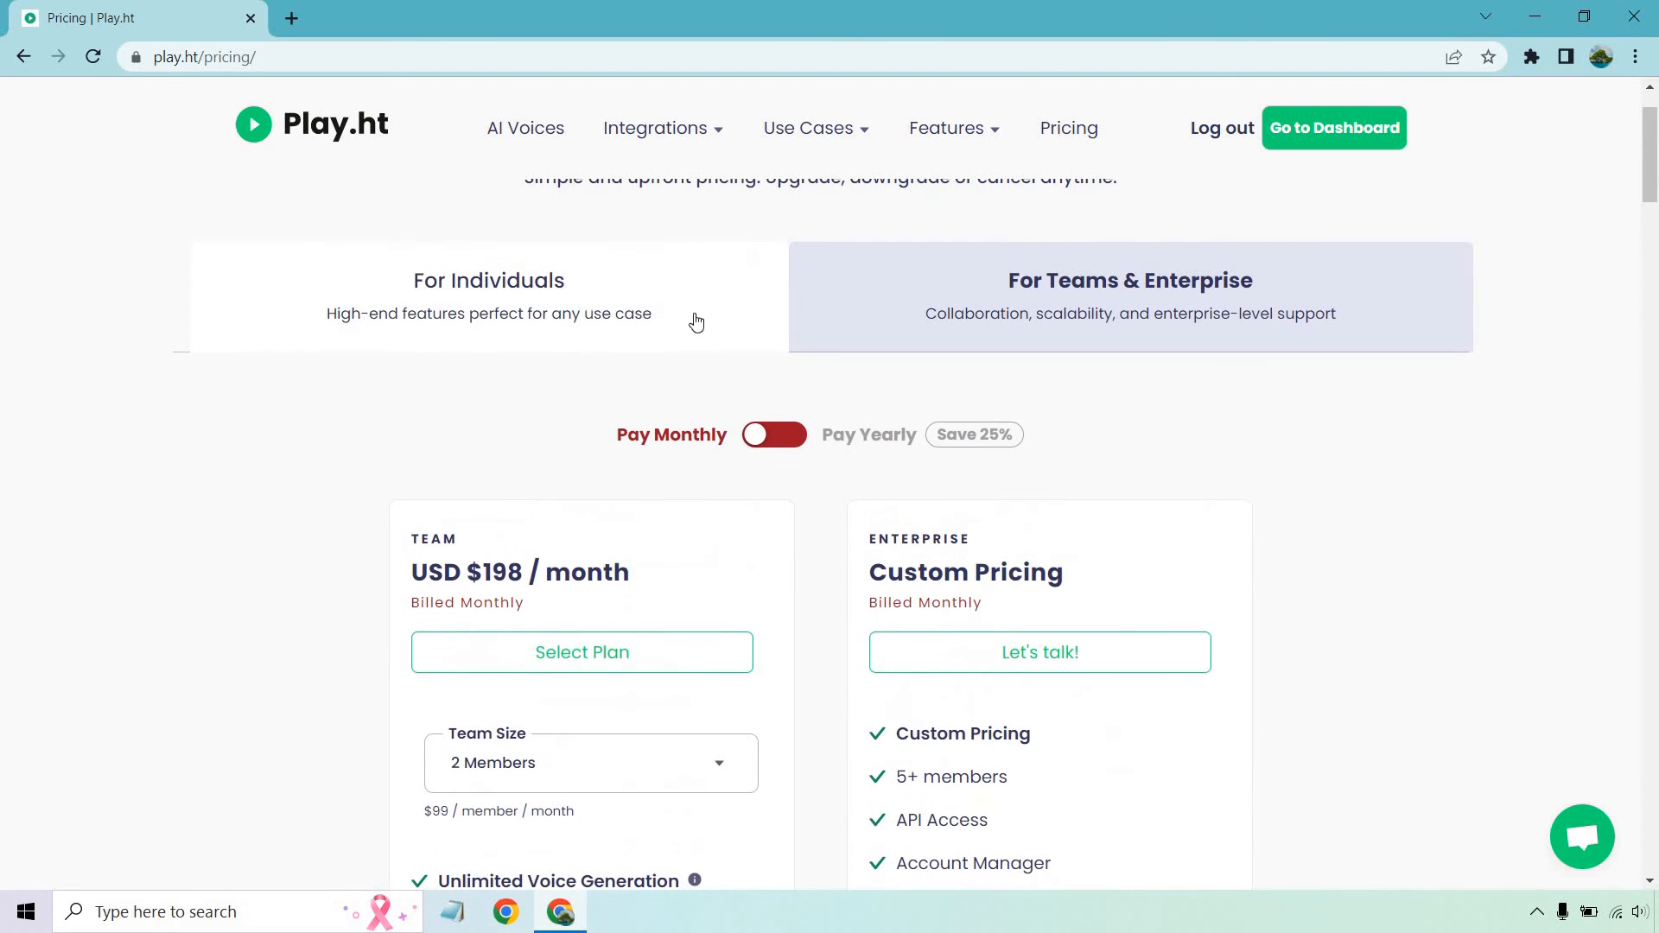
Switch back to the individual plans: Personal $19, Professional $39, Premium $99 per month
click(487, 297)
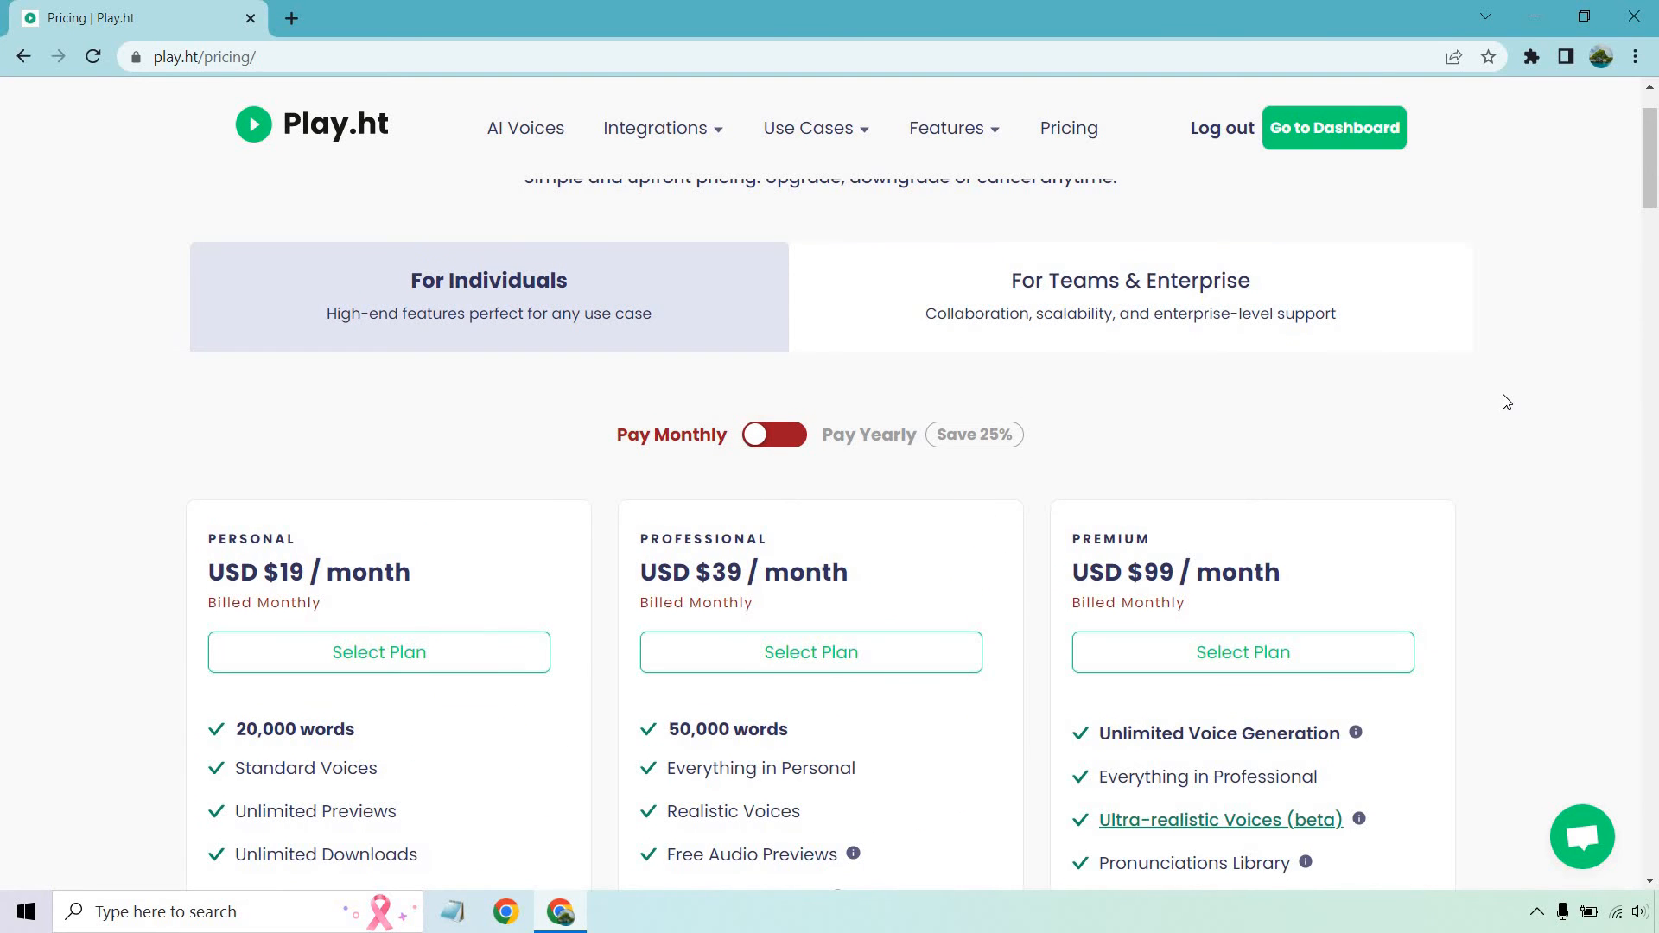
scroll(down, 3)
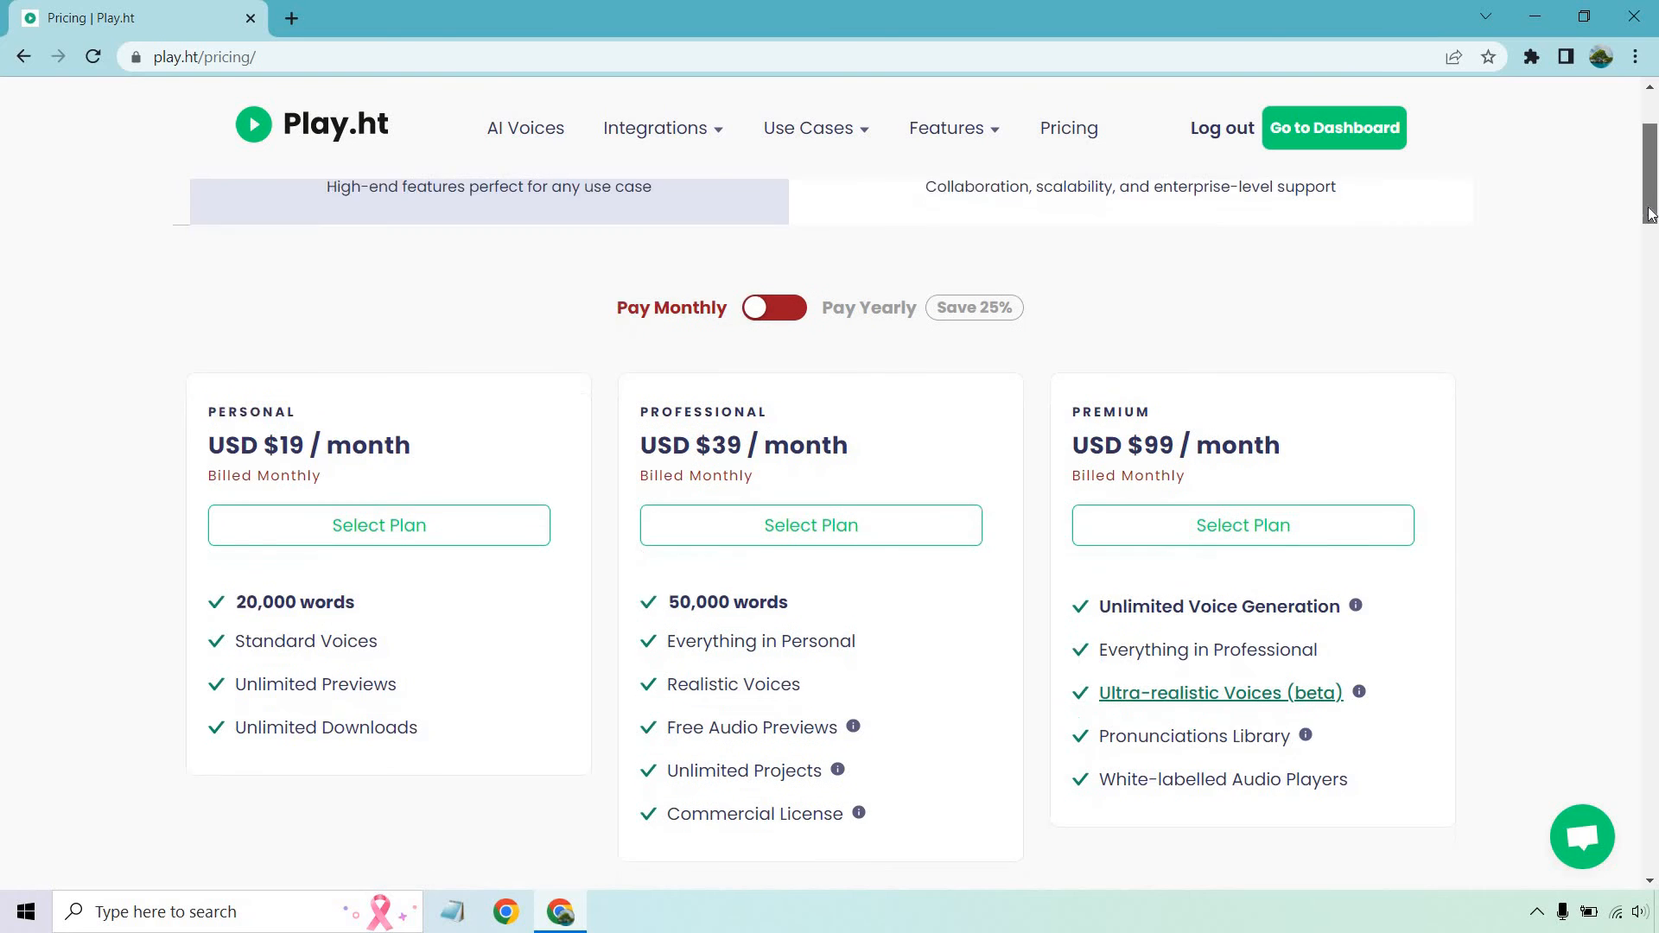
scroll(down, 3)
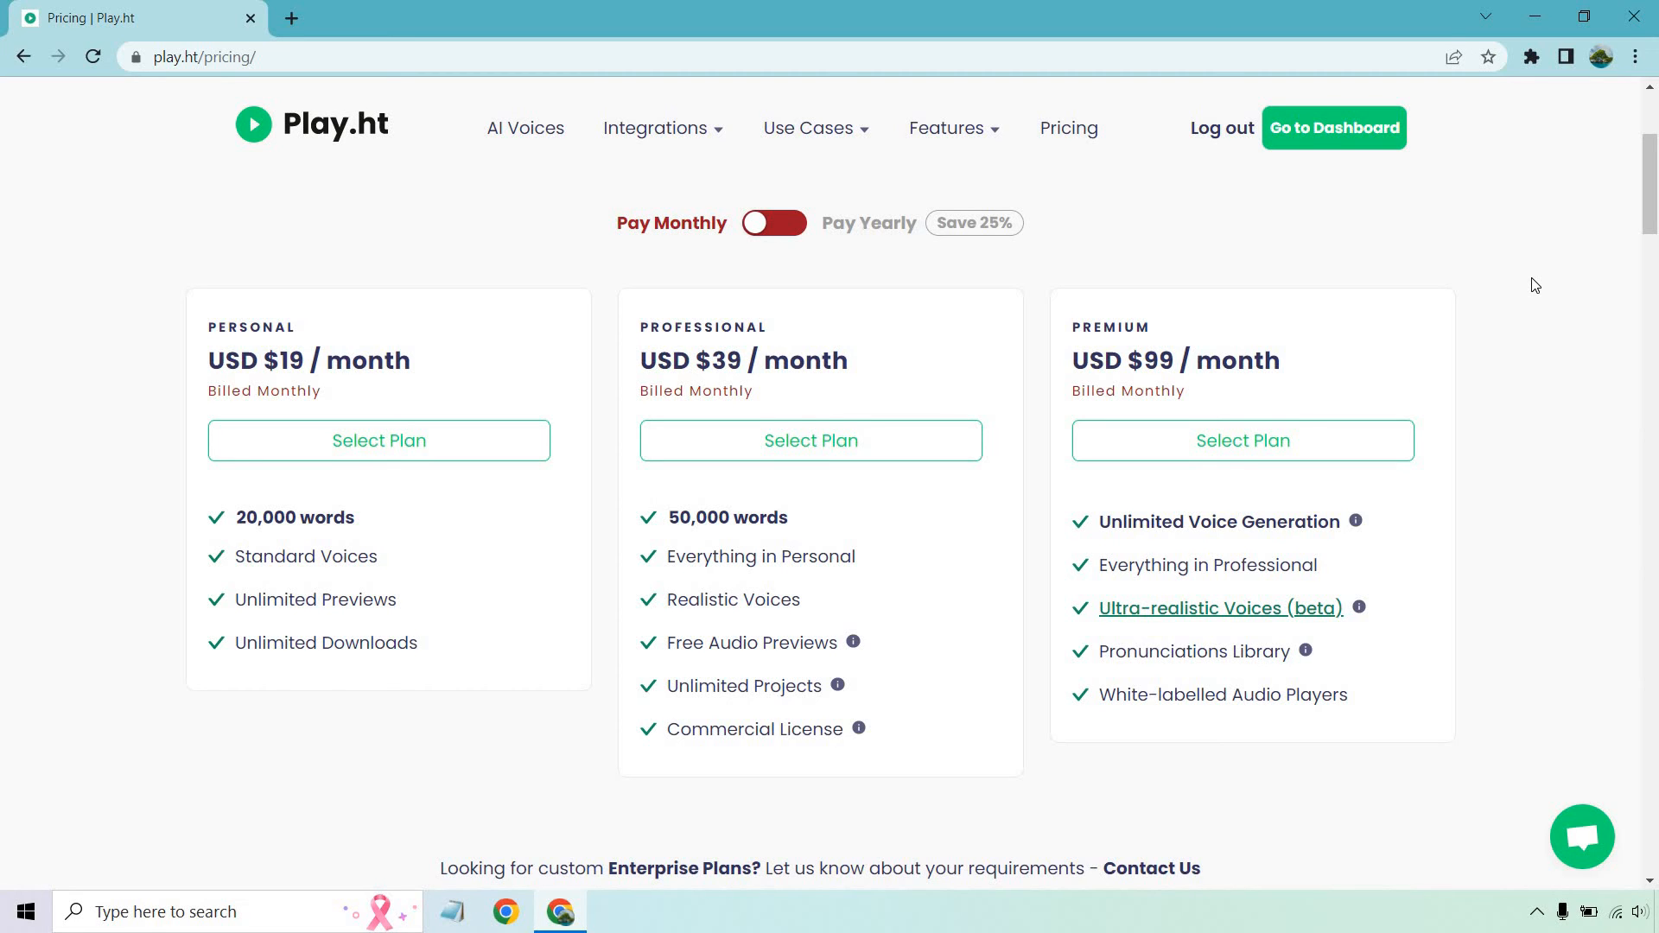
mouse_move(857, 727)
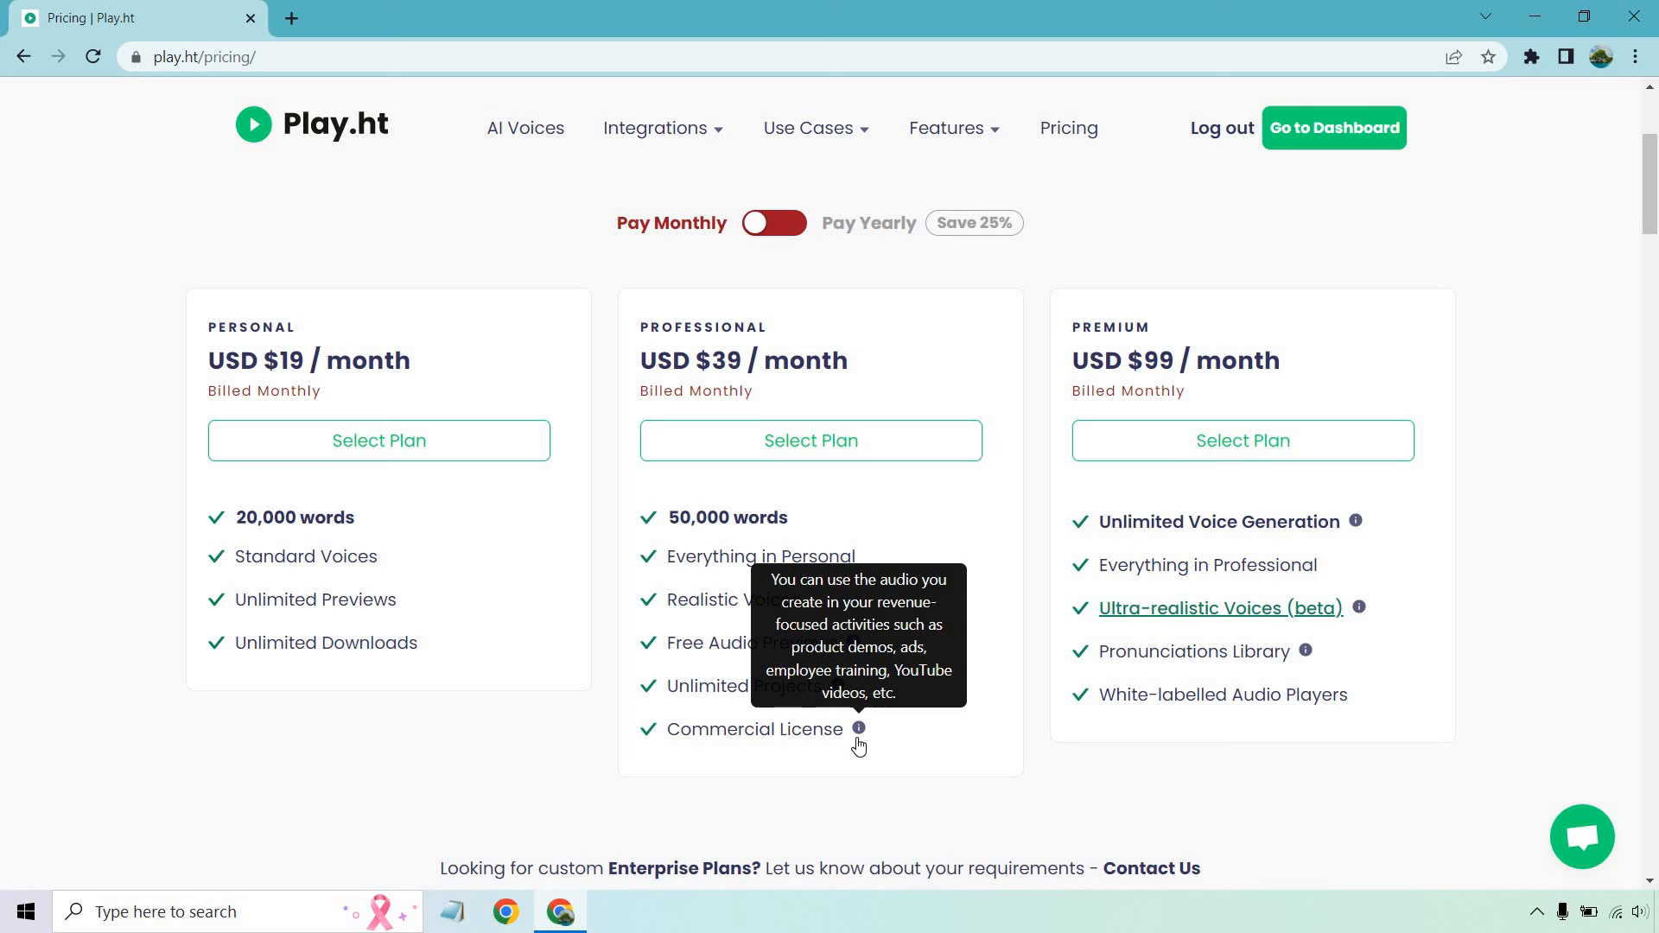
mouse_move(884, 489)
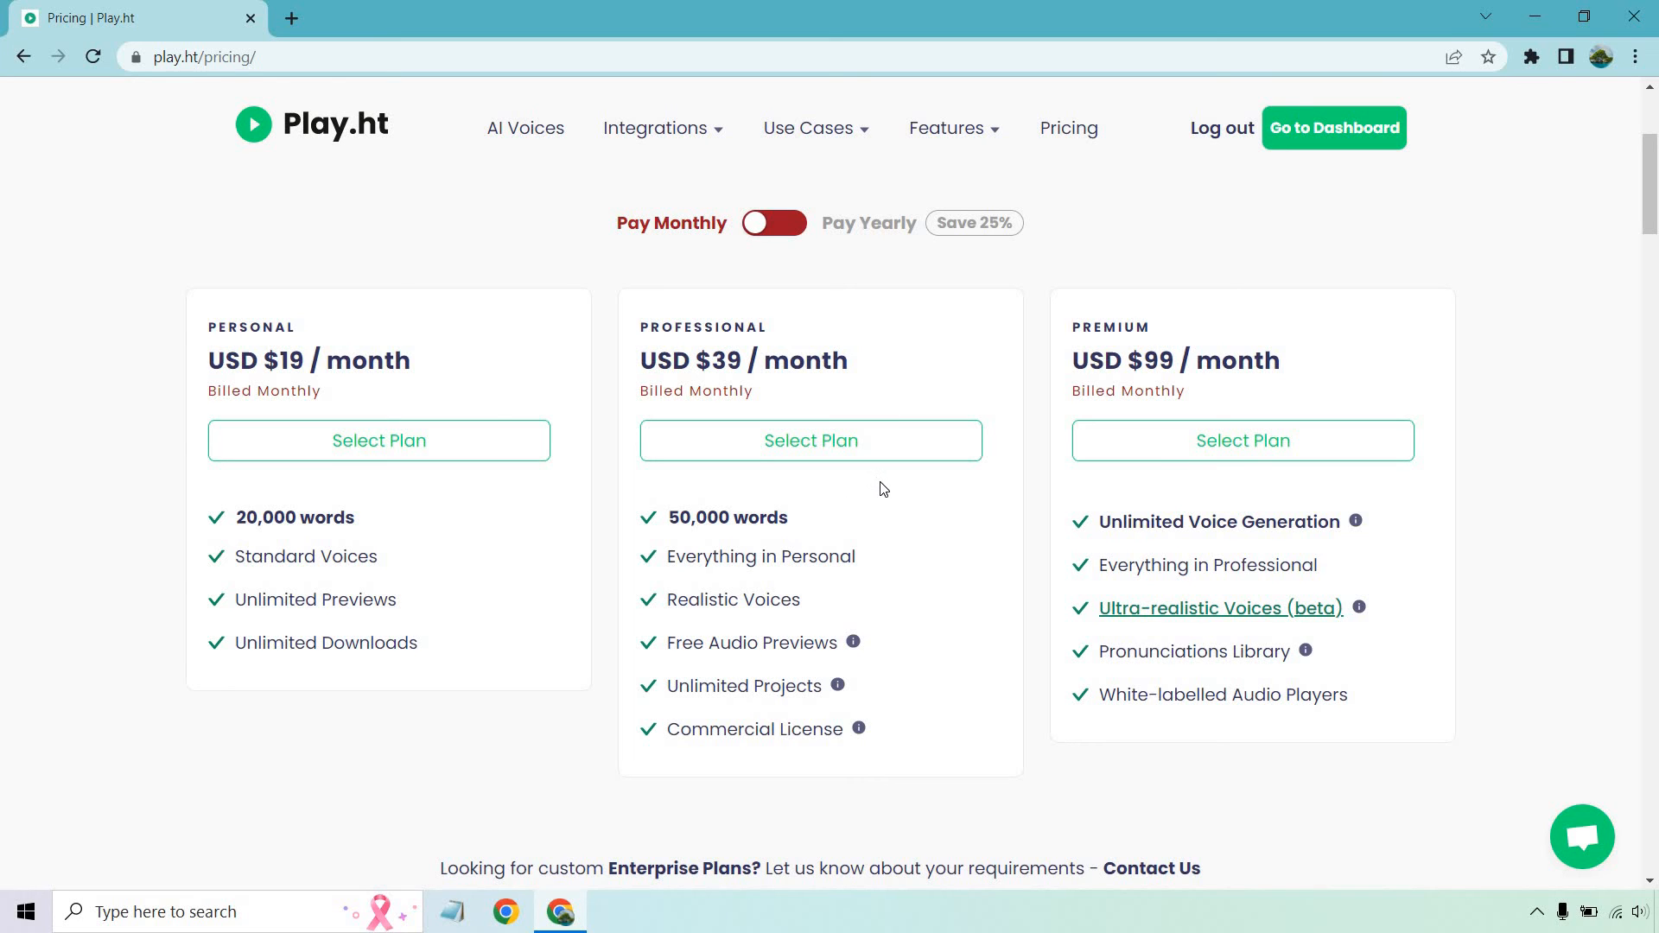
mouse_move(854, 641)
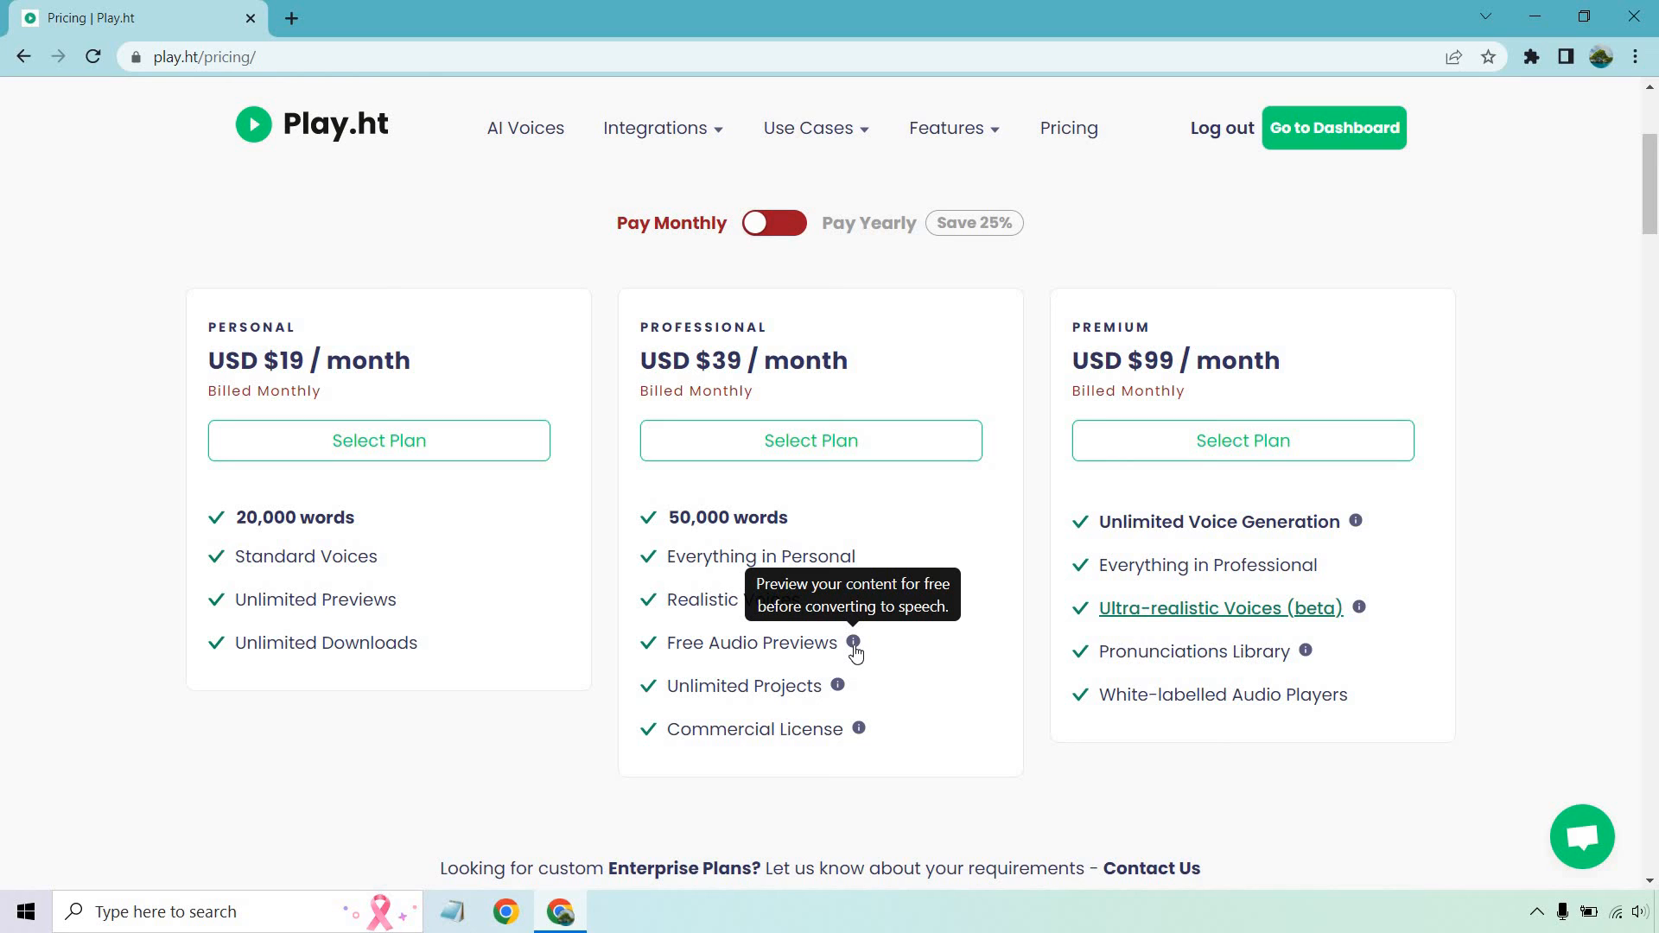
mouse_move(1653, 546)
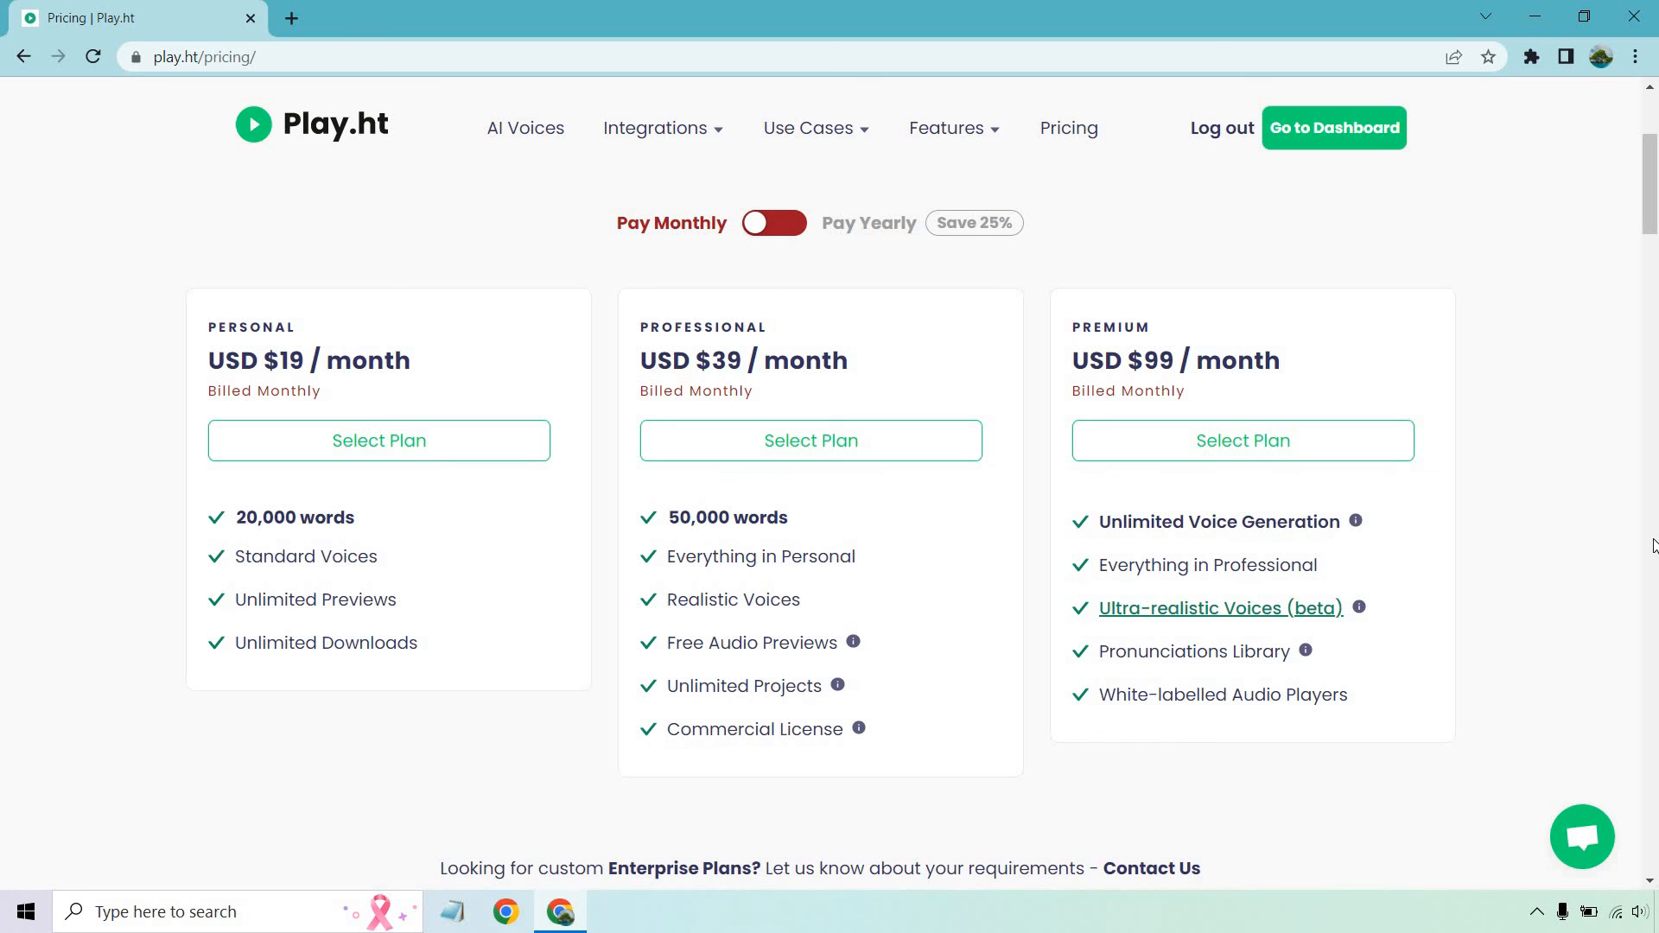